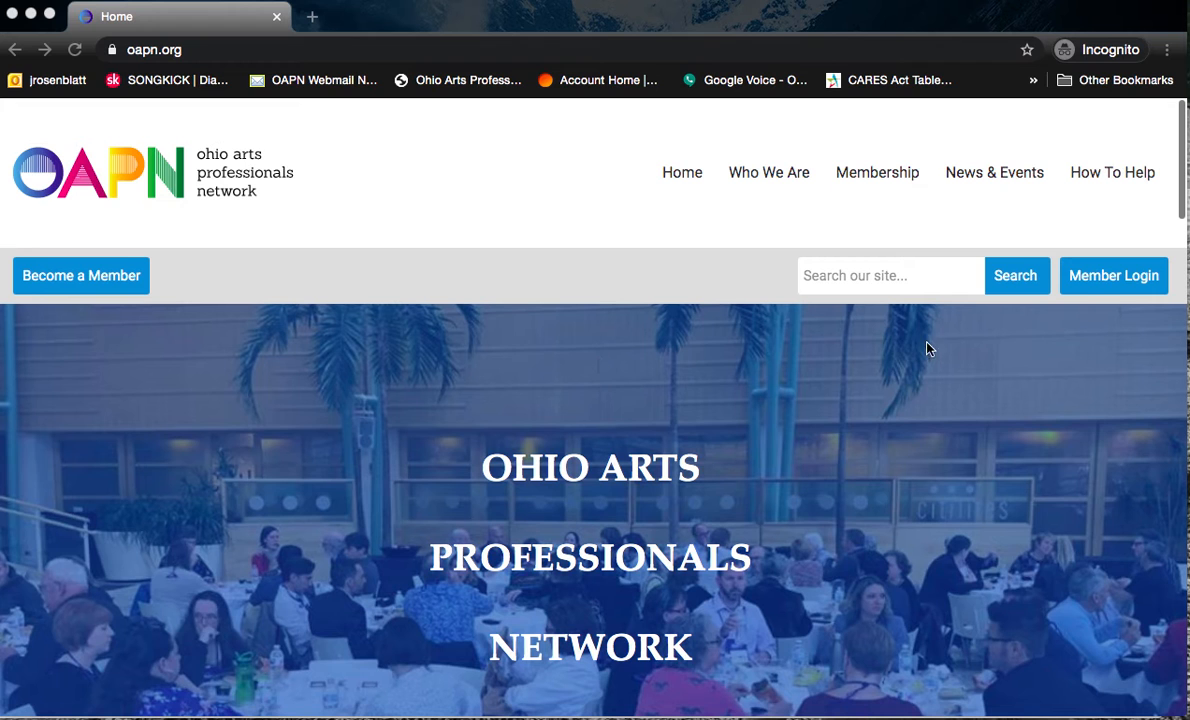
mouse_move(1096, 298)
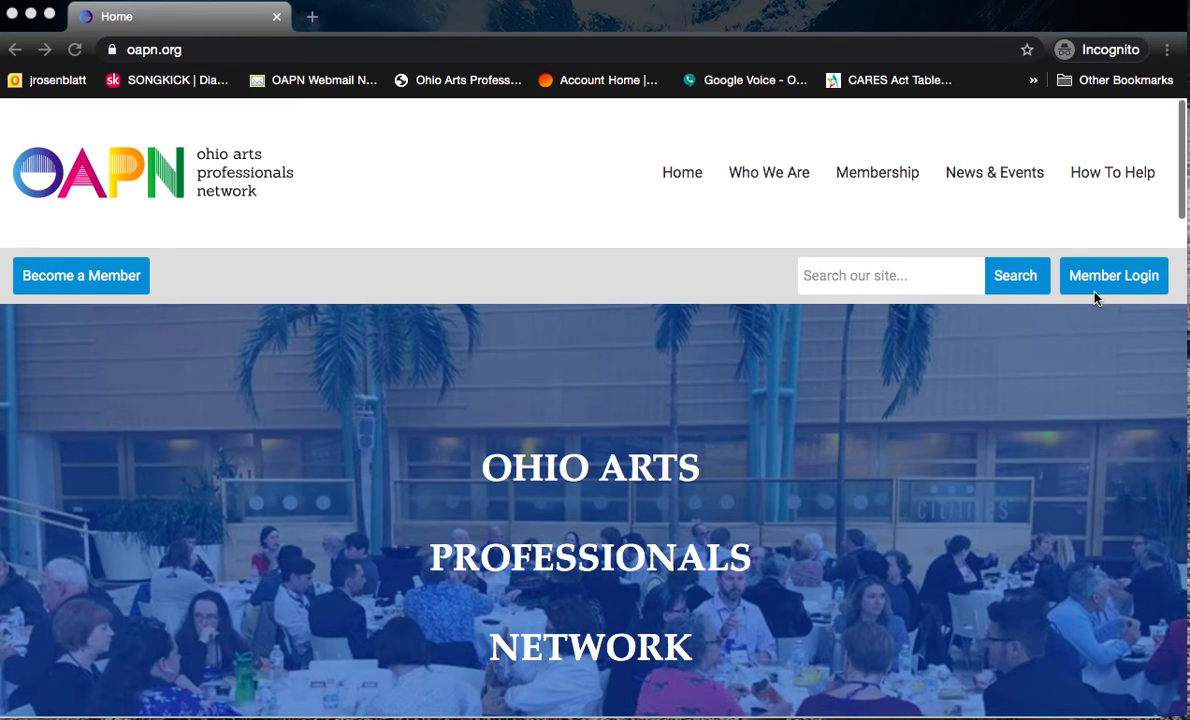
mouse_move(168, 68)
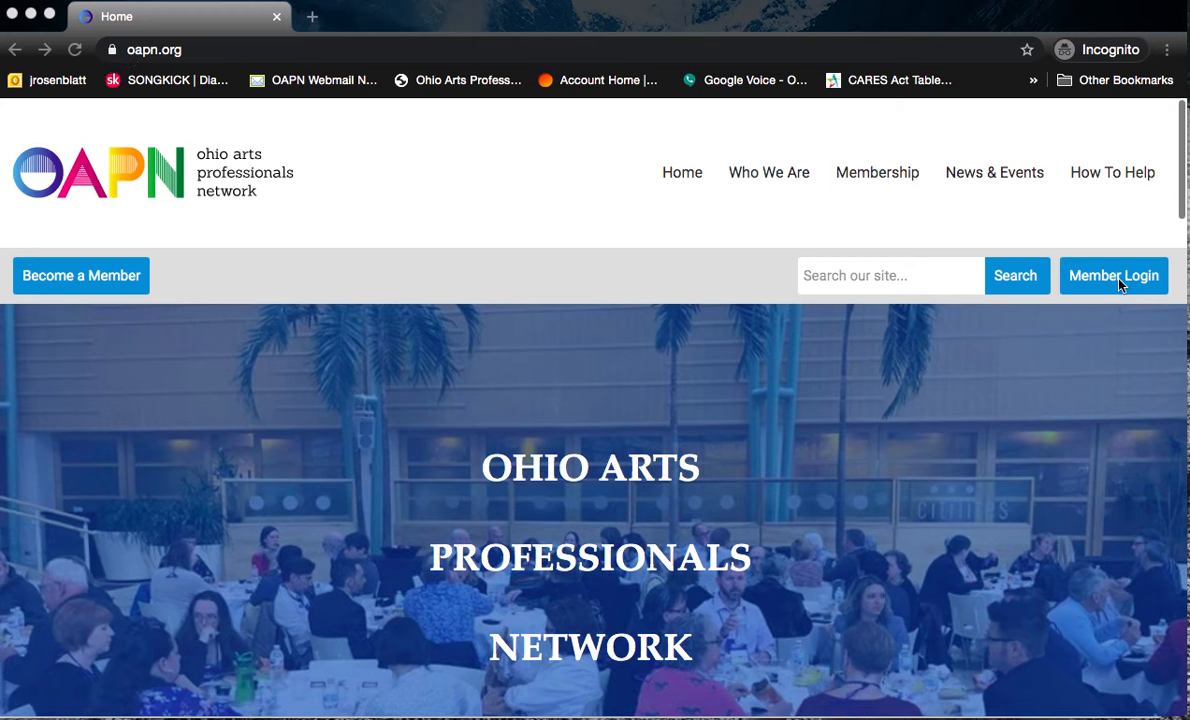
mouse_move(1076, 270)
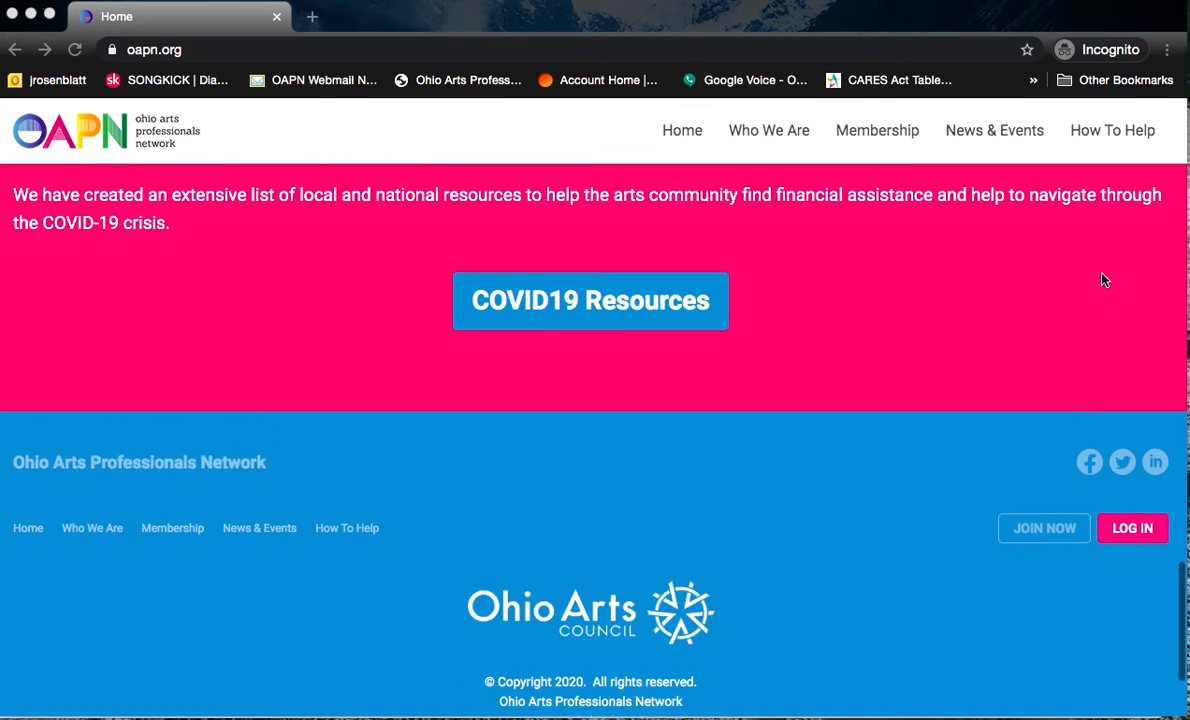
Go from the OAPN homepage to the MemberClicks Member Login page with empty username and password fields.
scroll(down, 3)
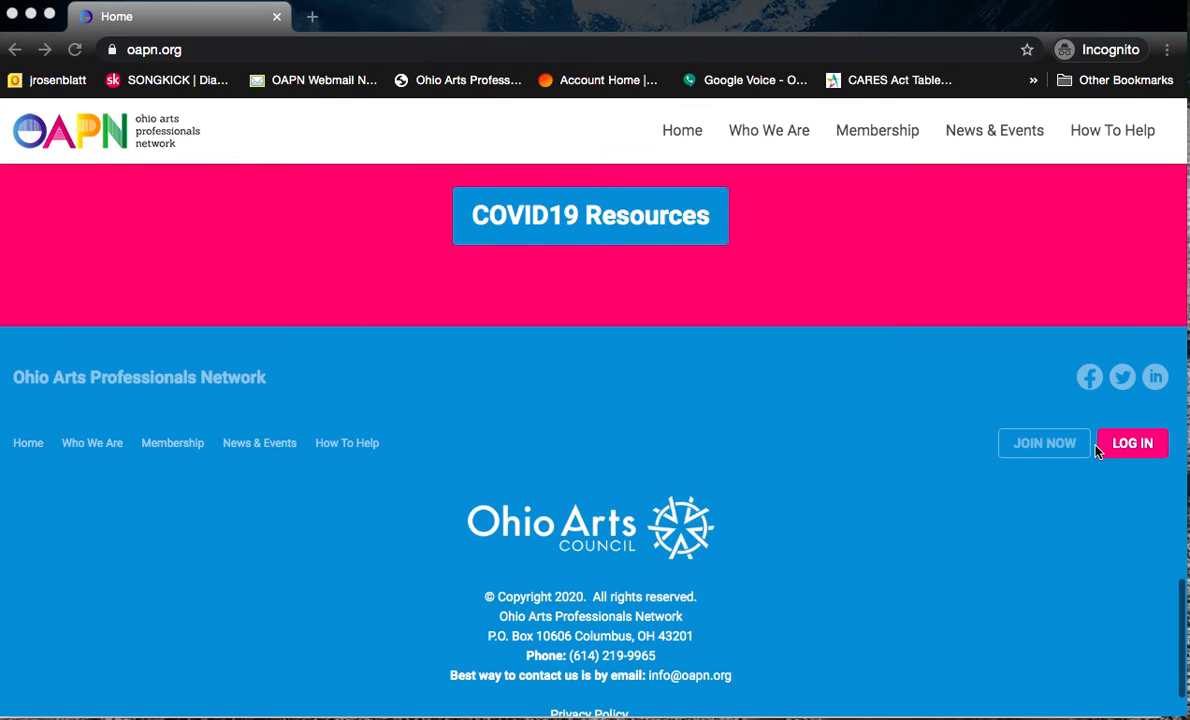
scroll(up, 3)
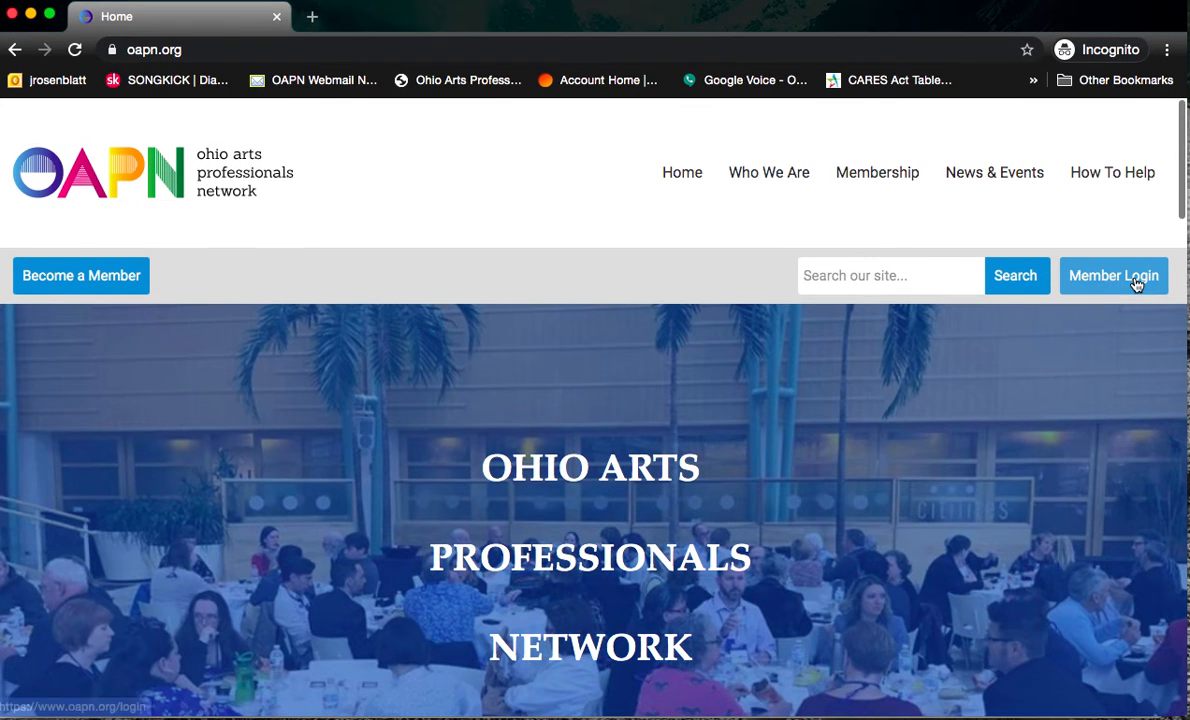
click(1112, 276)
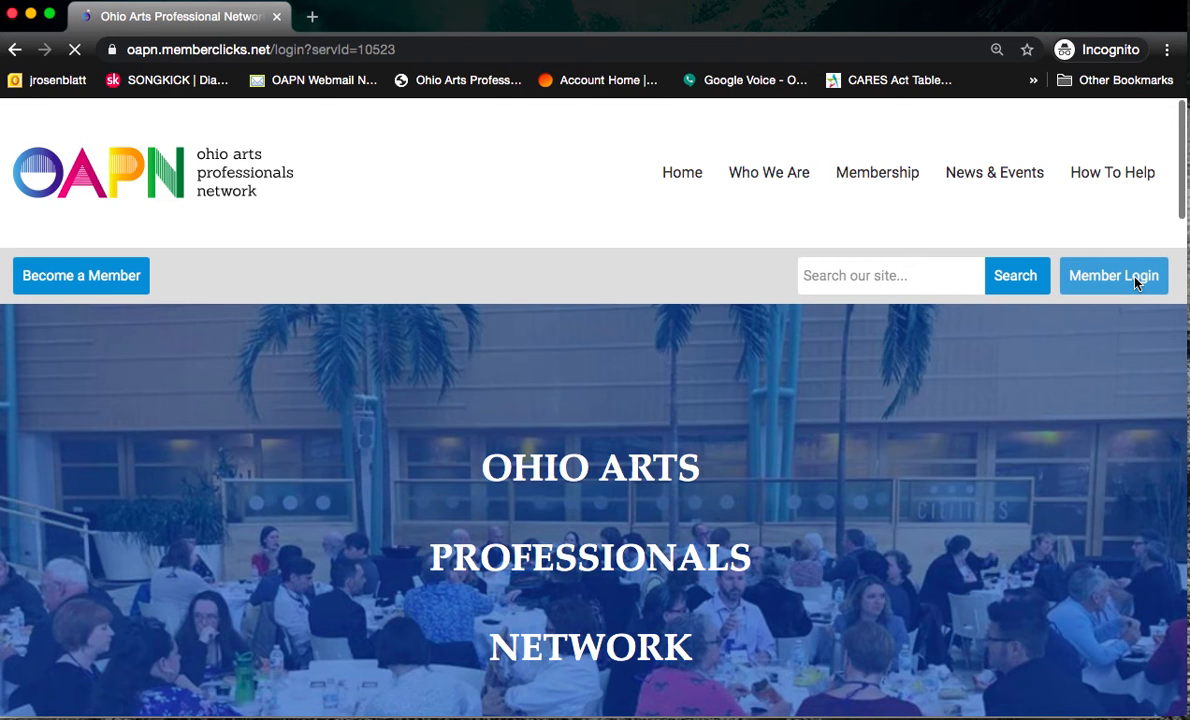
click(1112, 276)
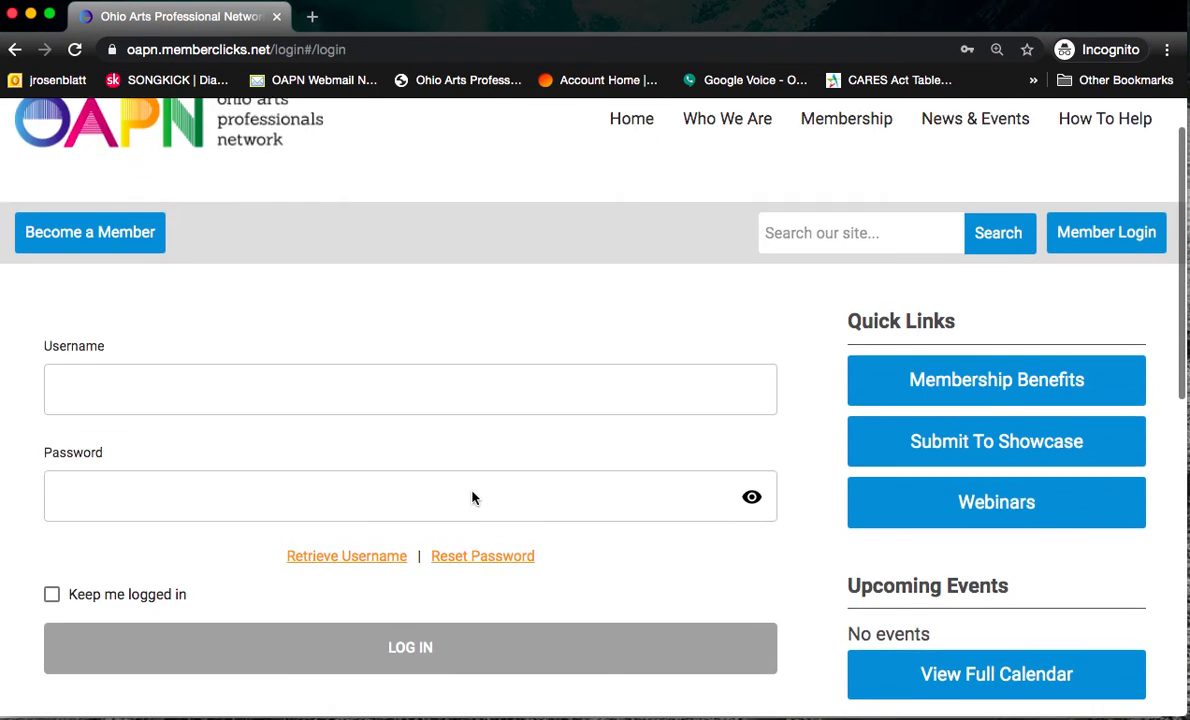
scroll(down, 3)
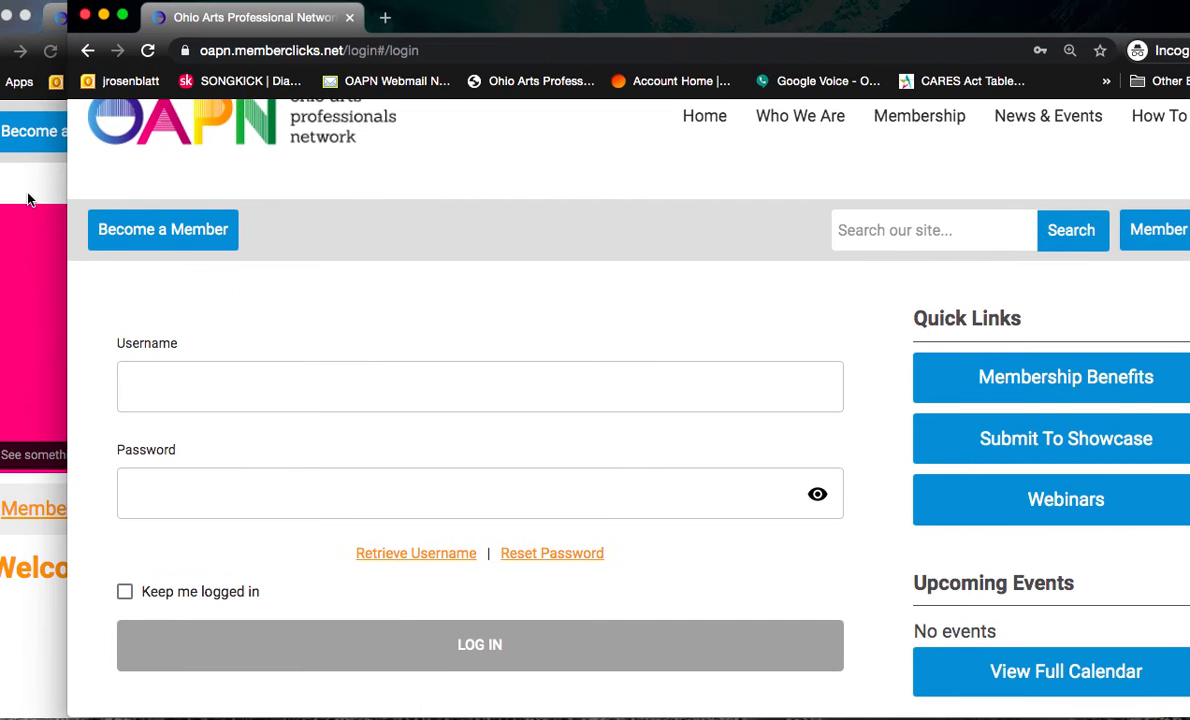
Switch to the signed-in Members Only Area window and head to My Profile for Russian Duo.
click(480, 644)
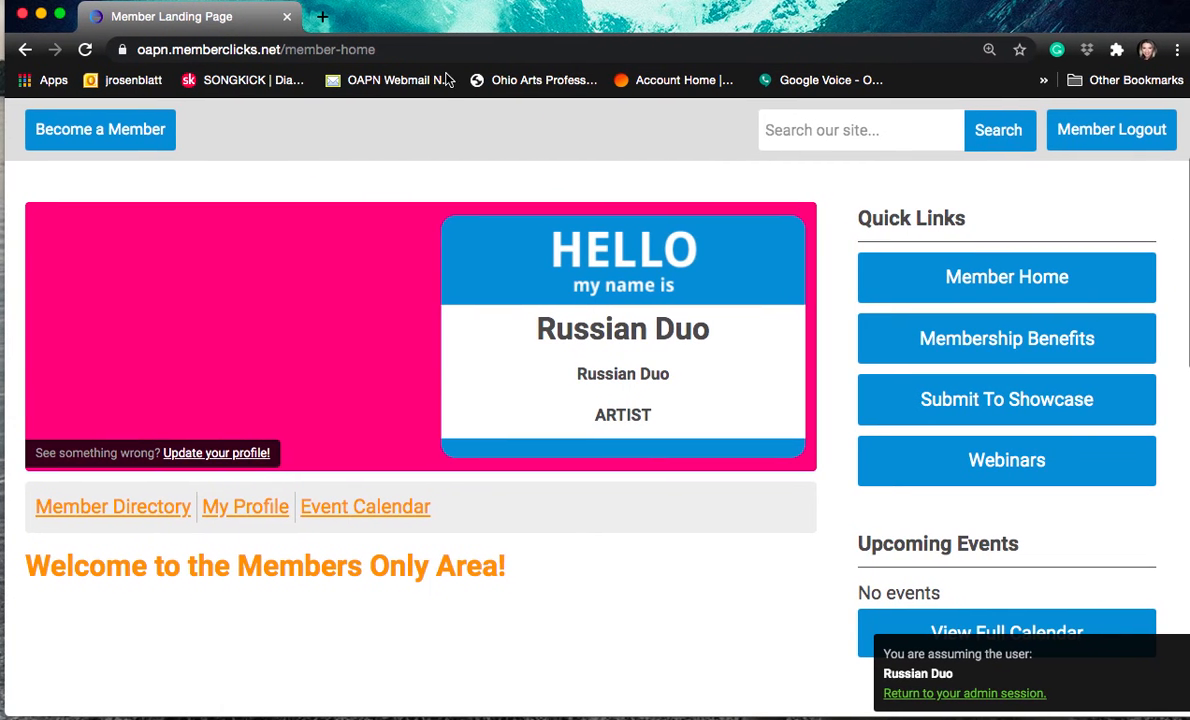
mouse_move(426, 152)
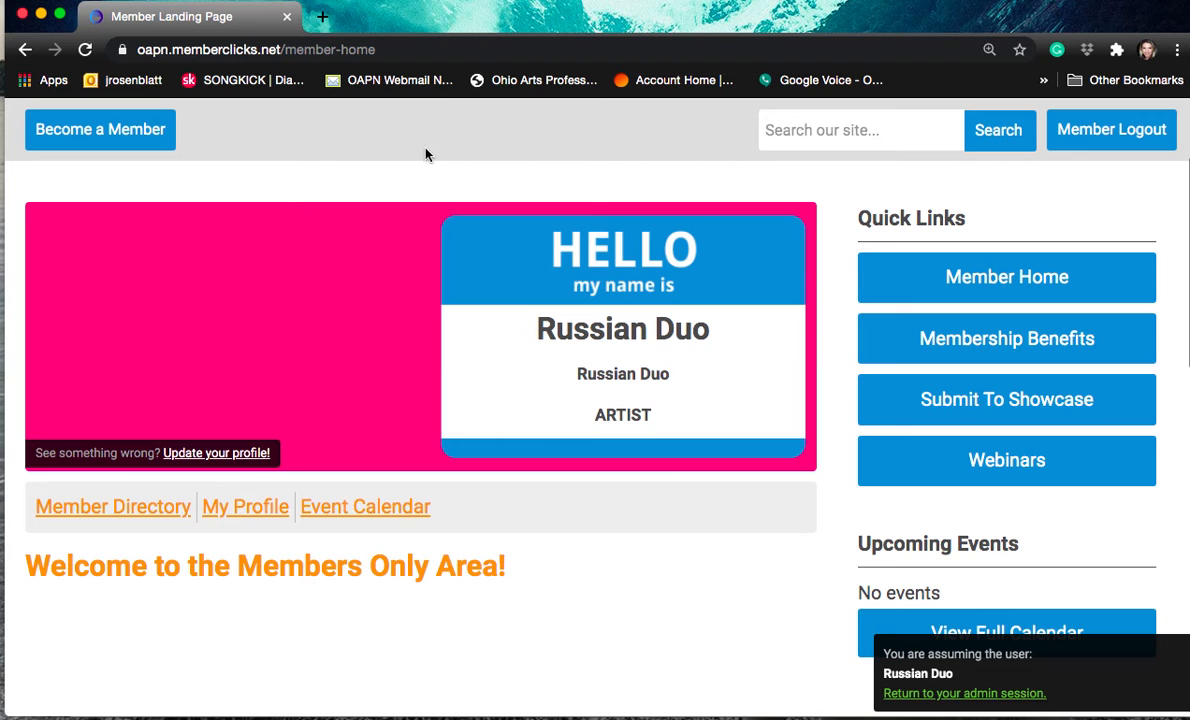
mouse_move(412, 338)
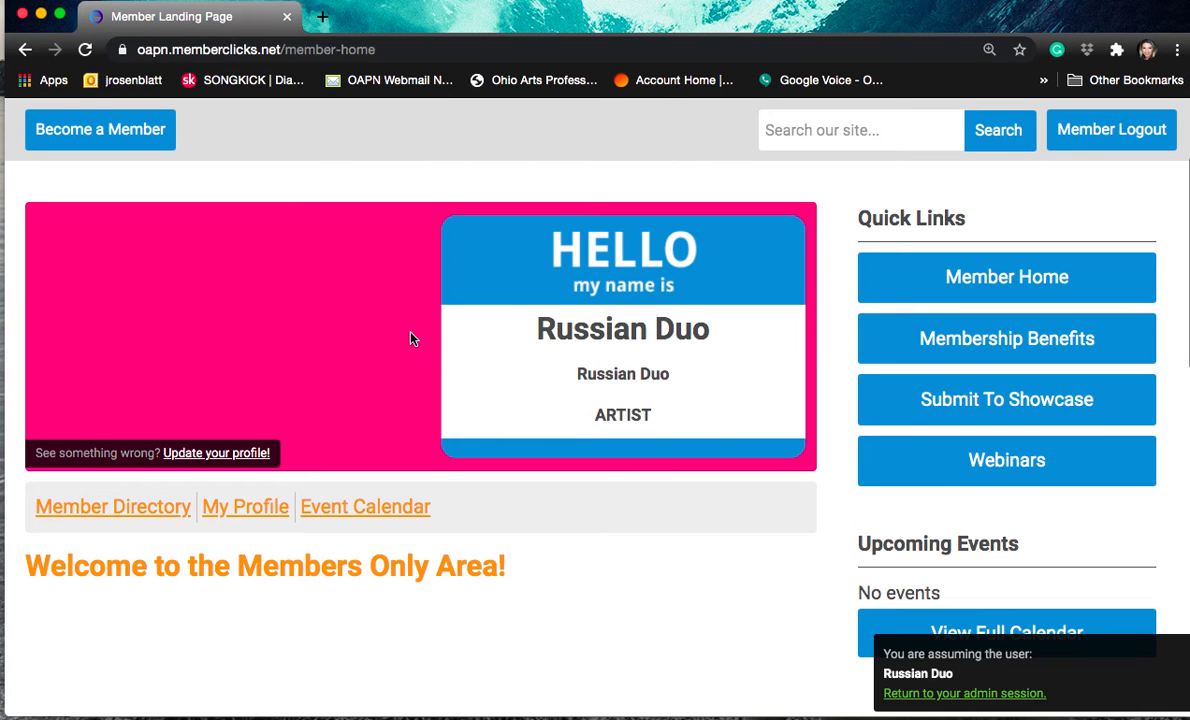
mouse_move(360, 264)
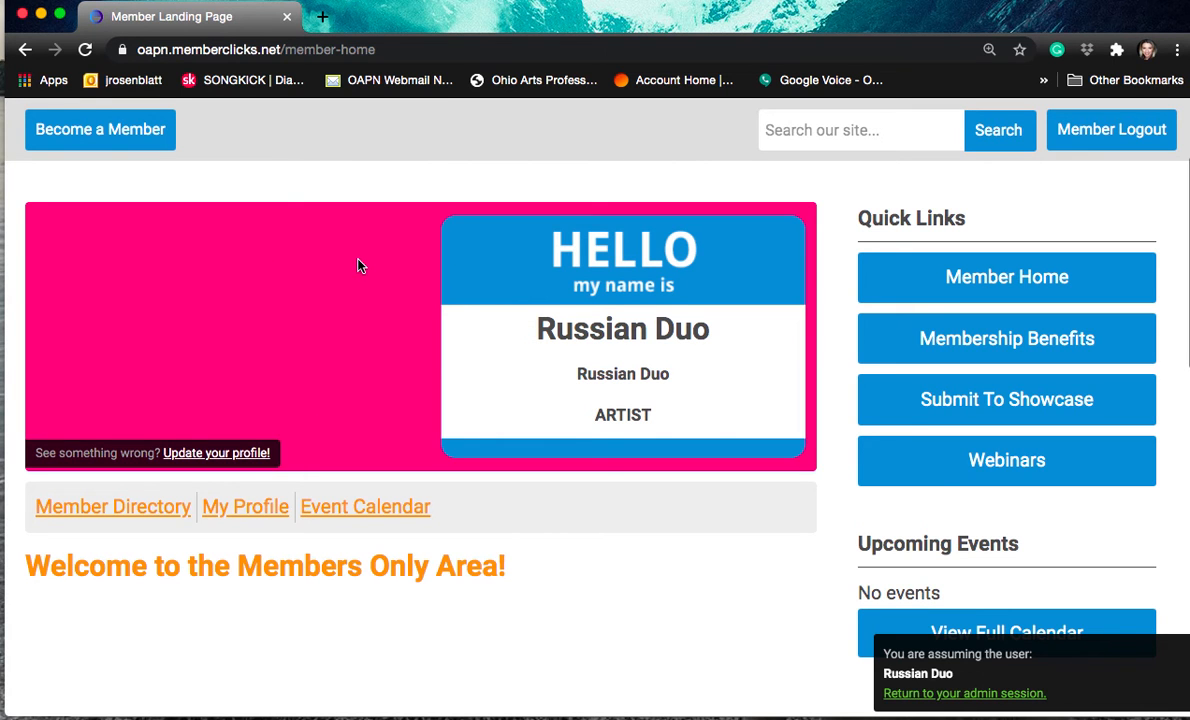
mouse_move(1100, 284)
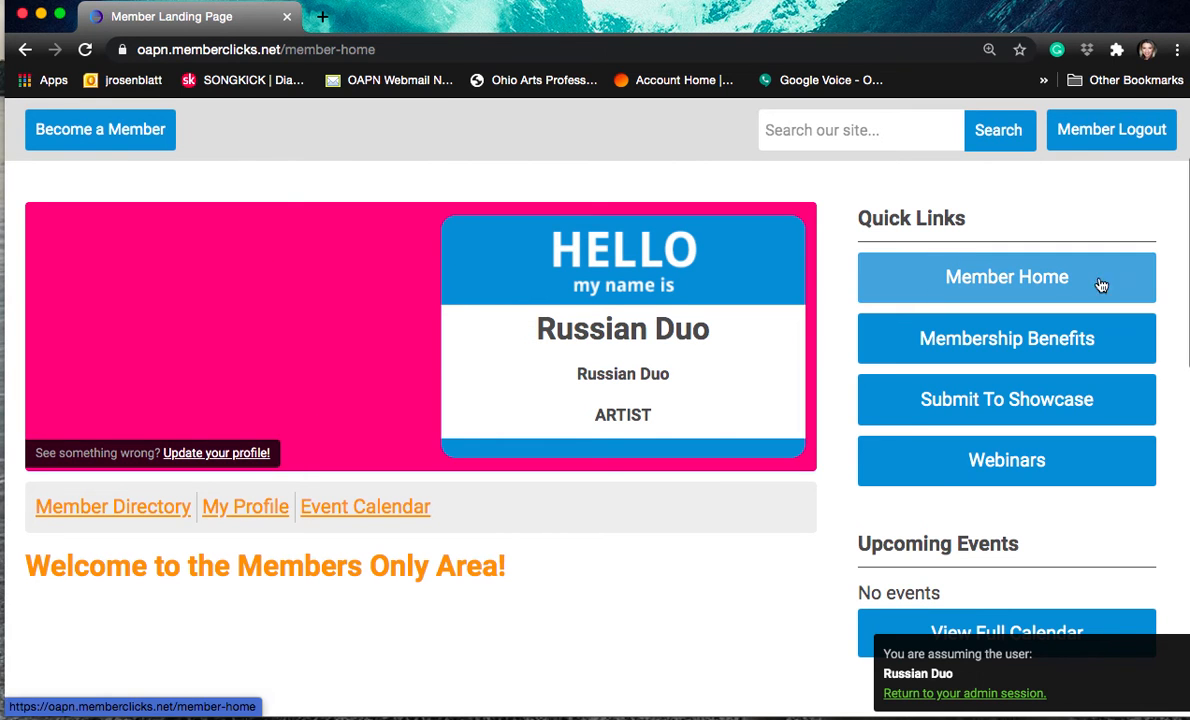
mouse_move(998, 288)
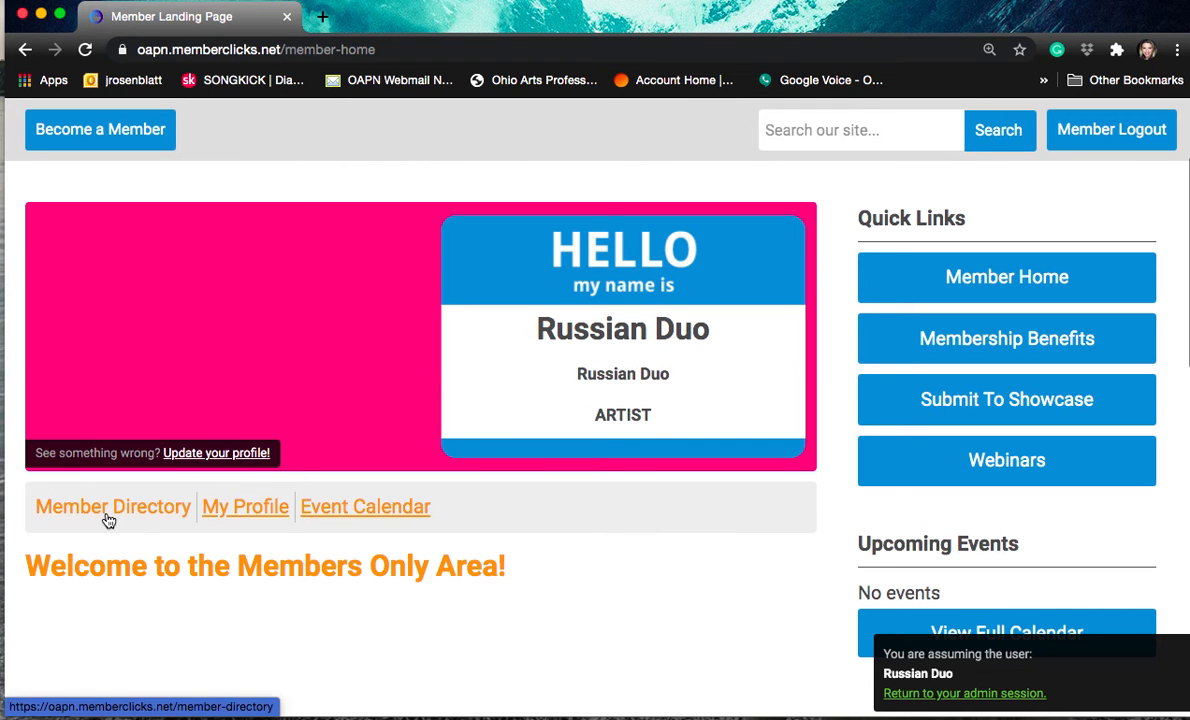
mouse_move(430, 524)
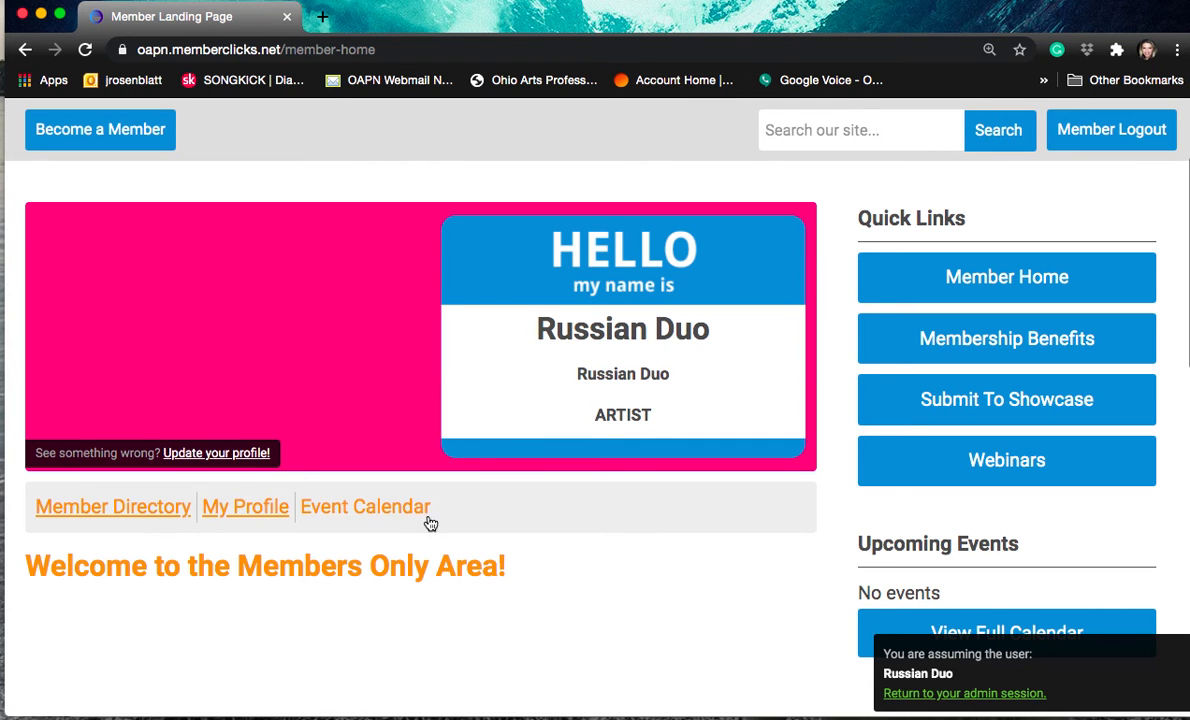
mouse_move(244, 508)
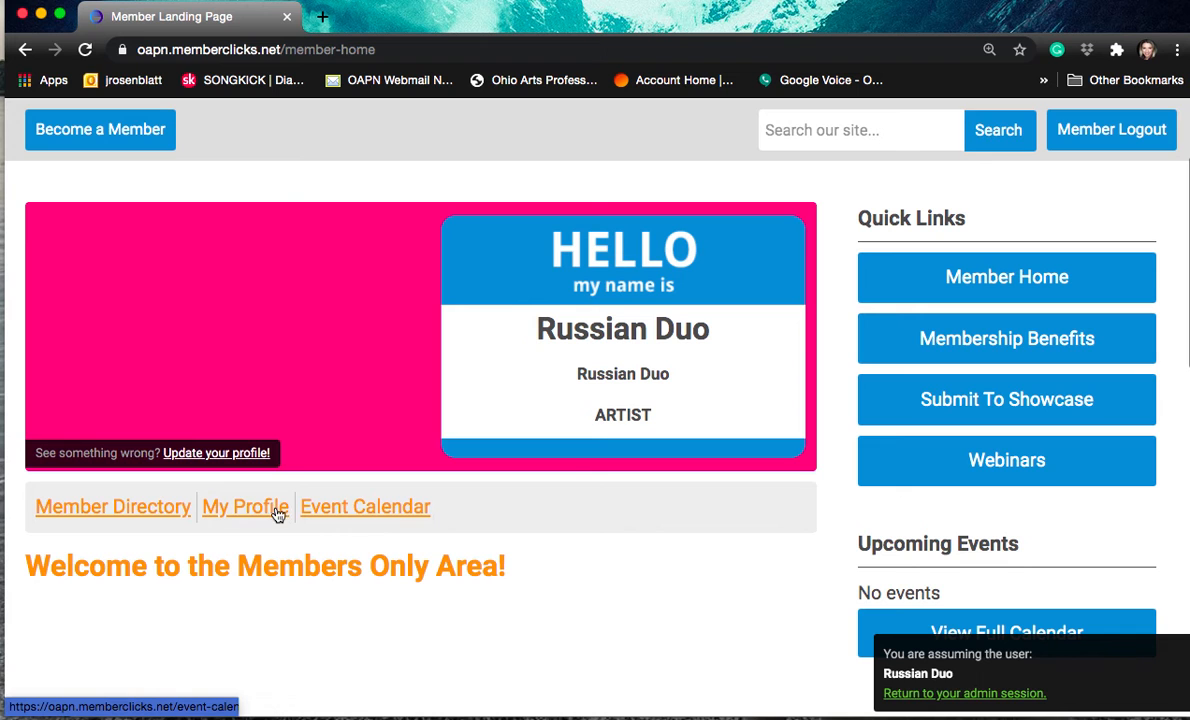
mouse_move(244, 508)
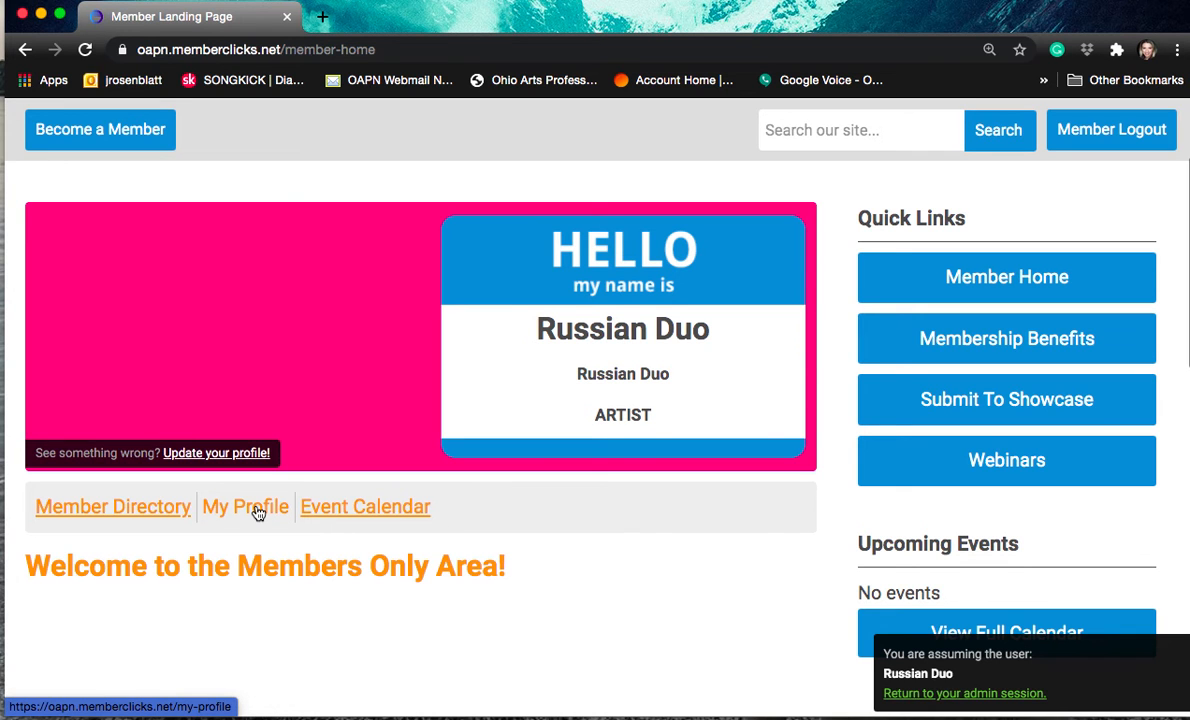
click(244, 506)
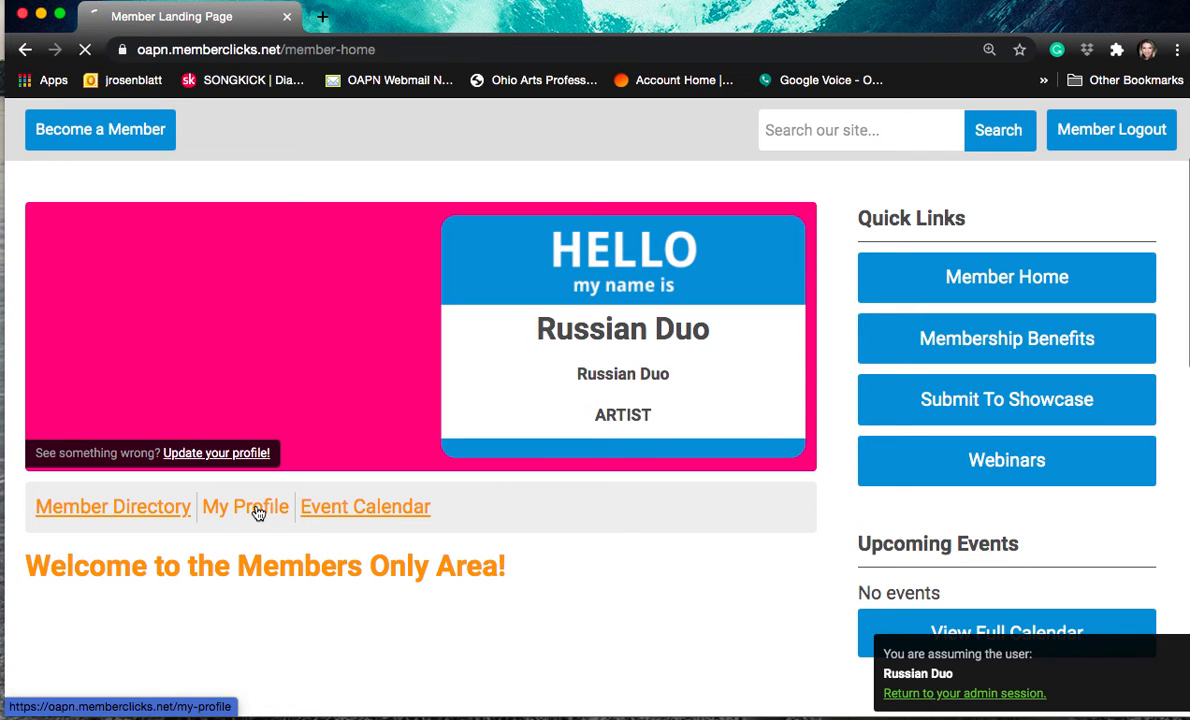
click(244, 506)
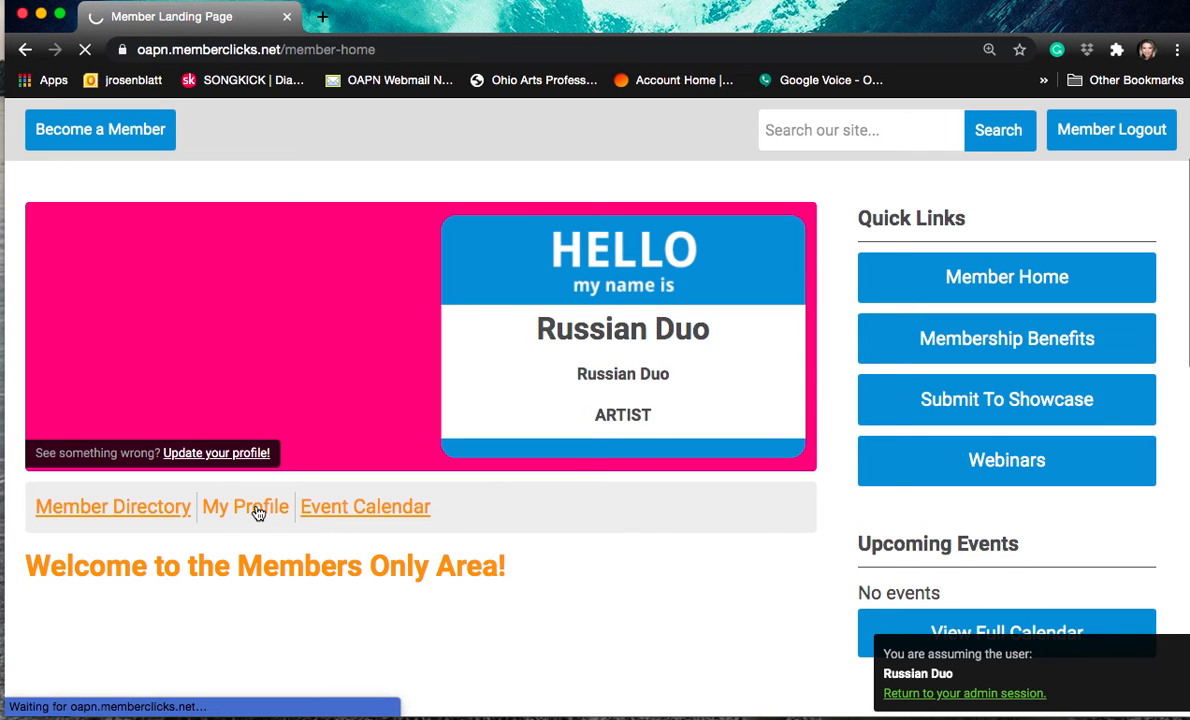
Load Russian Duo's My Profile page and expand the My Profile actions dropdown.
click(244, 508)
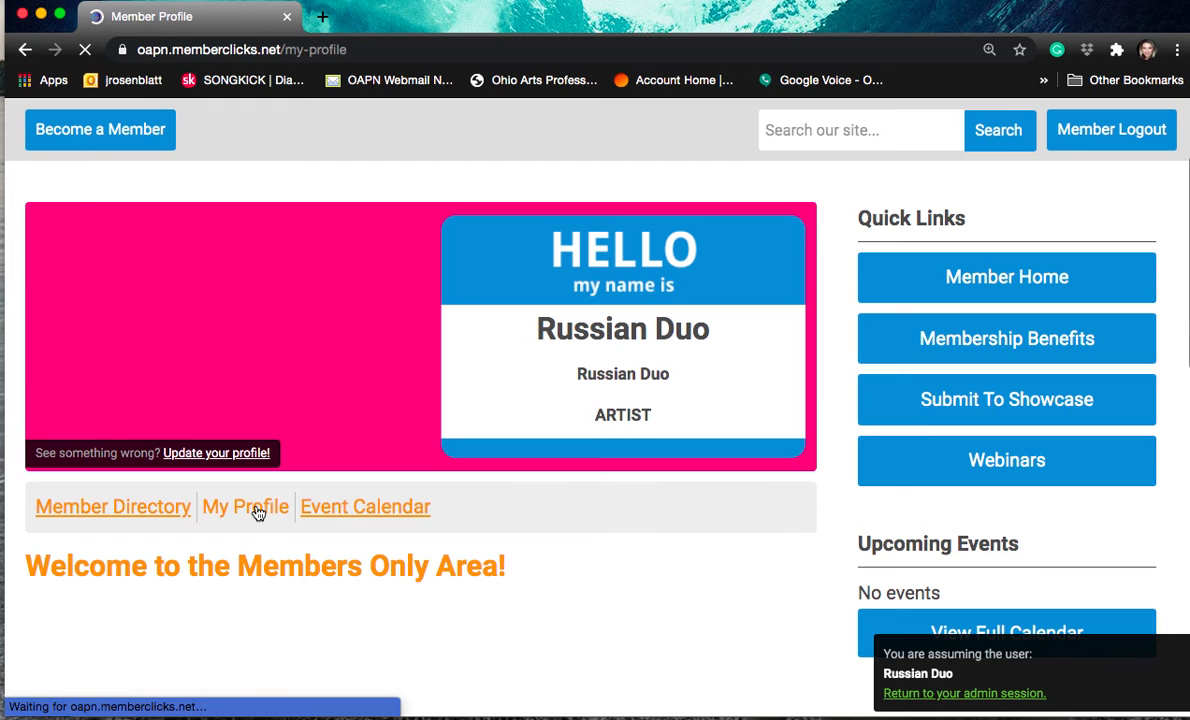
click(244, 508)
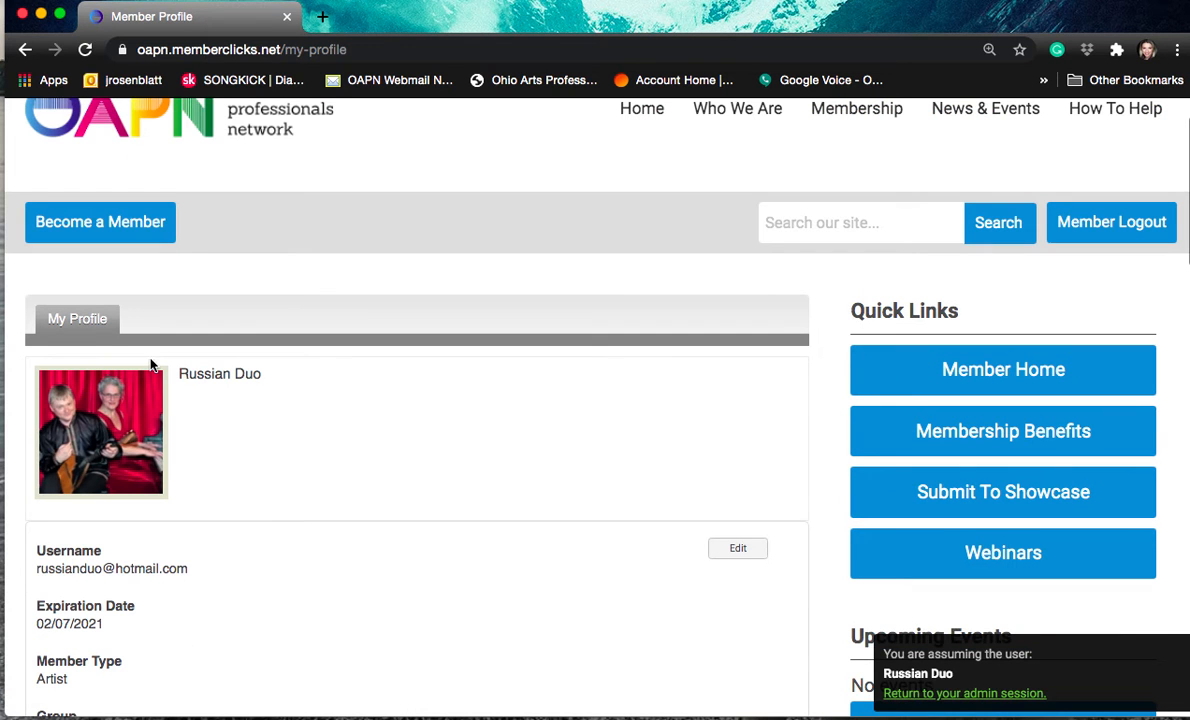
click(78, 318)
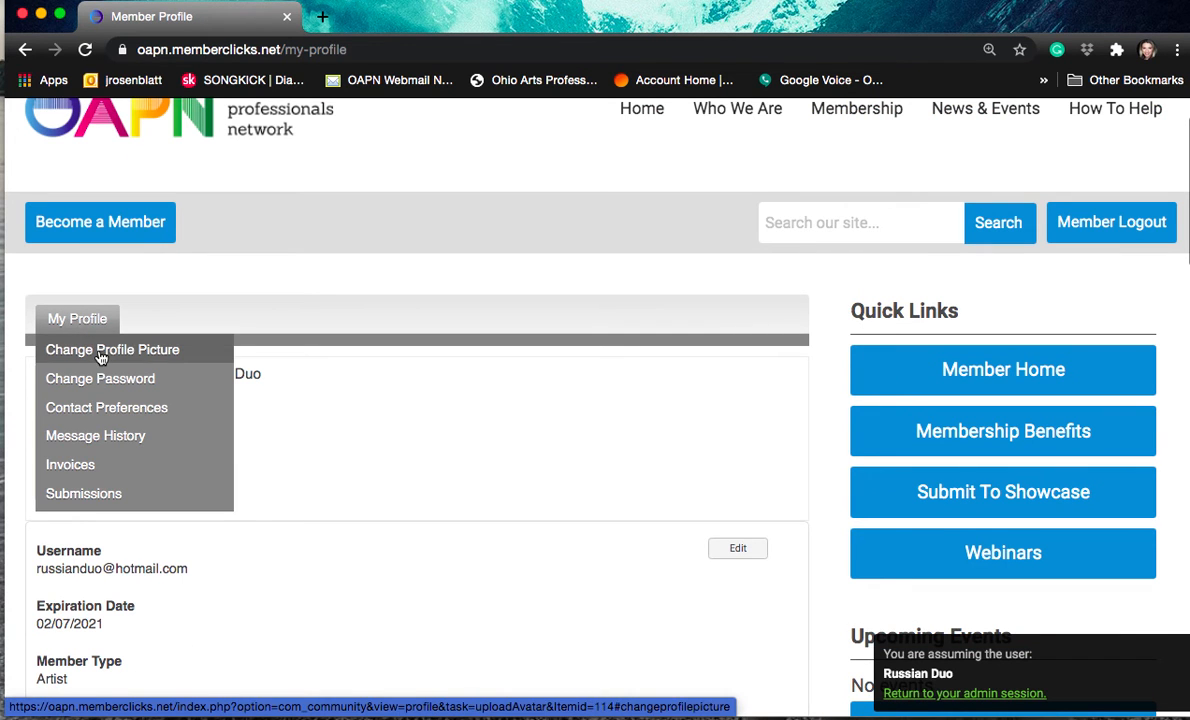
Go to the Profile Picture dialog and bring up the upload options for the duo photo.
click(112, 348)
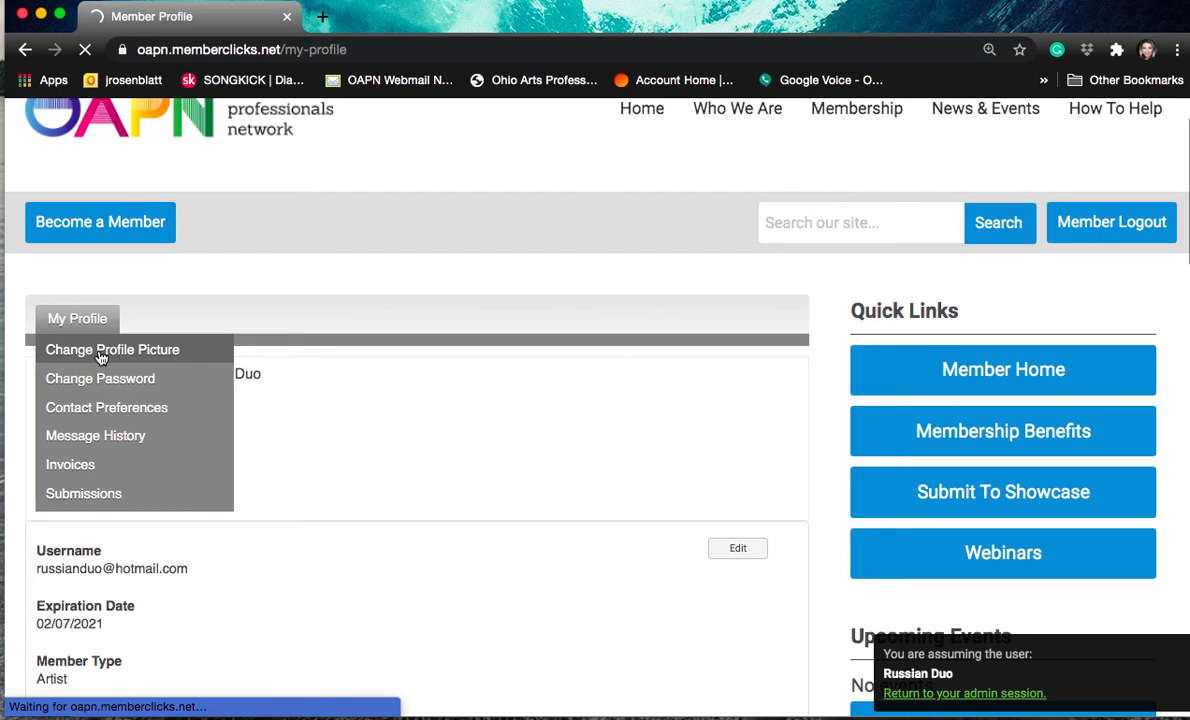
click(112, 348)
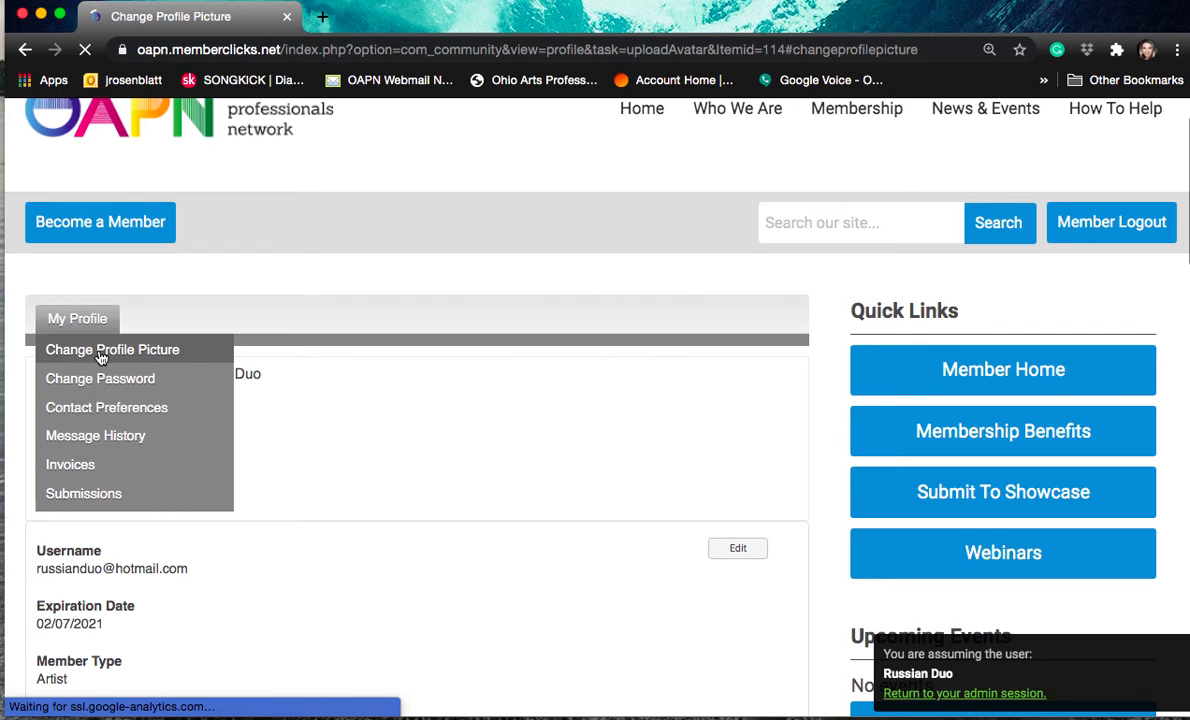
click(112, 348)
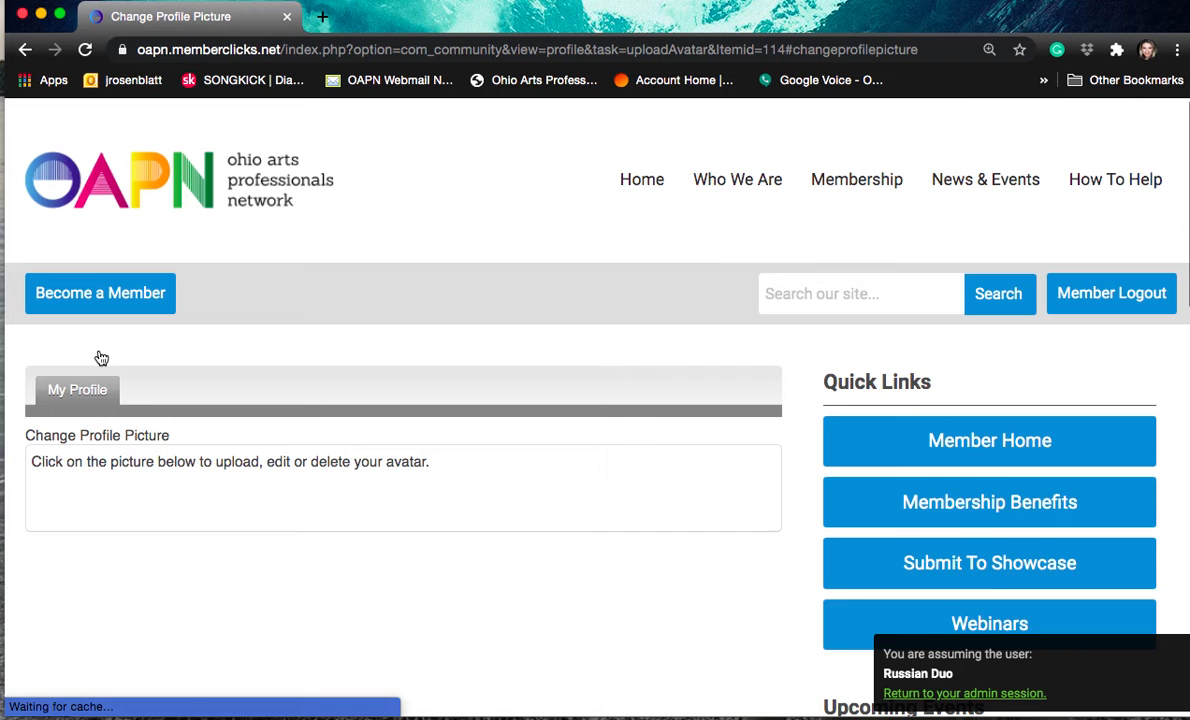
click(78, 390)
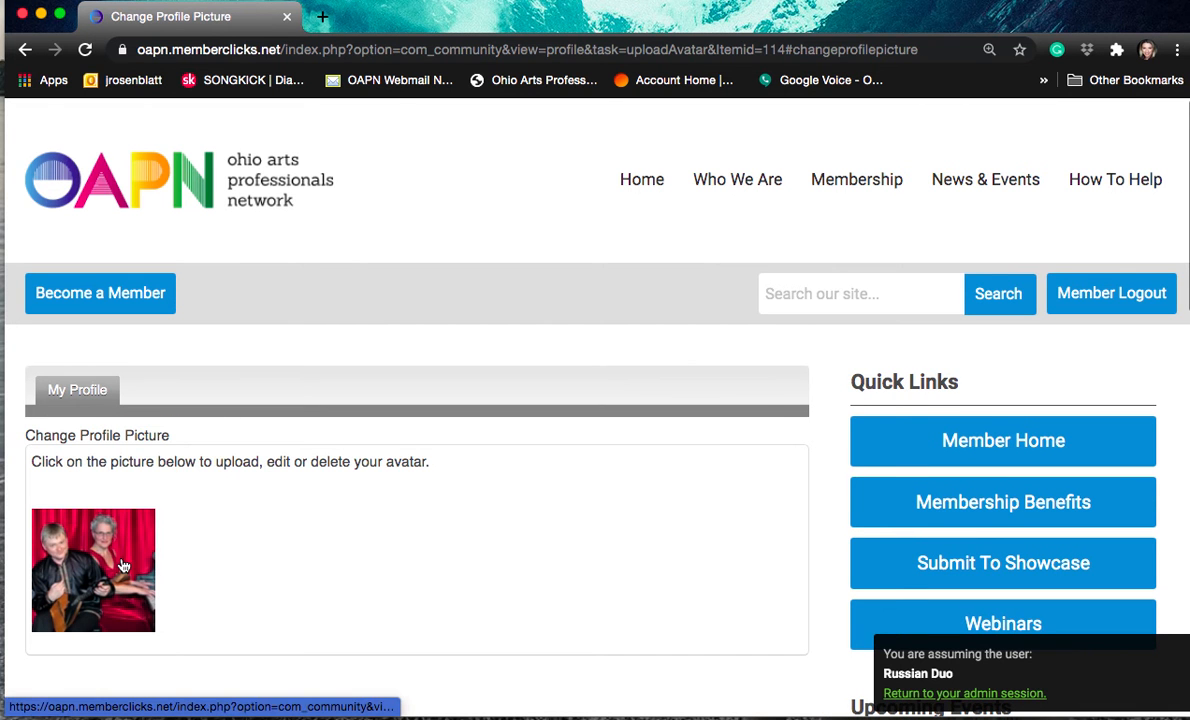
click(92, 570)
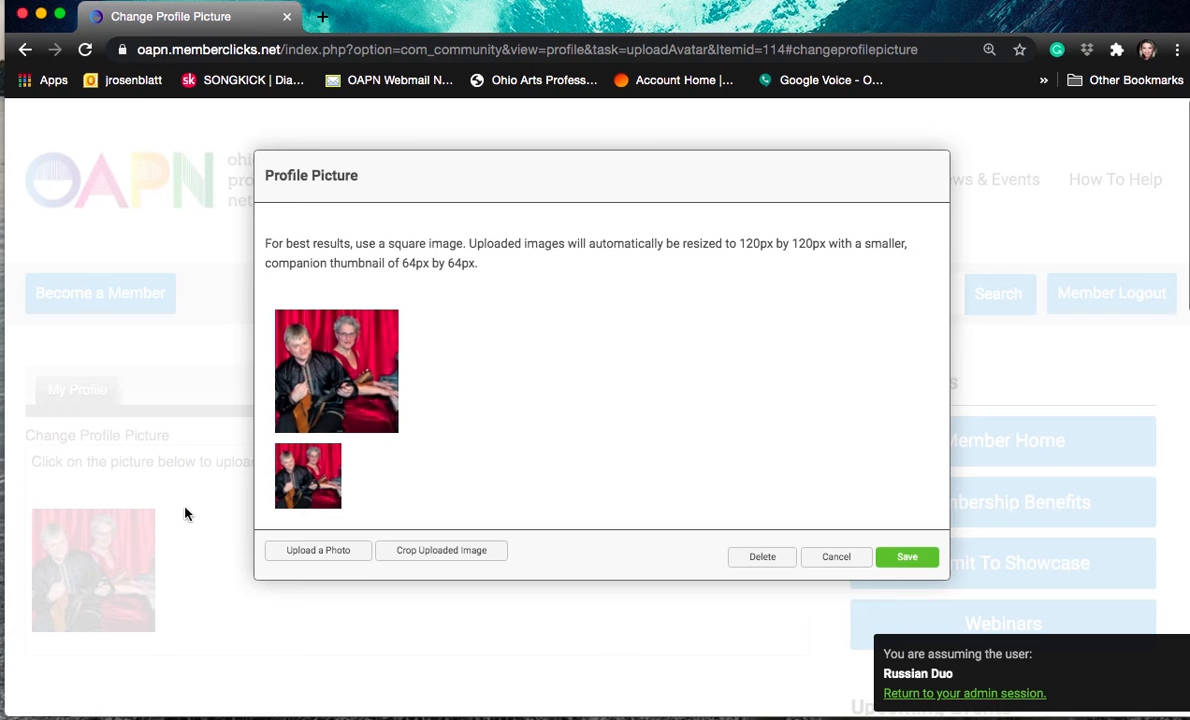
drag(396, 264, 478, 264)
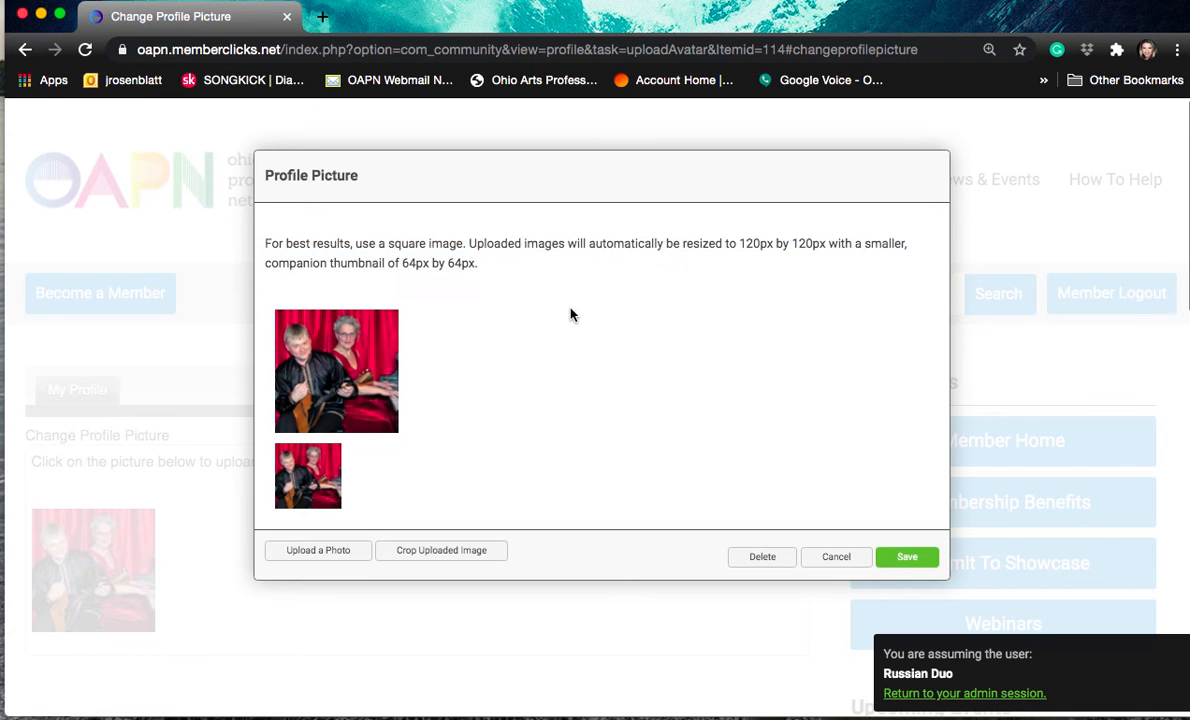
mouse_move(892, 494)
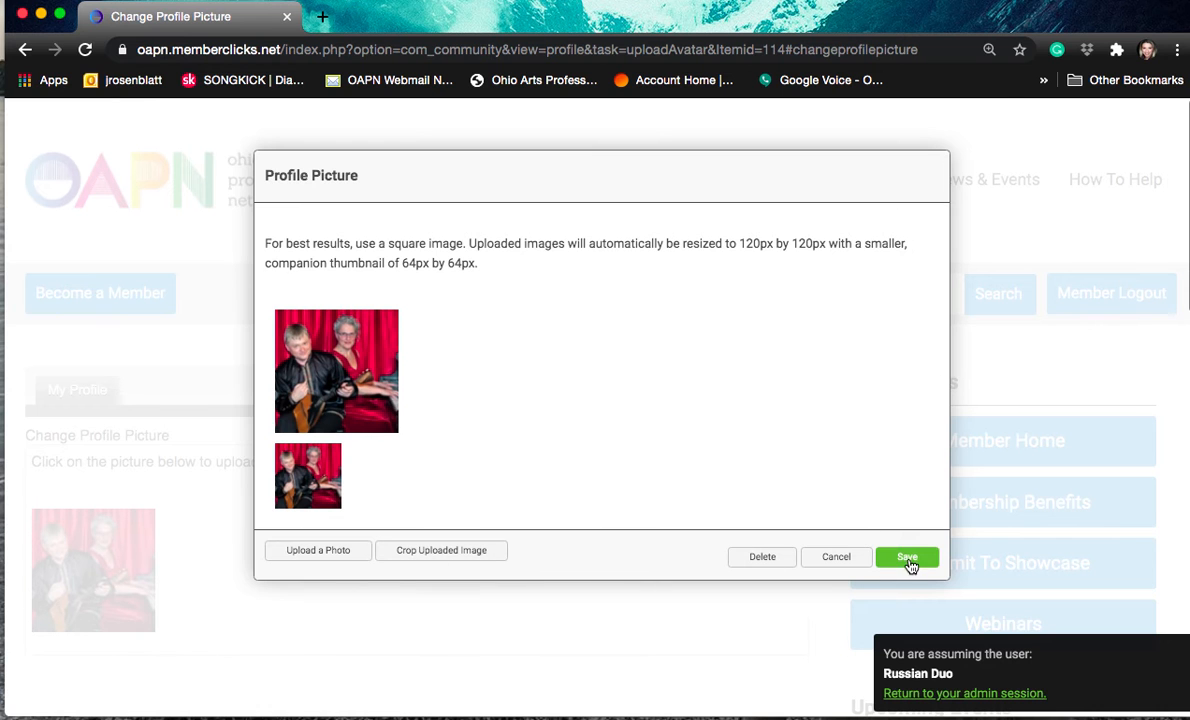
Save the uploaded duo photo as Russian Duo's avatar and return to the profile page.
click(906, 556)
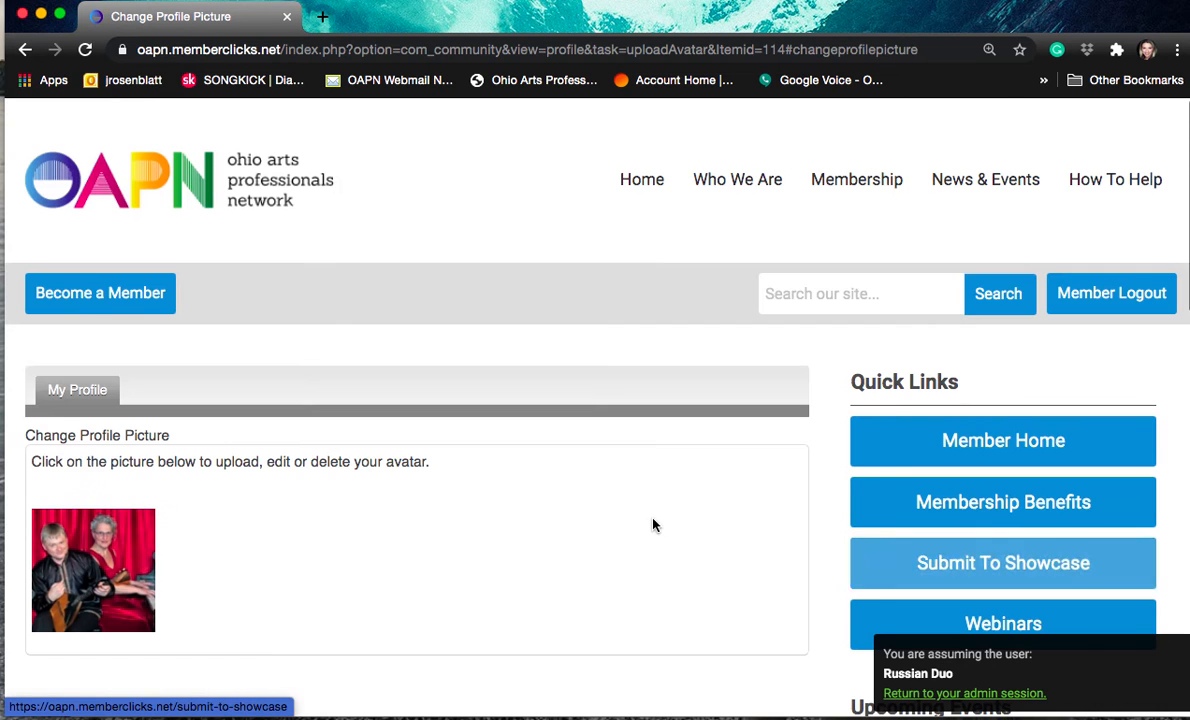
click(78, 388)
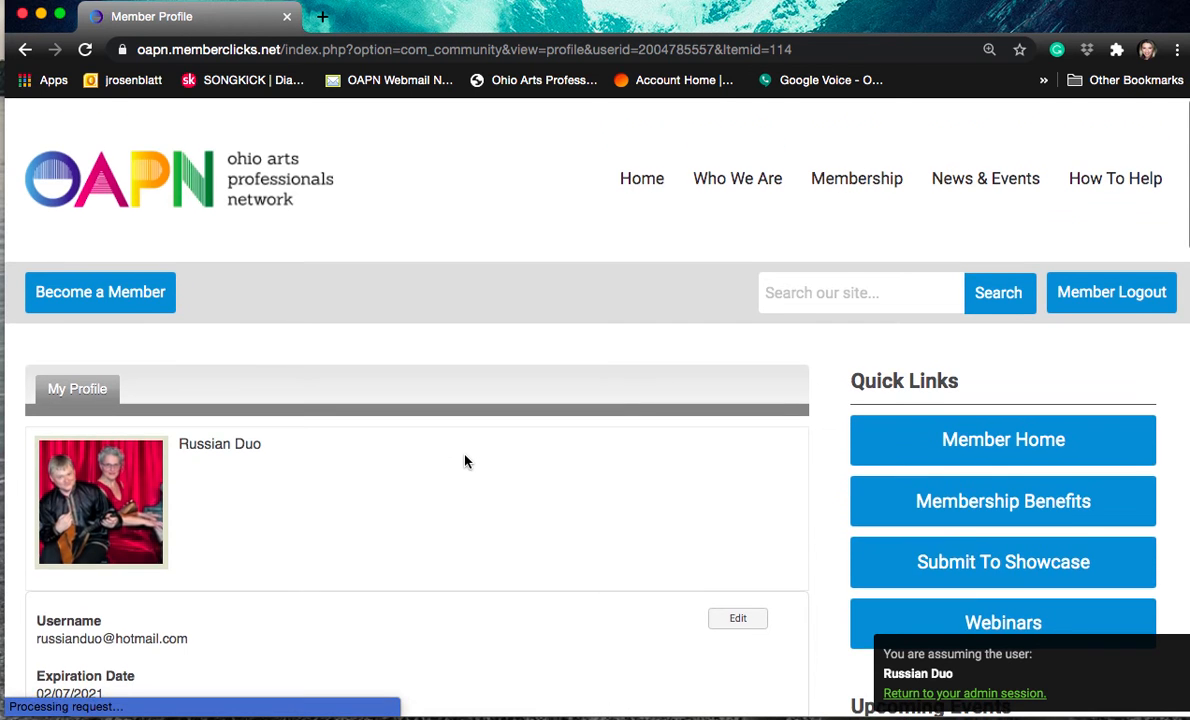
Review Russian Duo's member status, member number, organization and artist genre details.
scroll(down, 3)
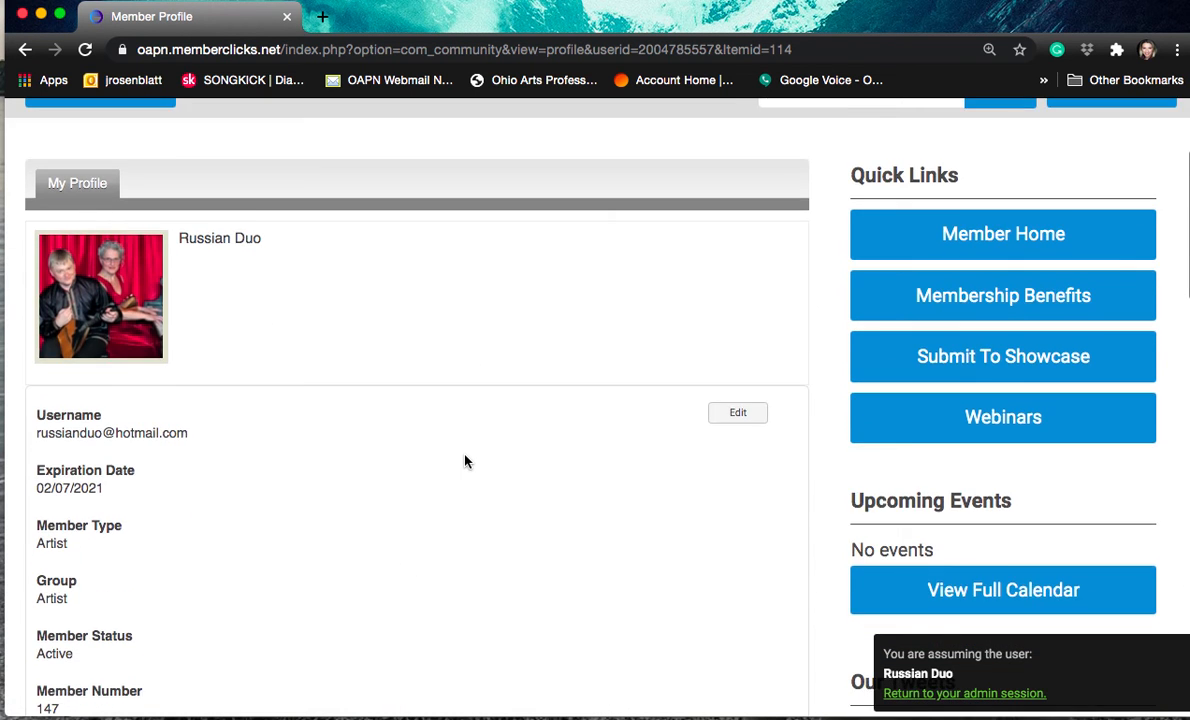
scroll(down, 3)
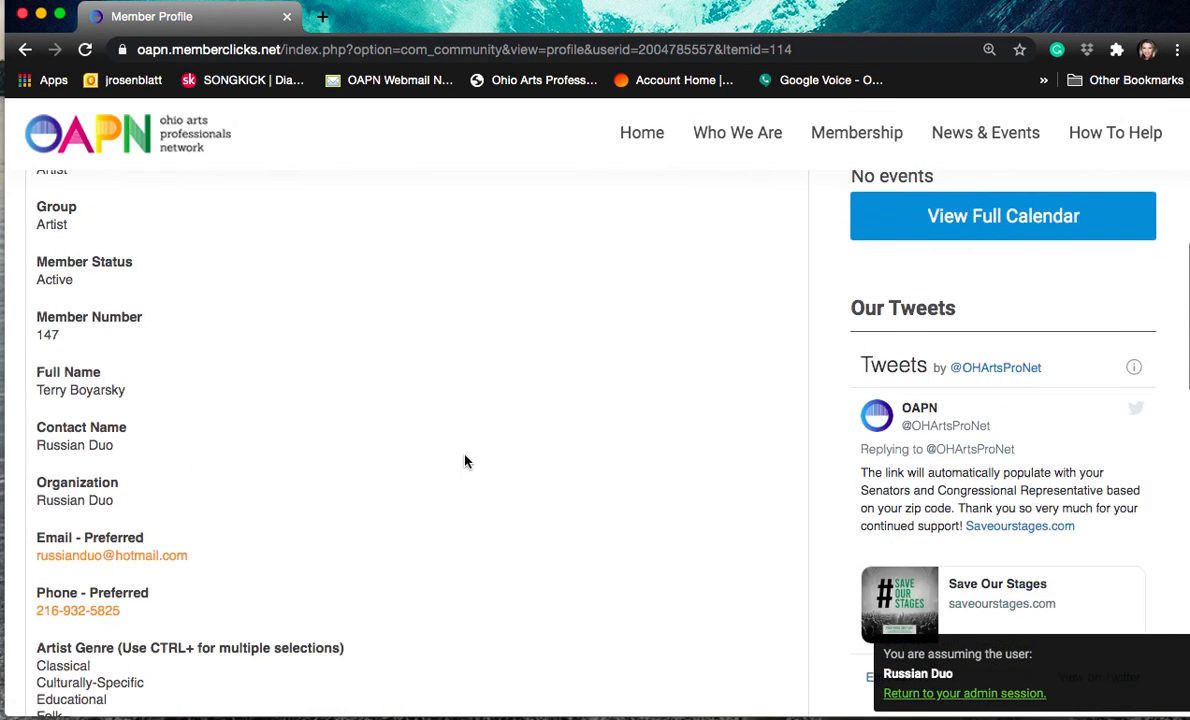
scroll(down, 3)
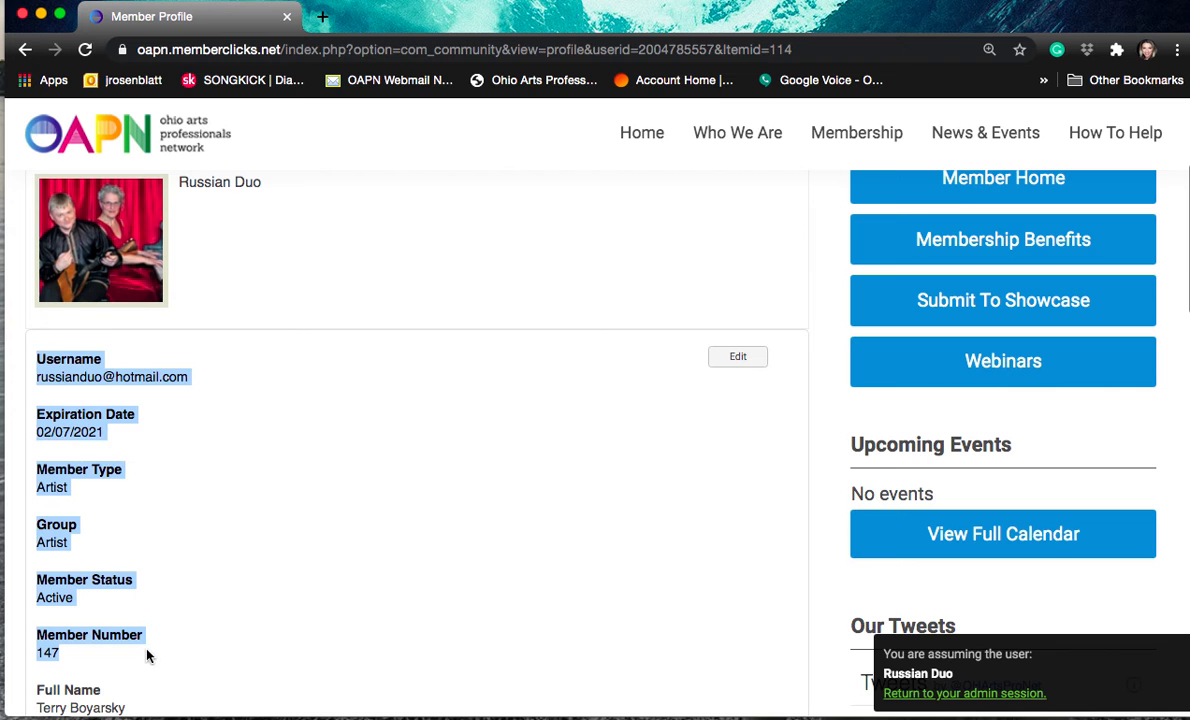
click(736, 356)
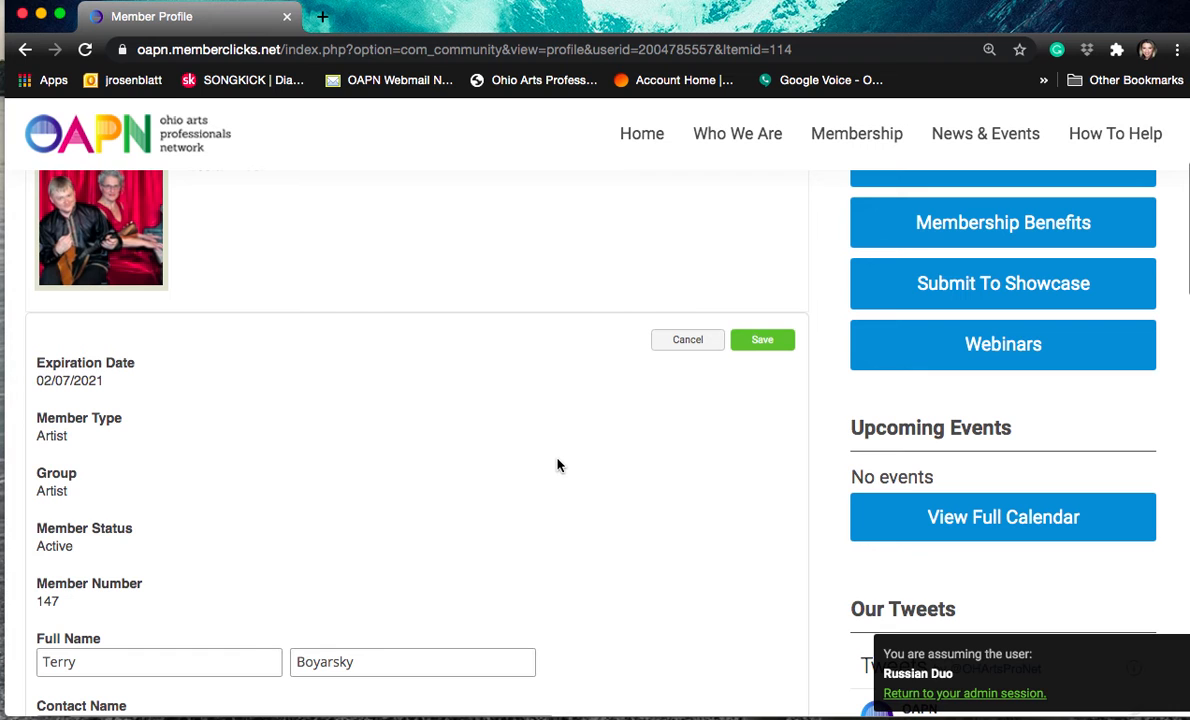
mouse_move(218, 488)
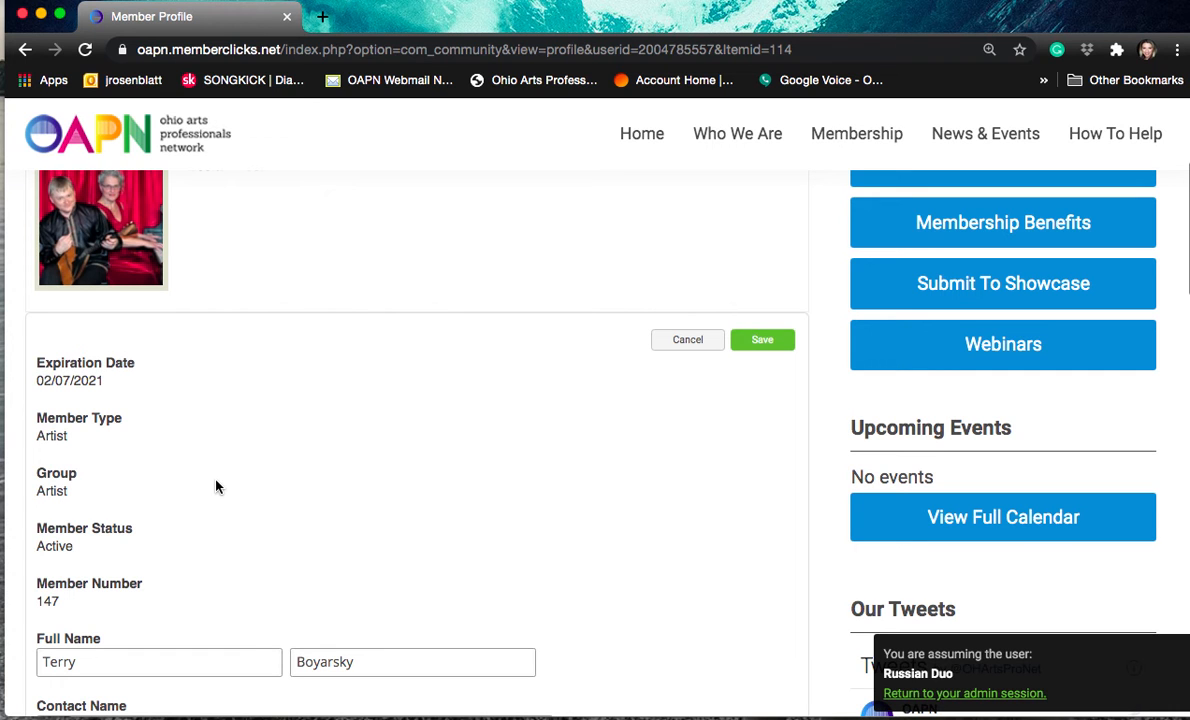
mouse_move(288, 544)
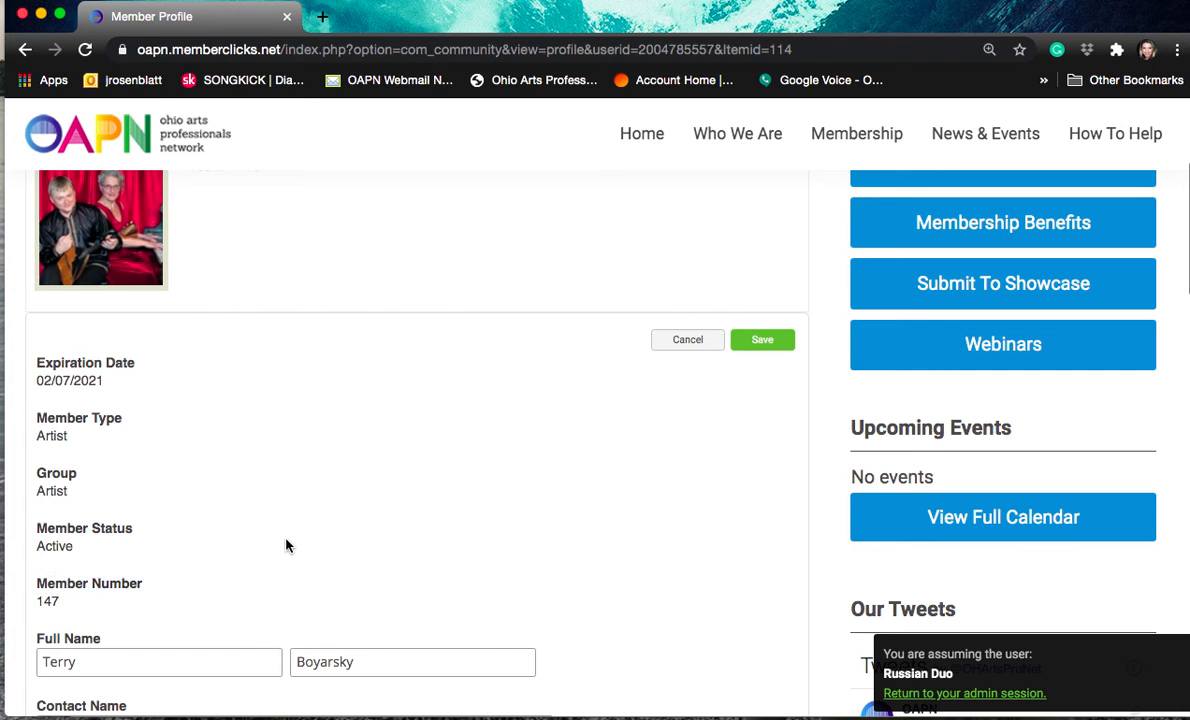
mouse_move(202, 404)
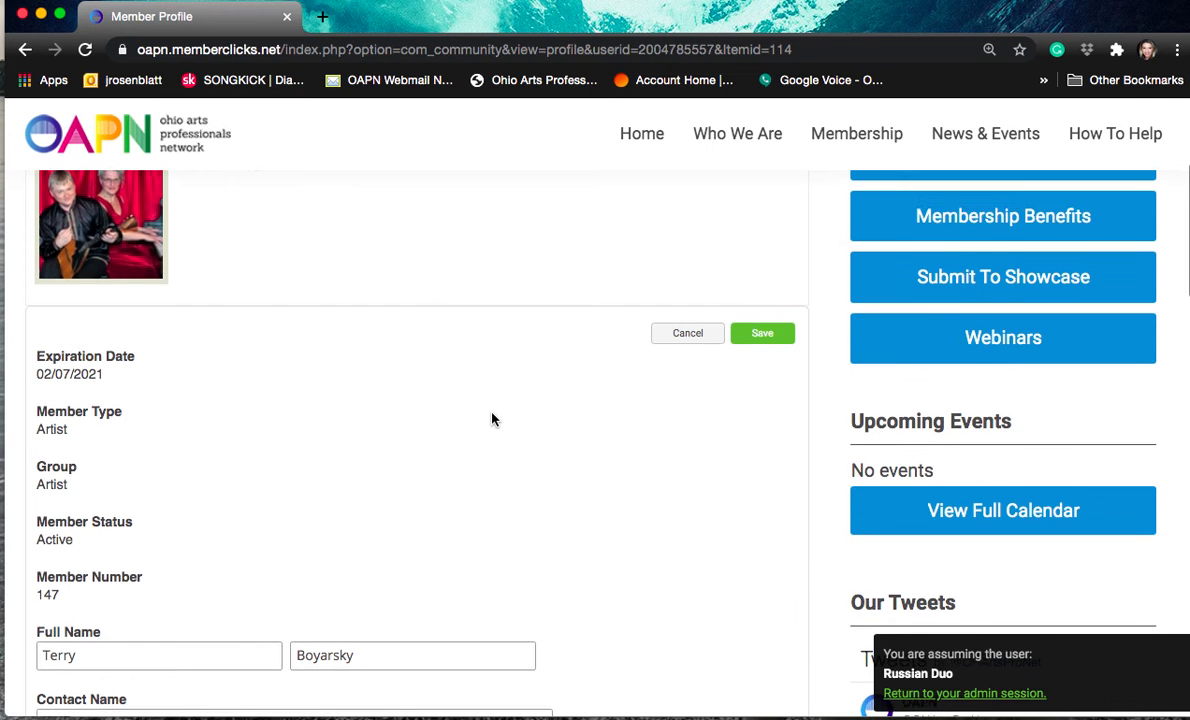
scroll(down, 3)
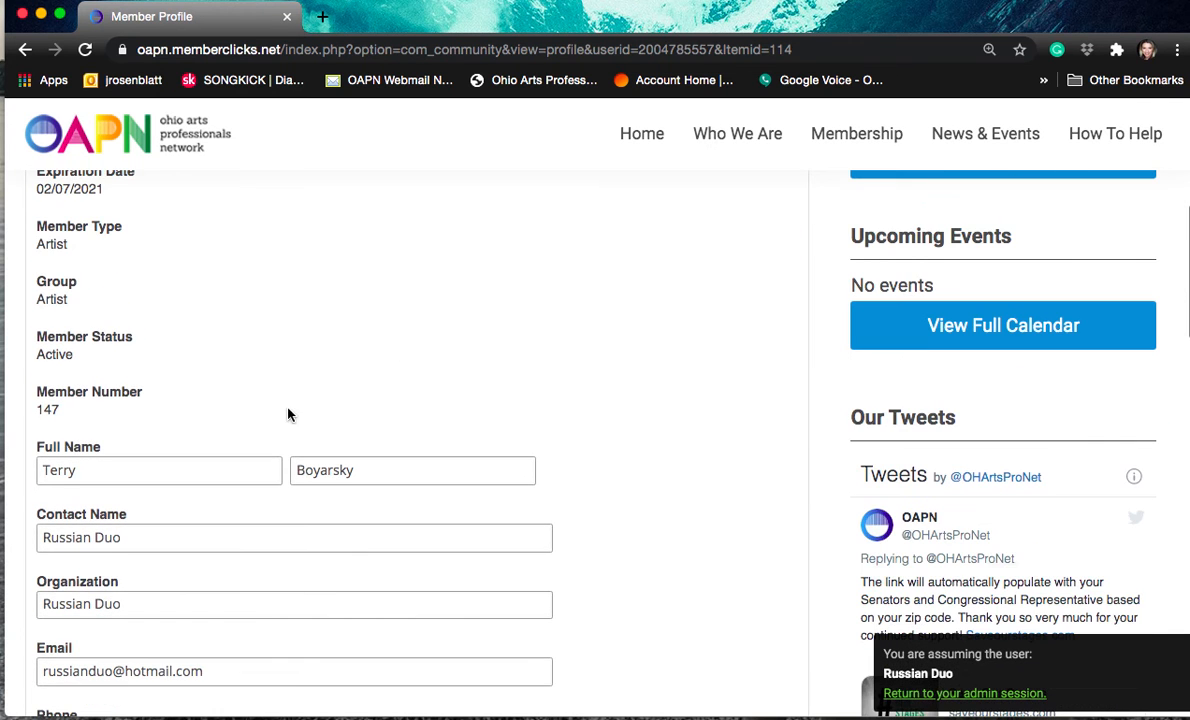
scroll(down, 3)
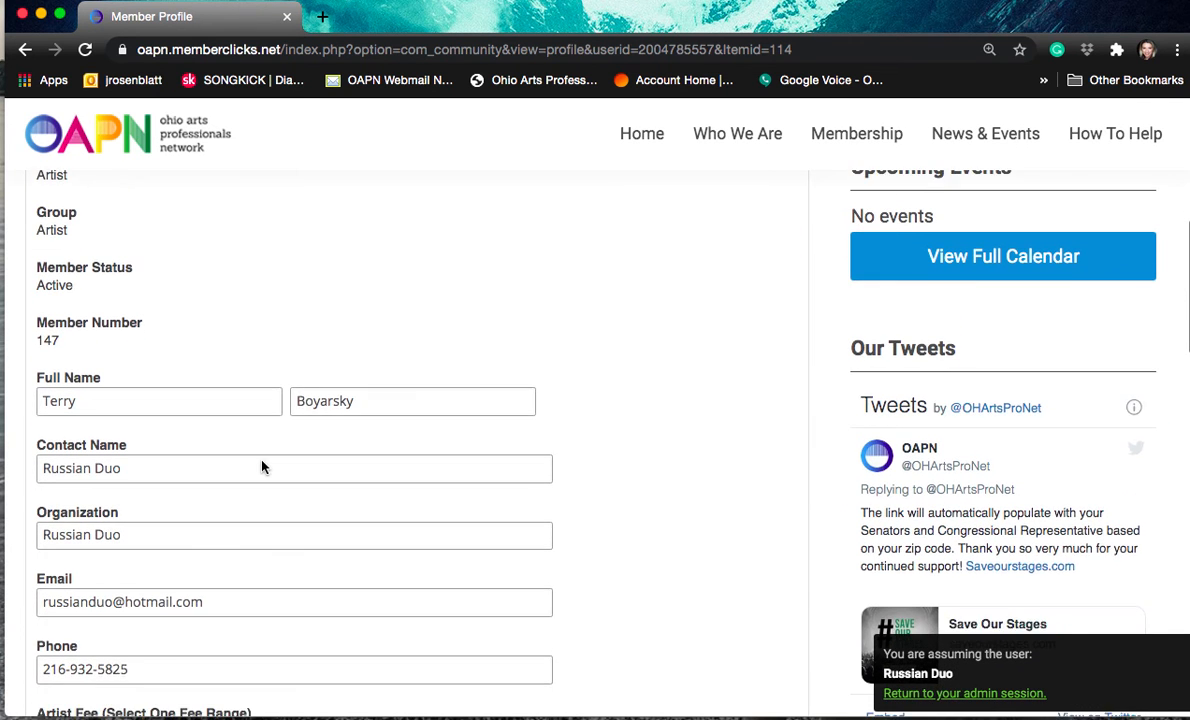
scroll(down, 3)
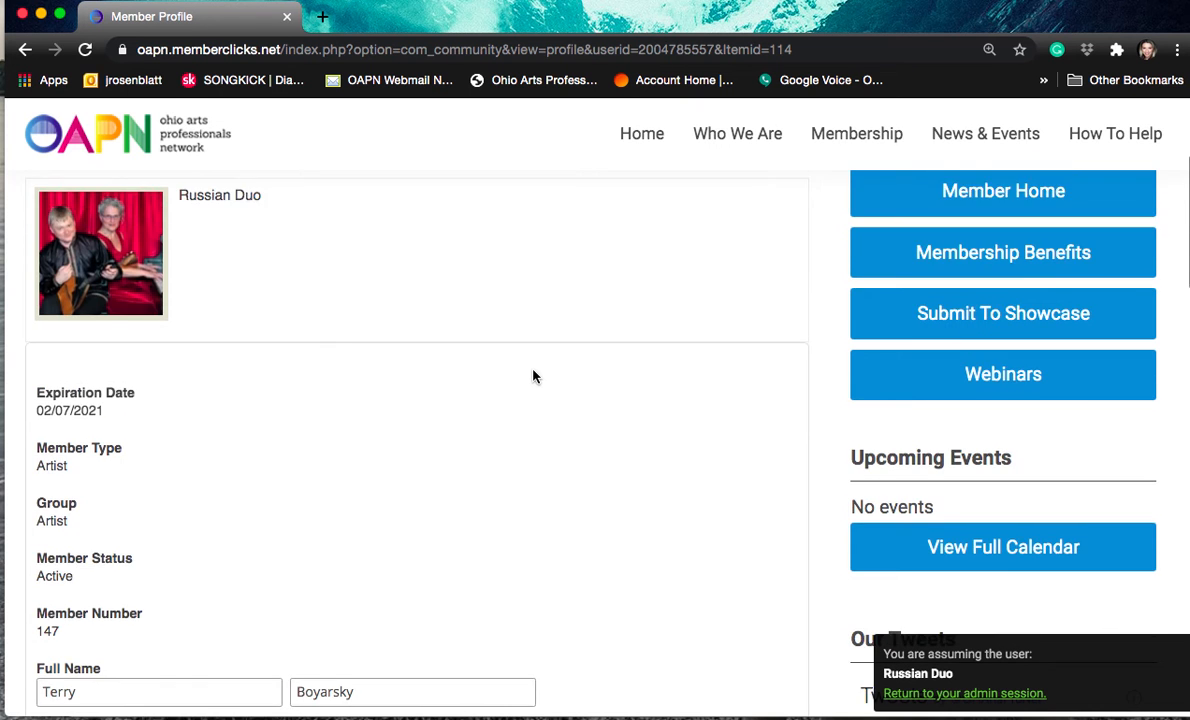
scroll(down, 3)
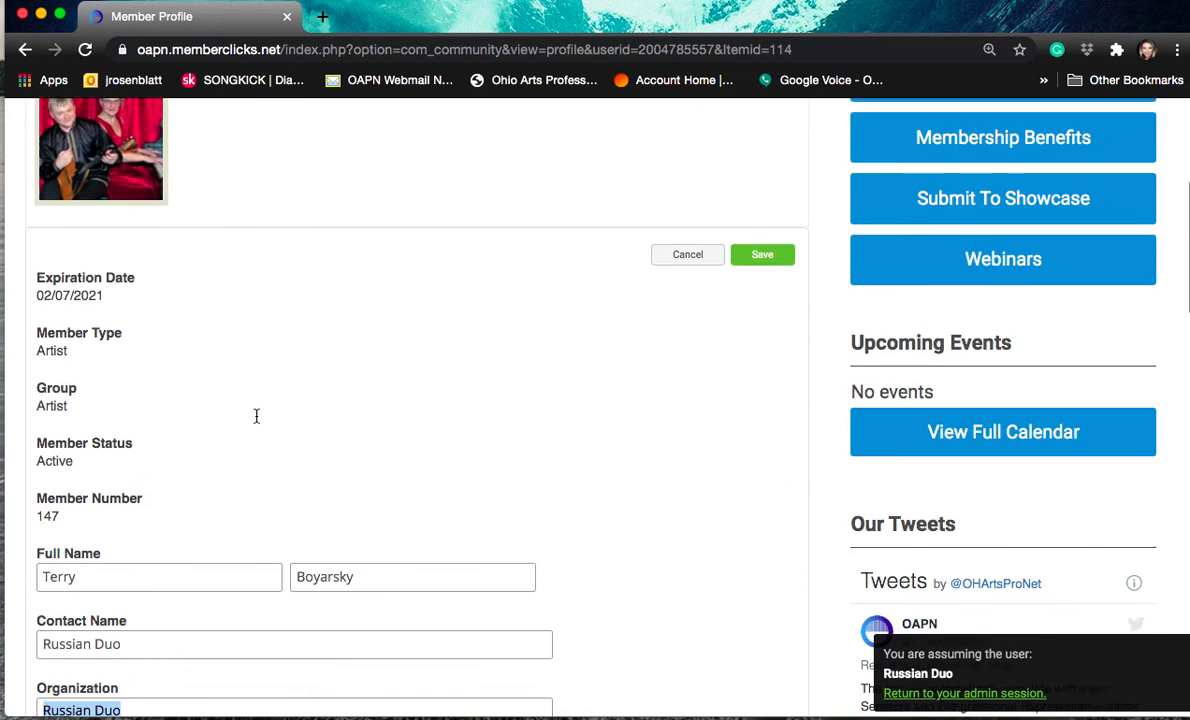
scroll(down, 3)
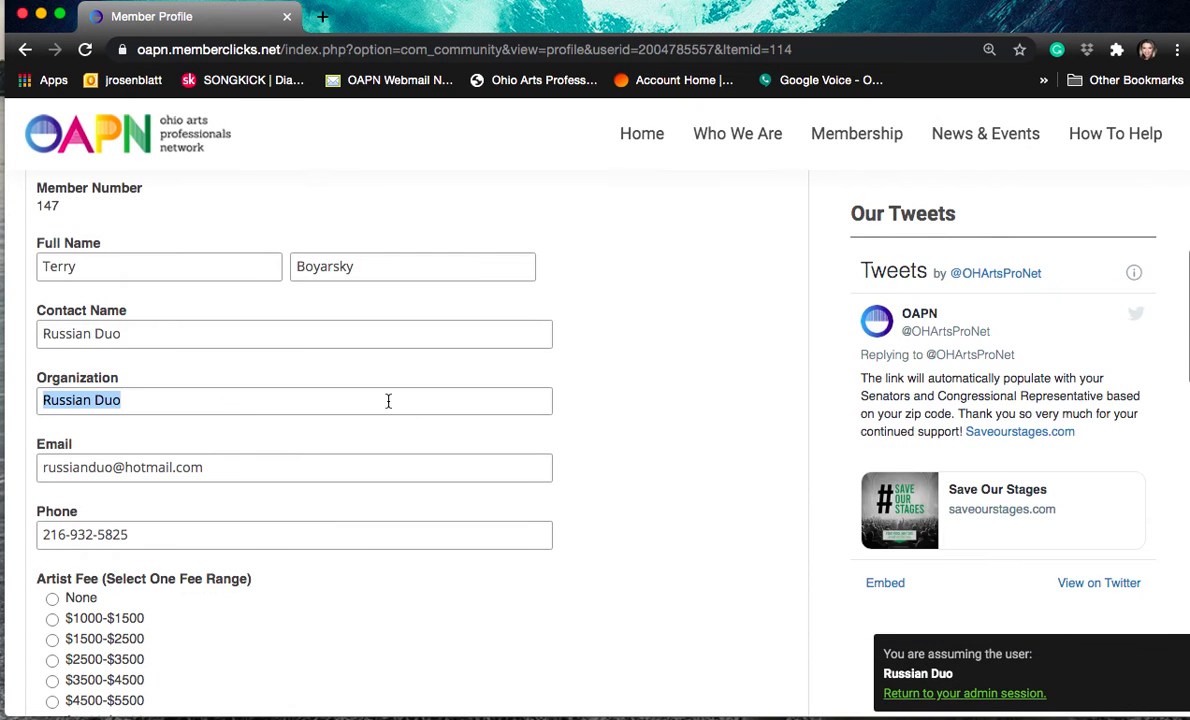
scroll(down, 3)
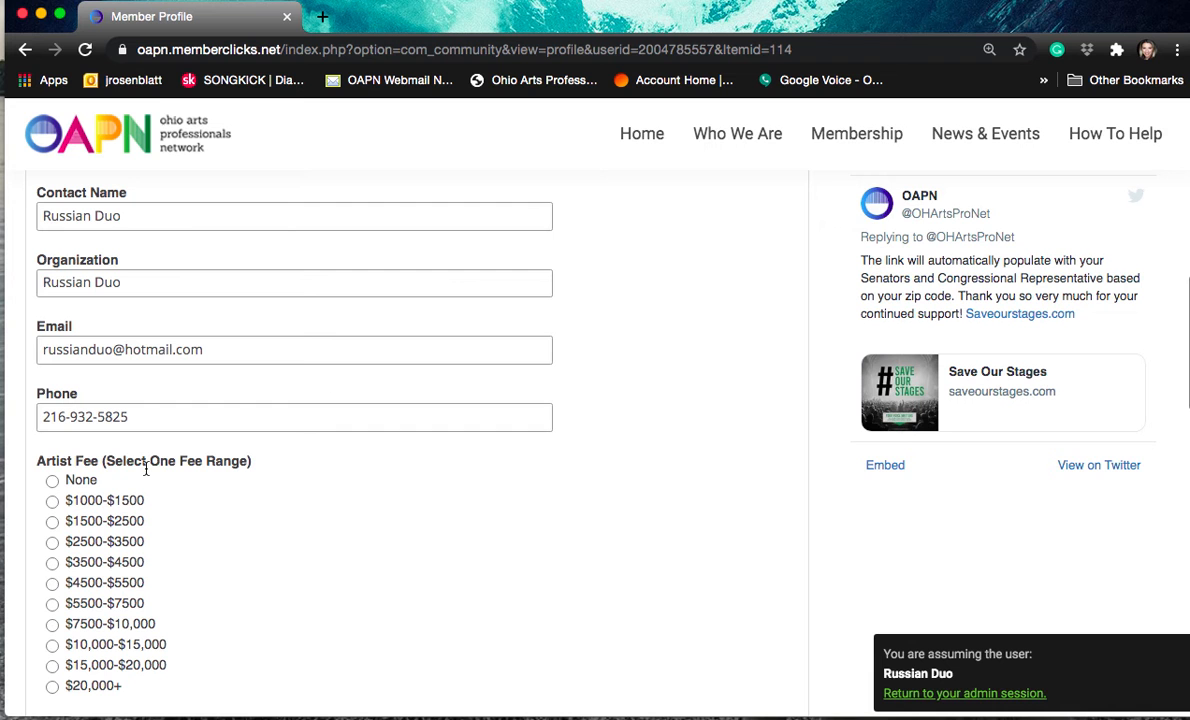
Review the Artist Genre list showing Classical and Culturally-Specific selected, down to the tier fields.
scroll(down, 3)
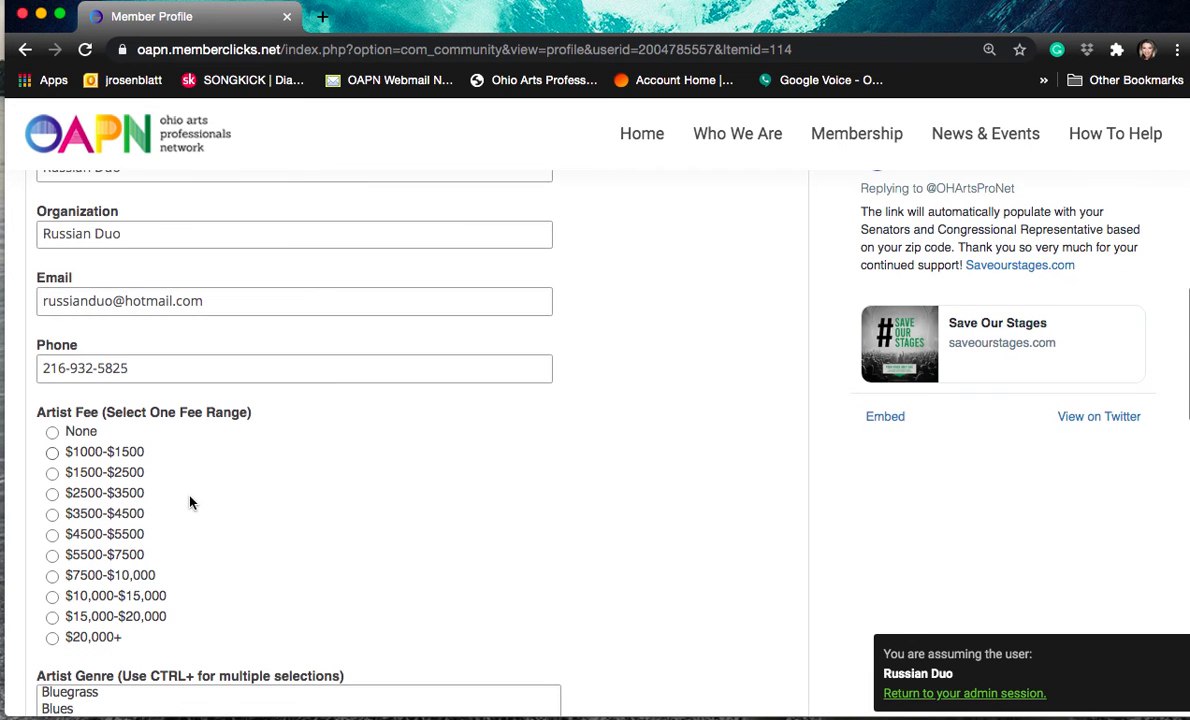
scroll(down, 3)
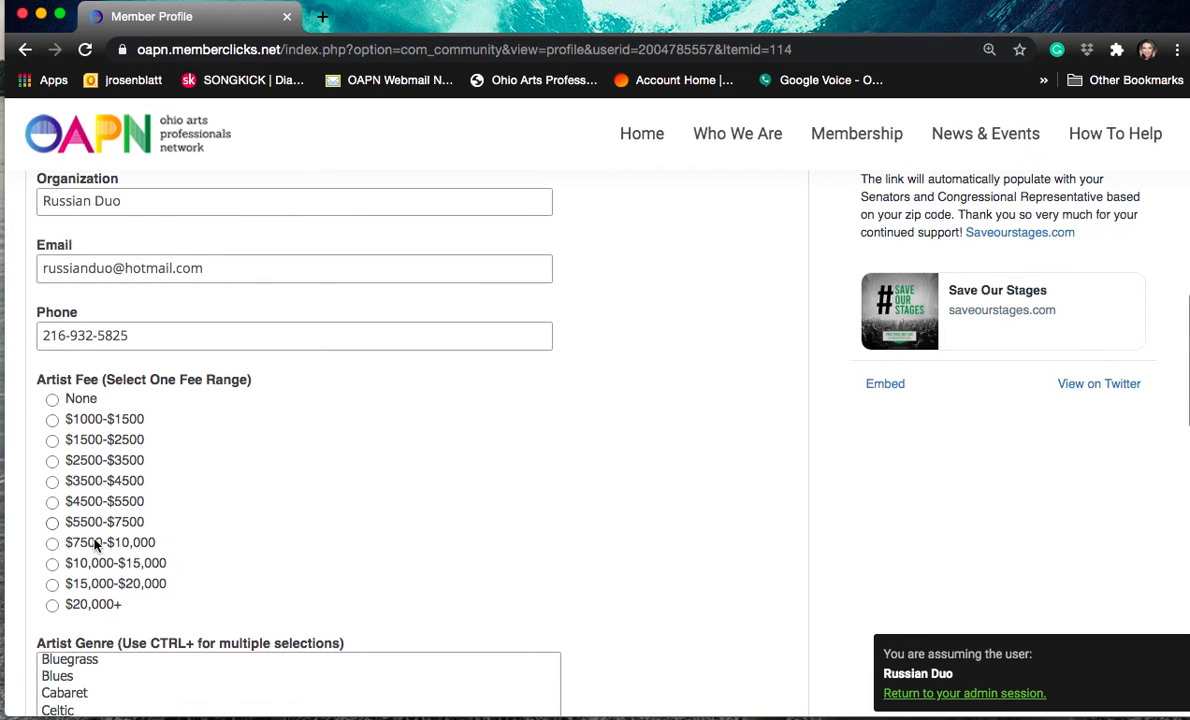
scroll(down, 3)
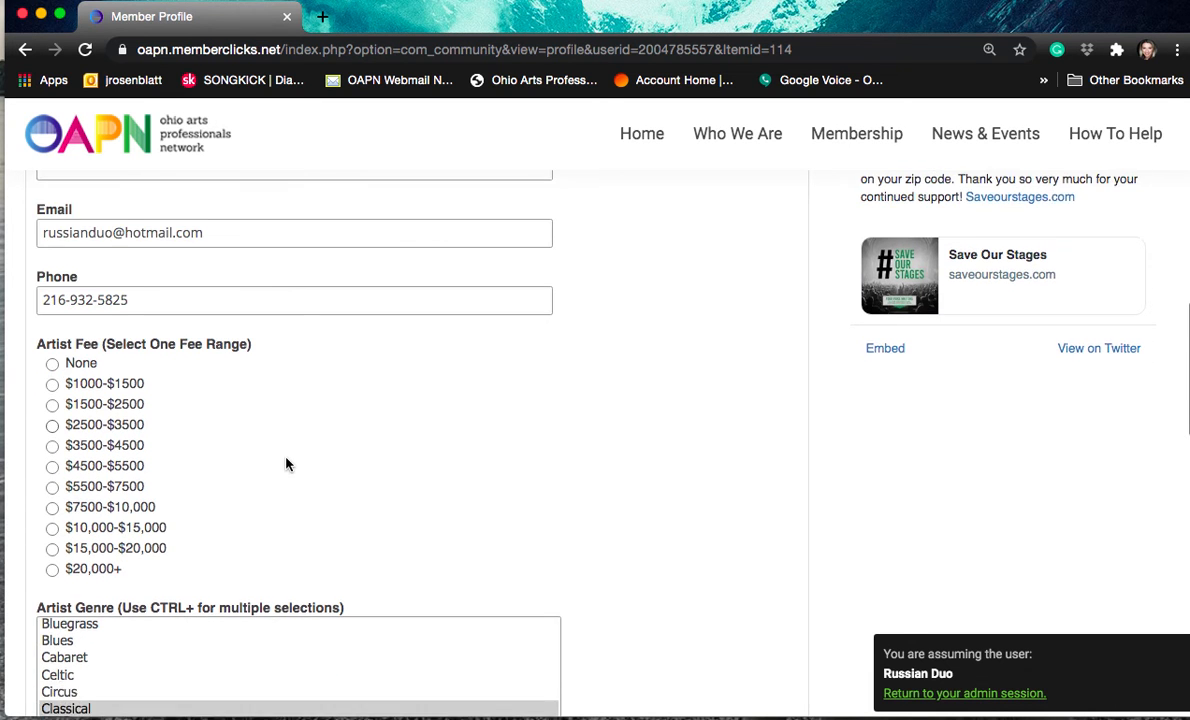
scroll(down, 3)
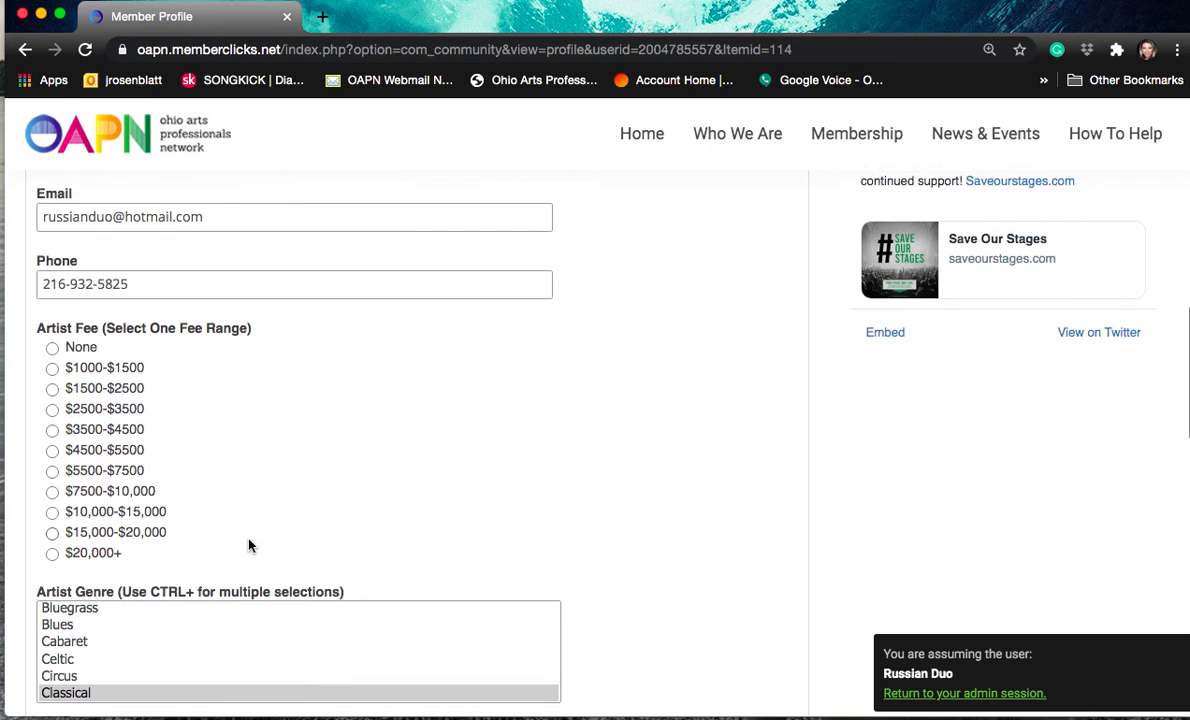
scroll(down, 3)
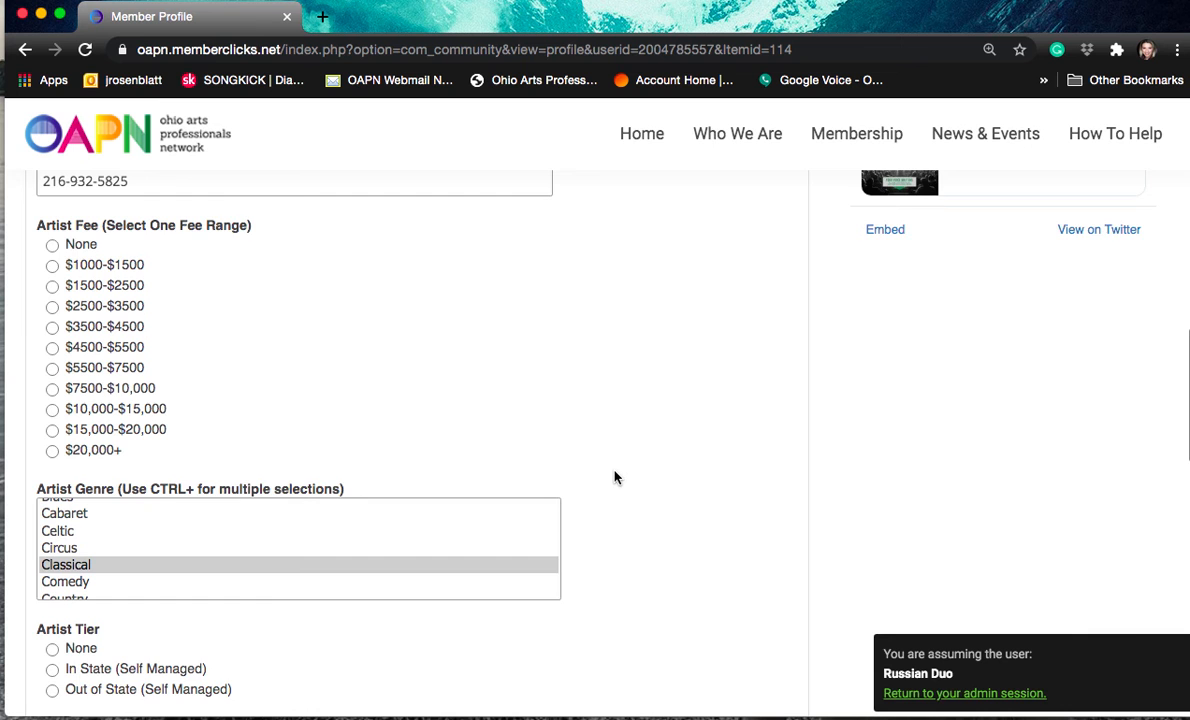
scroll(down, 3)
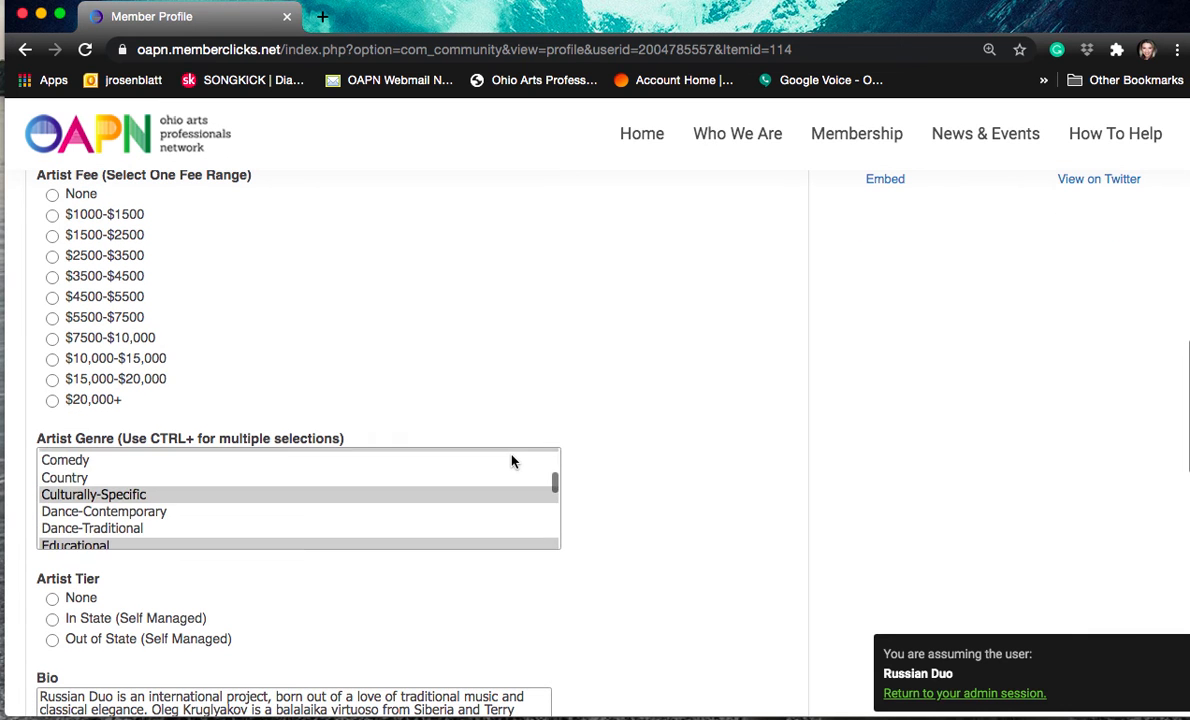
scroll(down, 3)
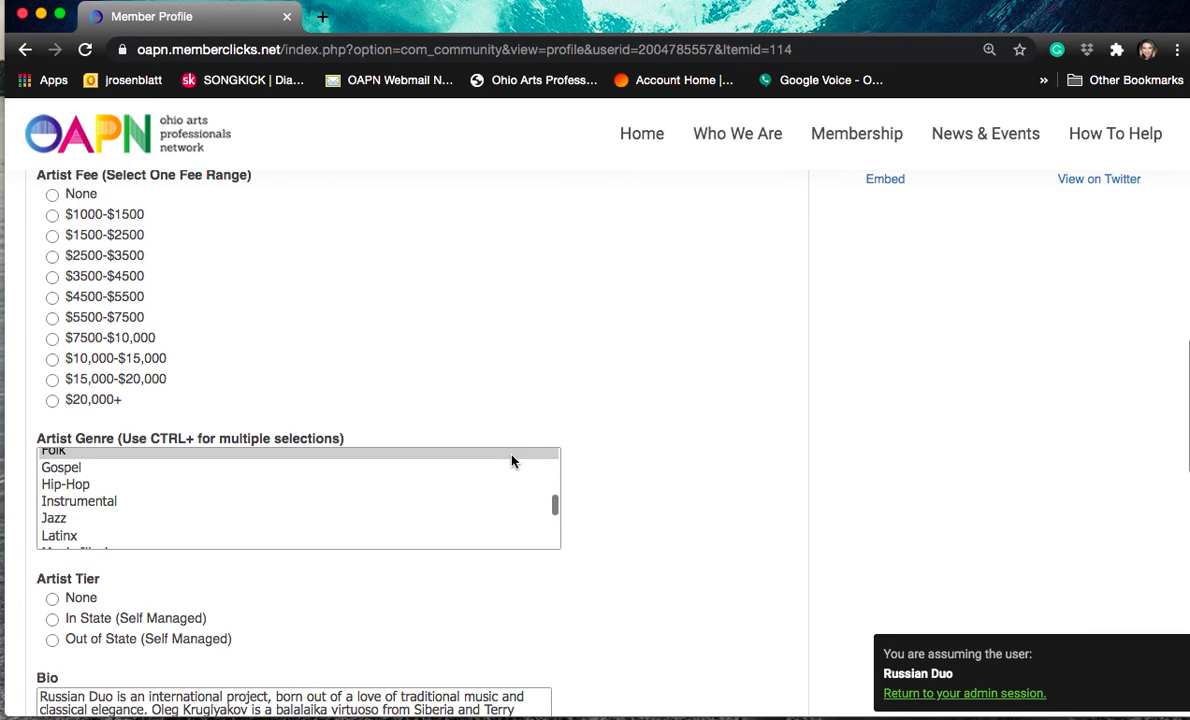
scroll(down, 3)
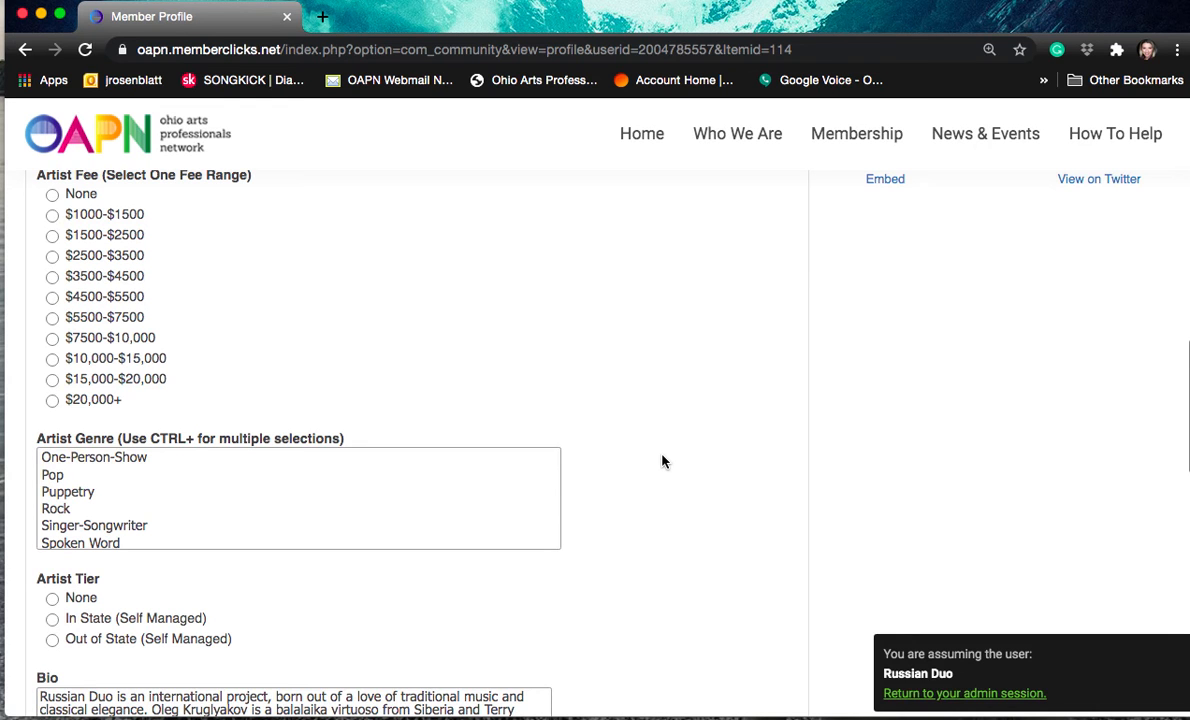
mouse_move(504, 476)
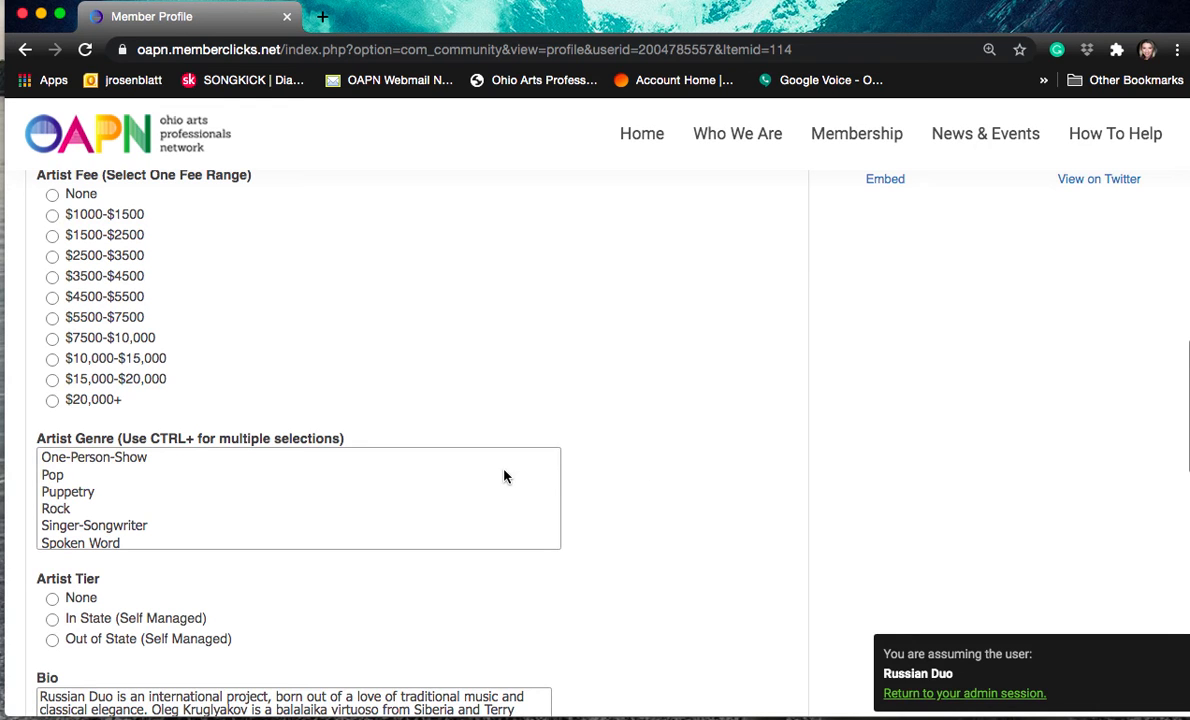
mouse_move(504, 476)
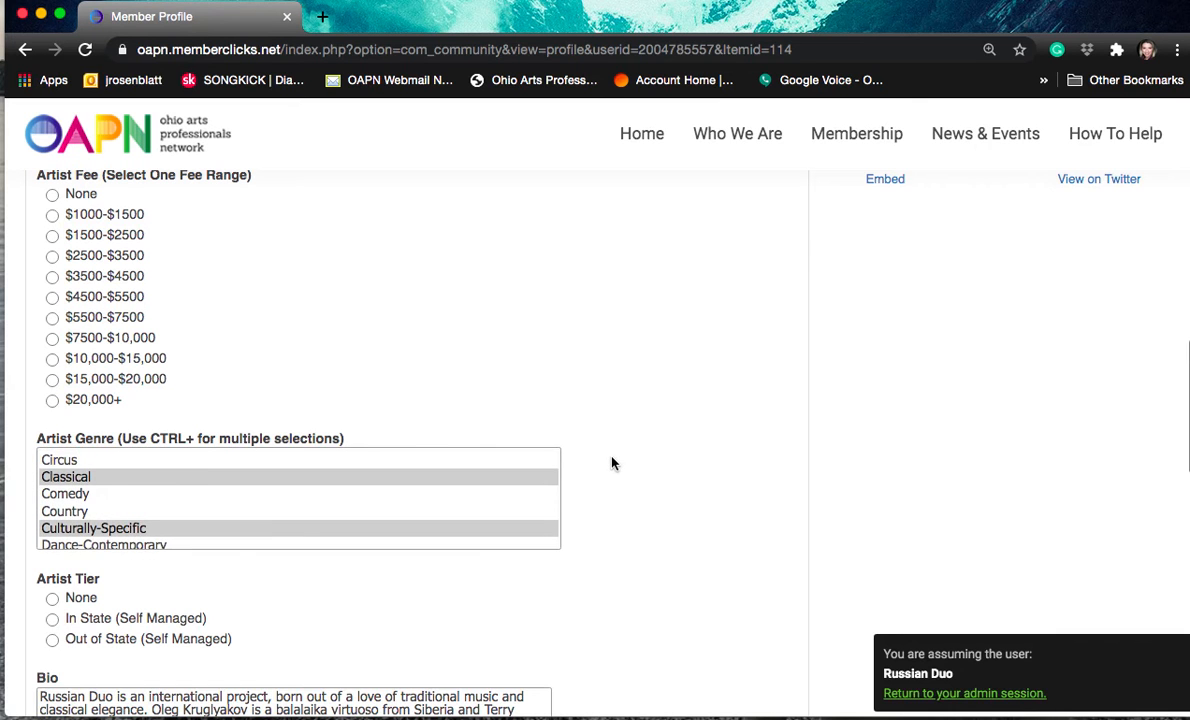
scroll(down, 3)
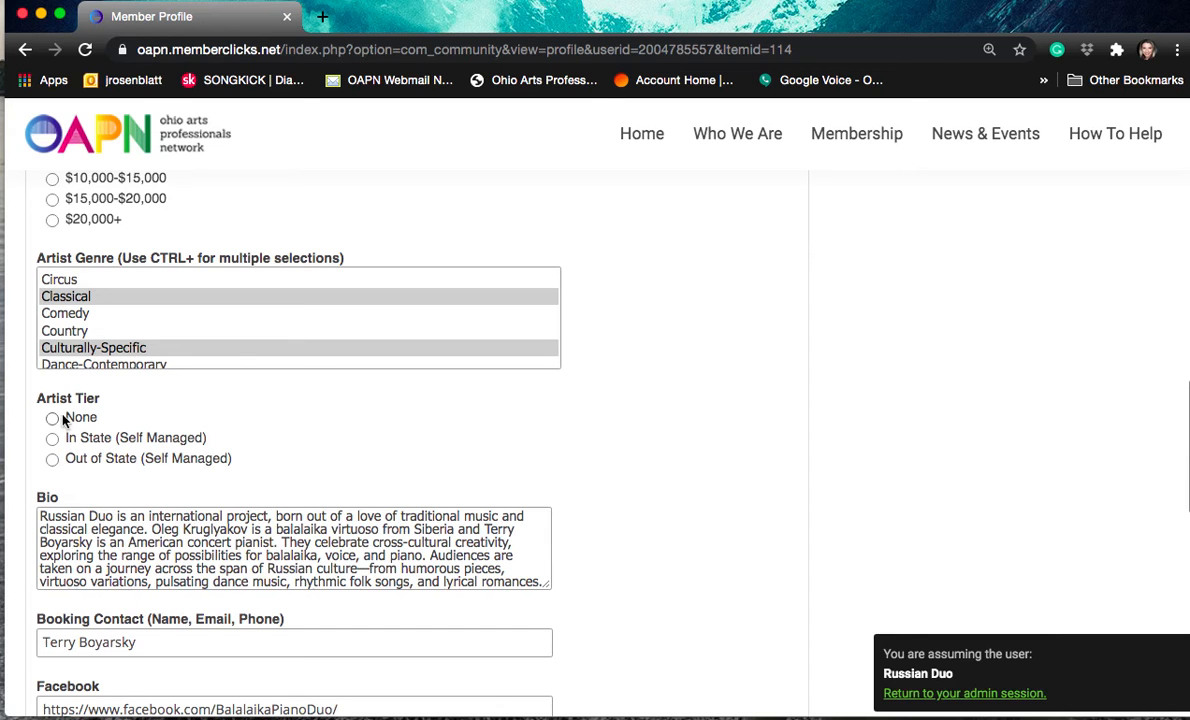
Set the Artist Tier to In State (Self Managed) and check the name in the YouTube field.
click(52, 438)
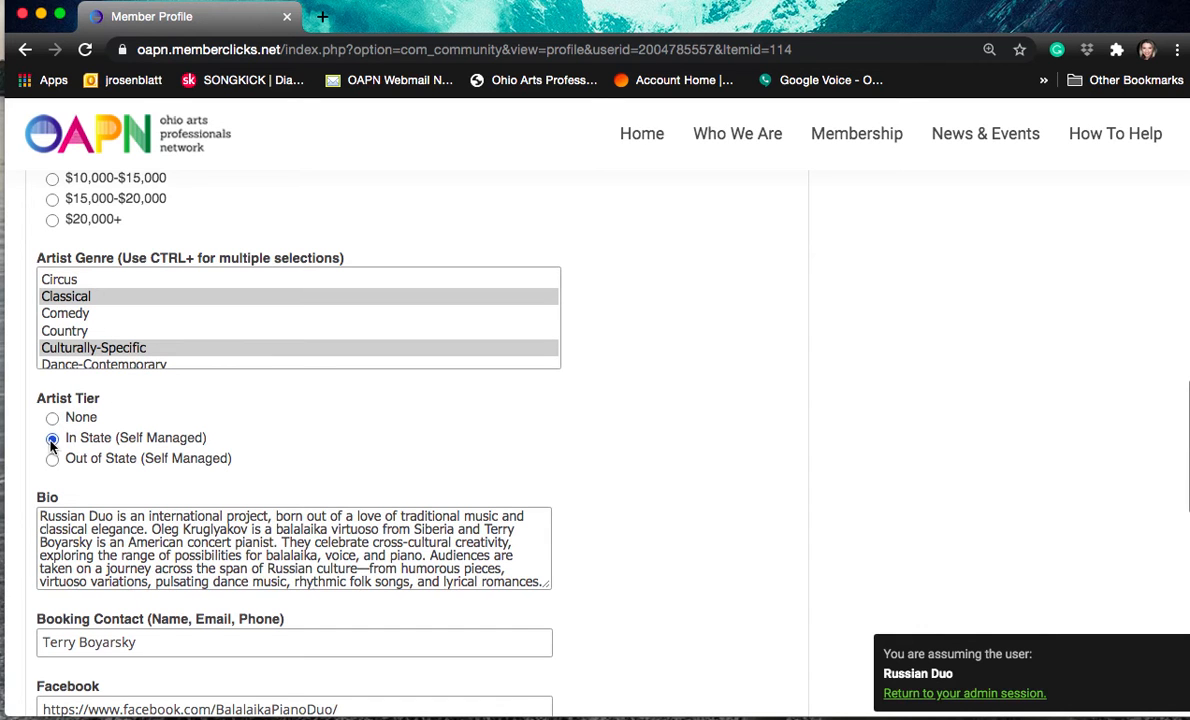
scroll(down, 3)
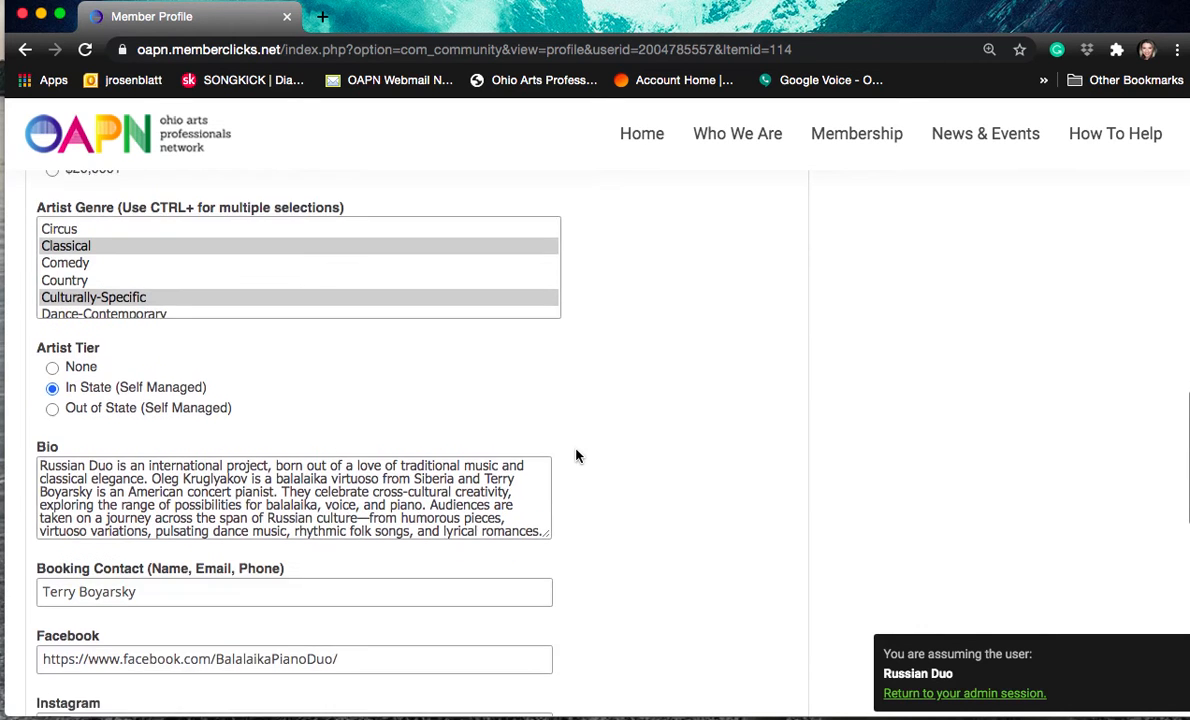
scroll(down, 3)
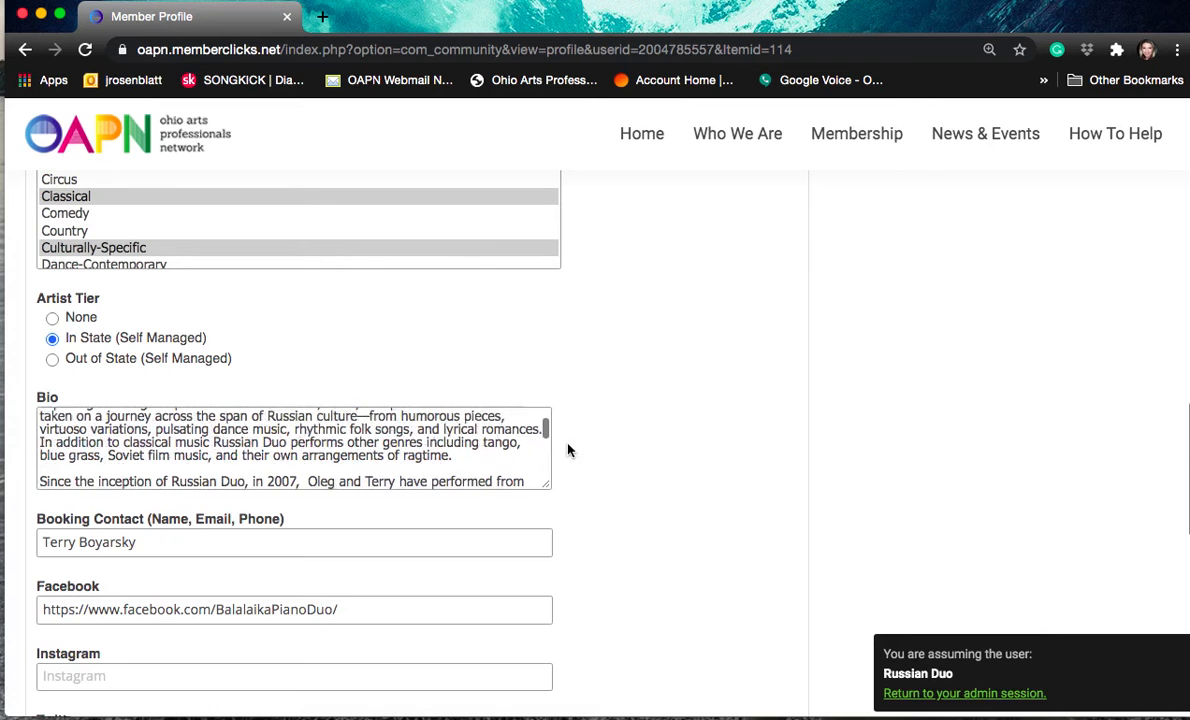
scroll(down, 3)
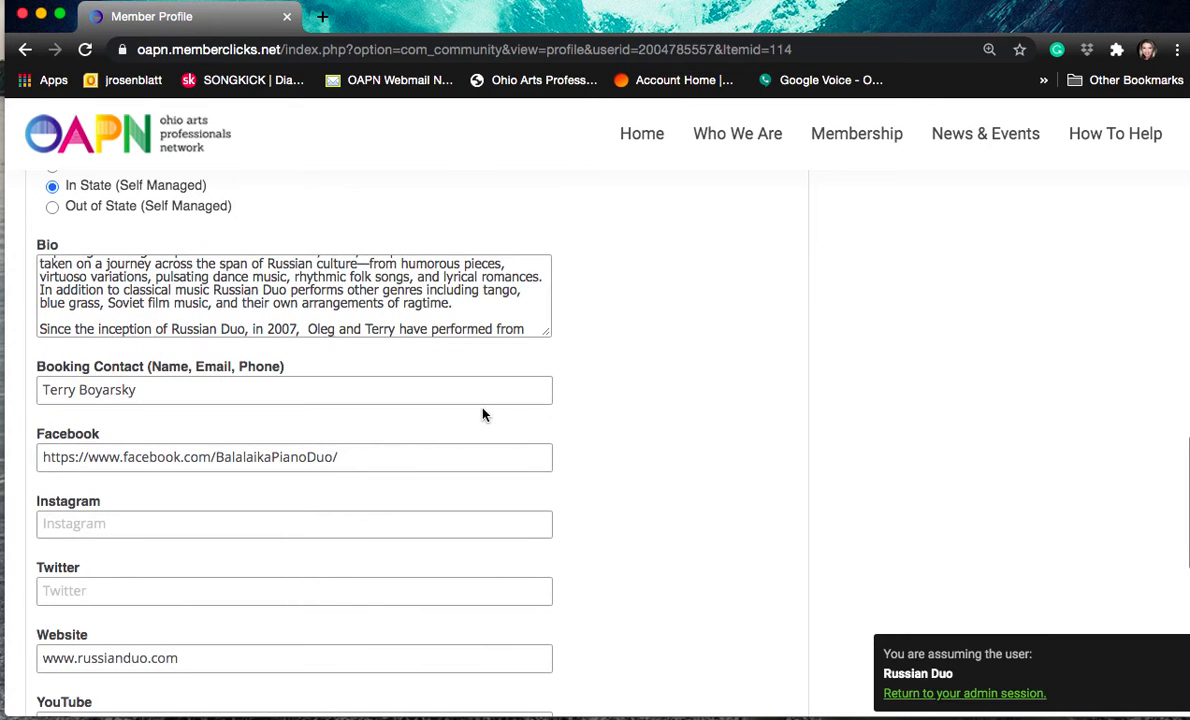
scroll(down, 3)
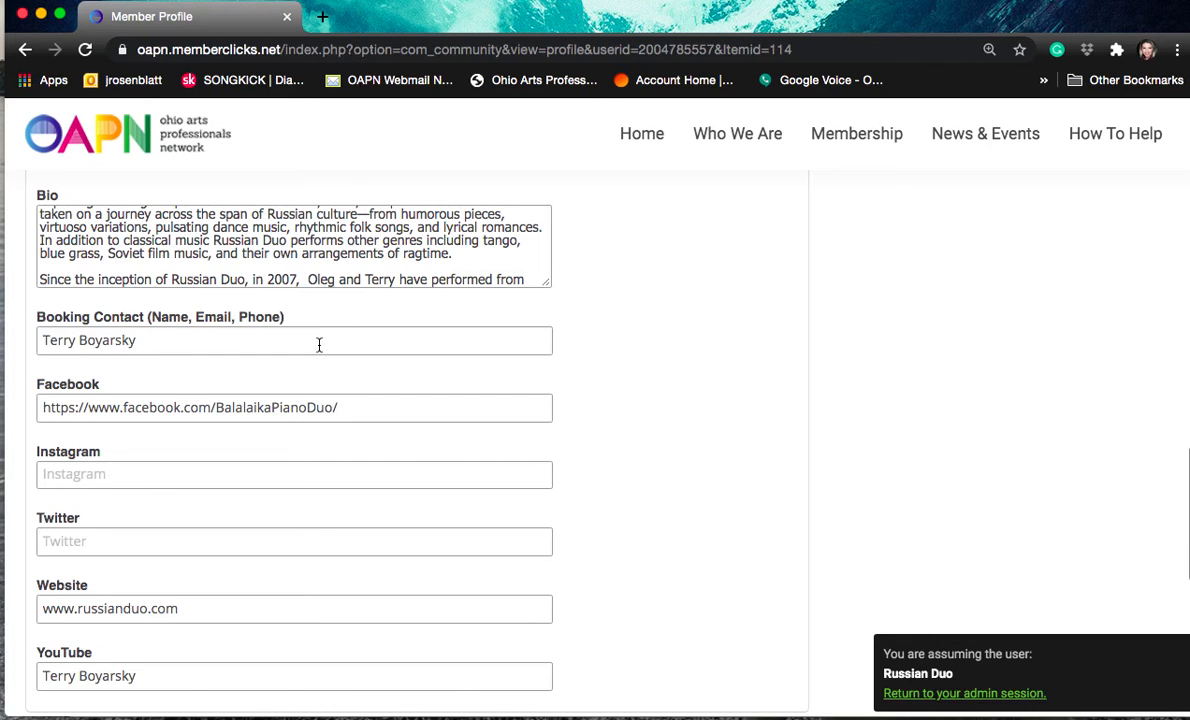
scroll(down, 3)
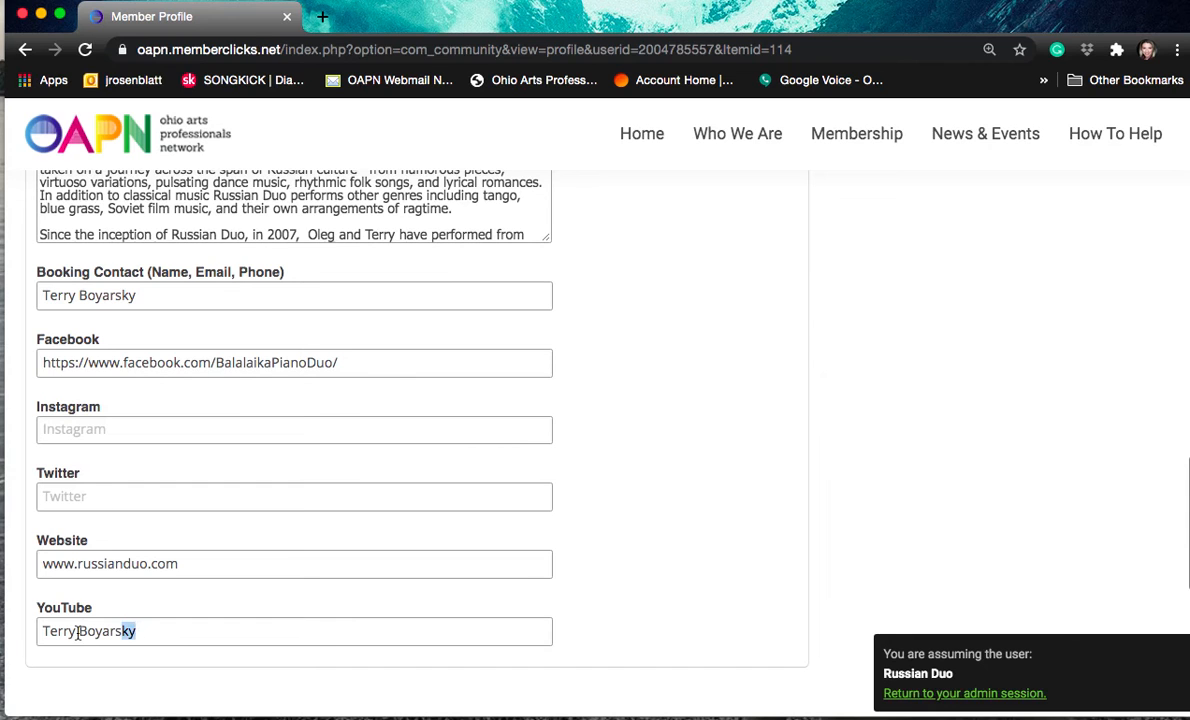
triple_click(88, 632)
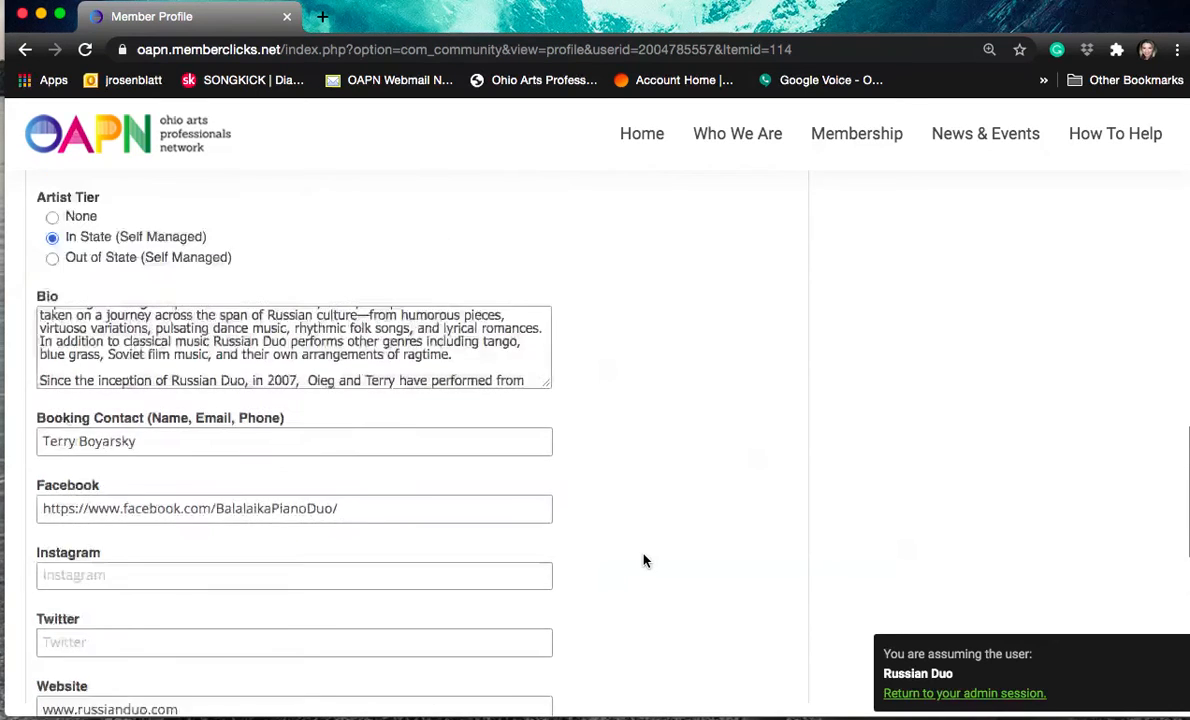
scroll(up, 3)
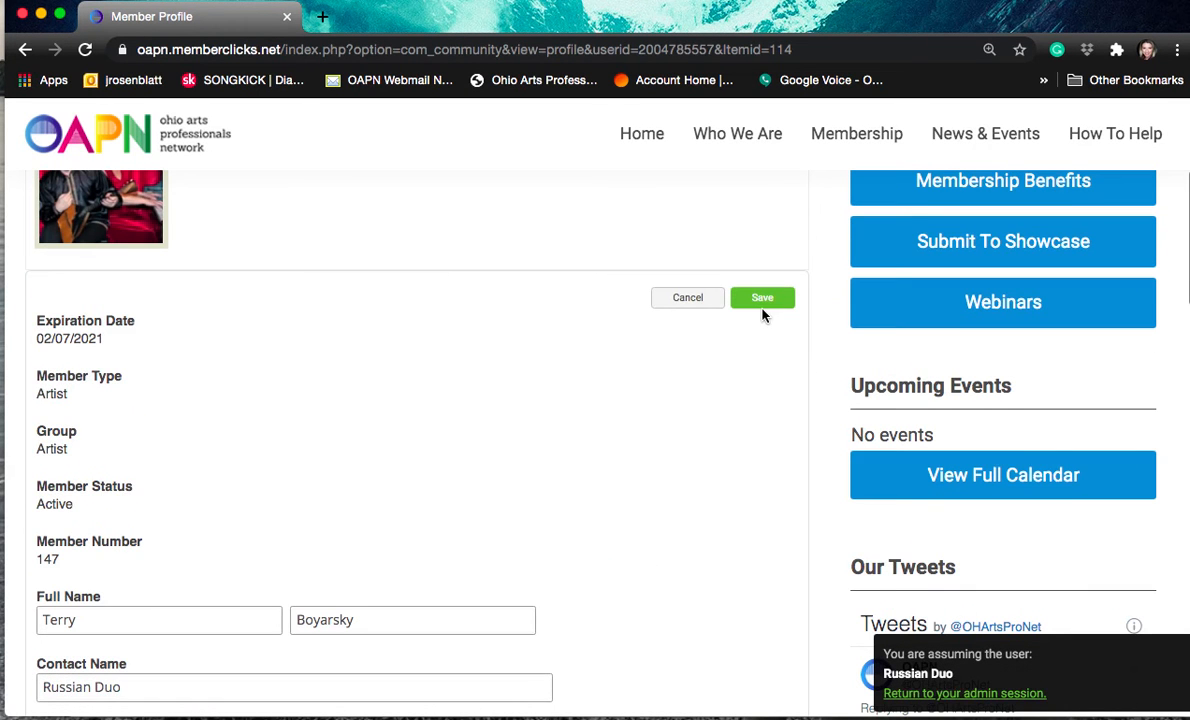
click(762, 296)
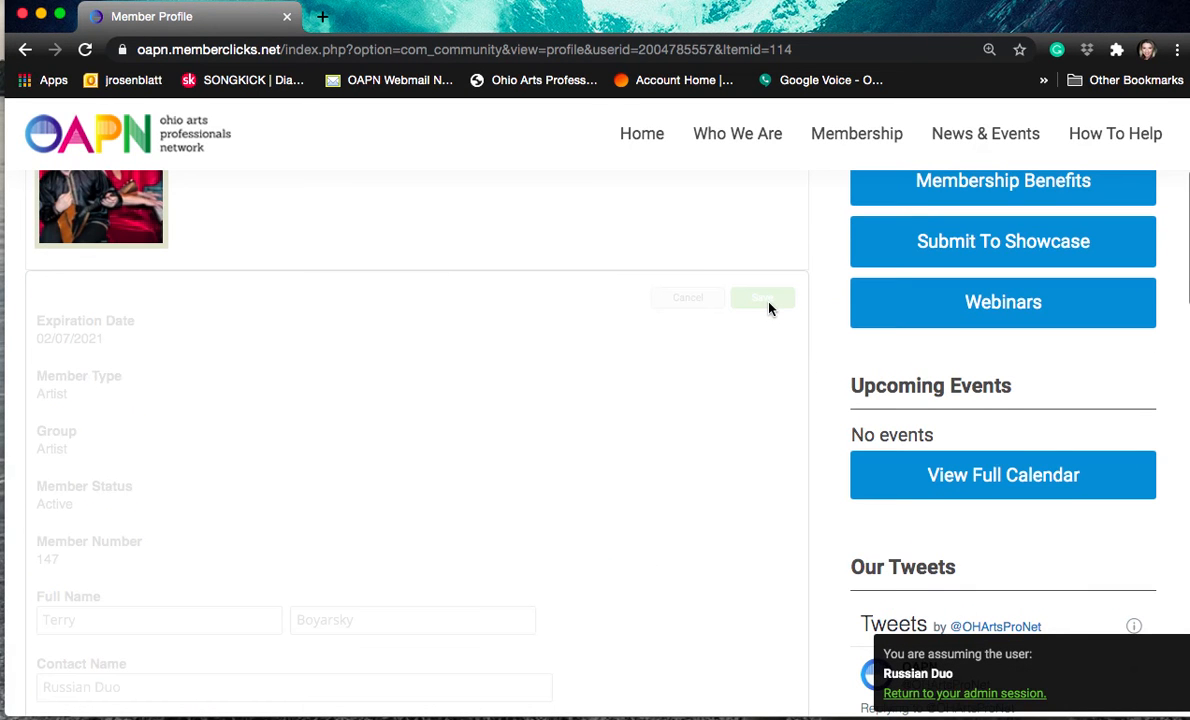
click(764, 296)
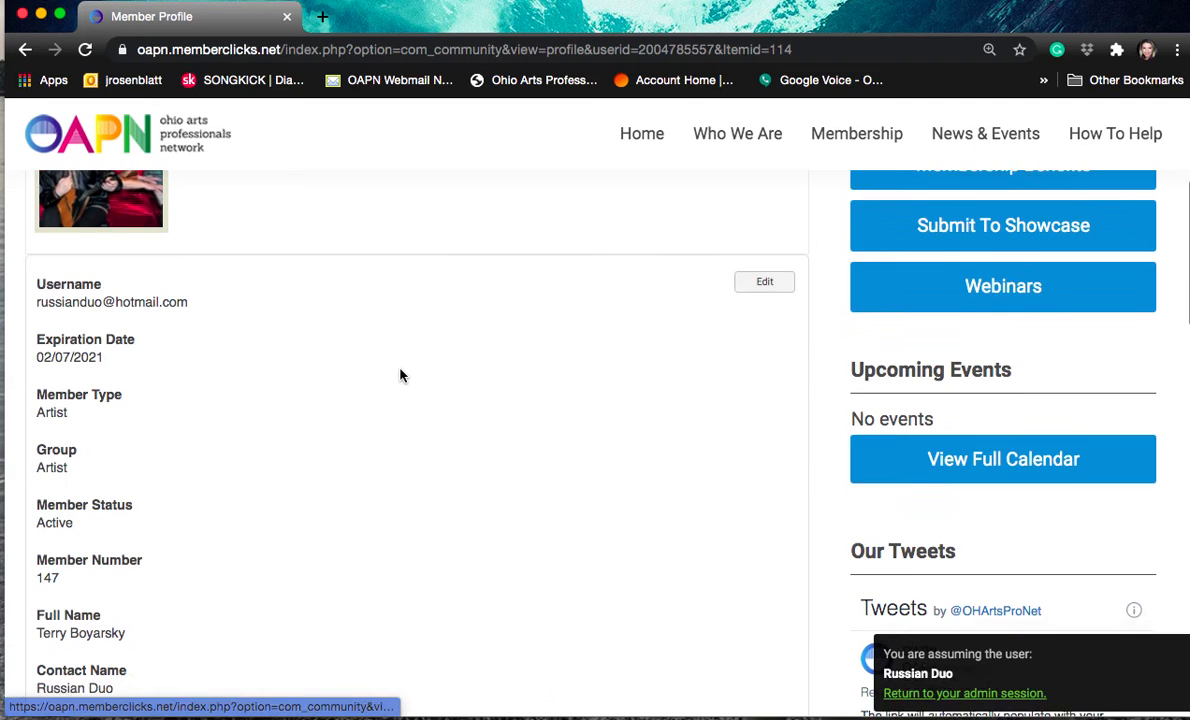
scroll(down, 3)
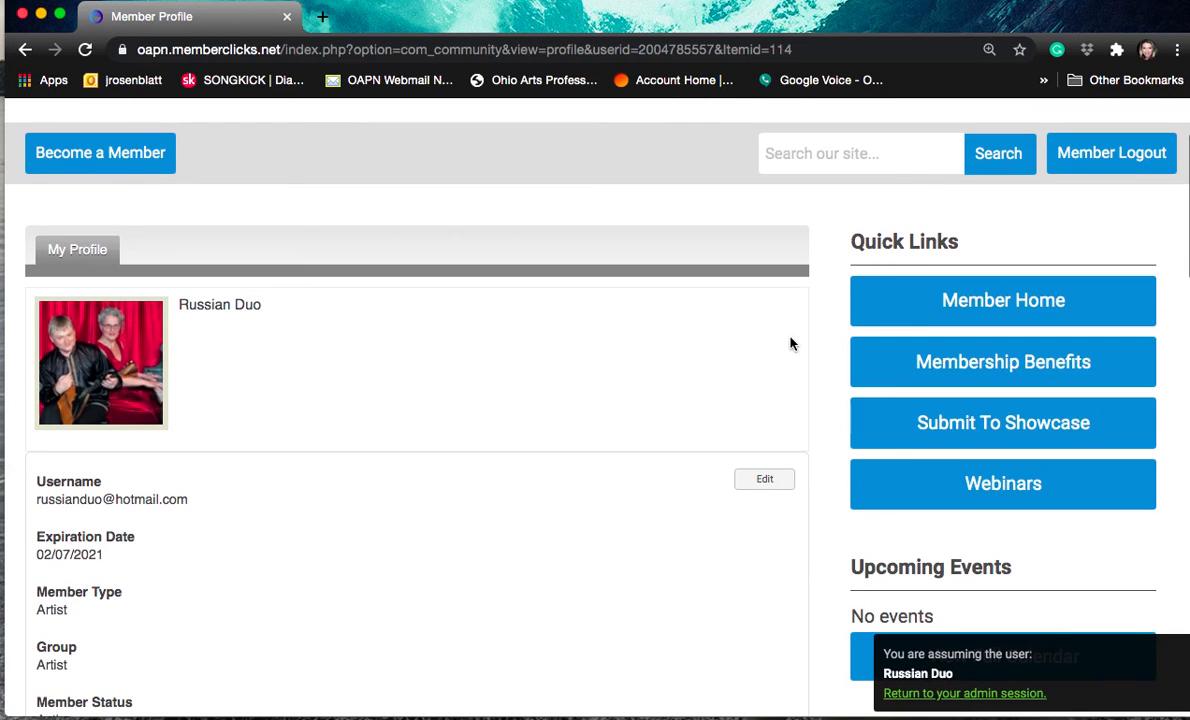
Return to Member Home via Quick Links and enter the Member Directory search page.
click(1002, 300)
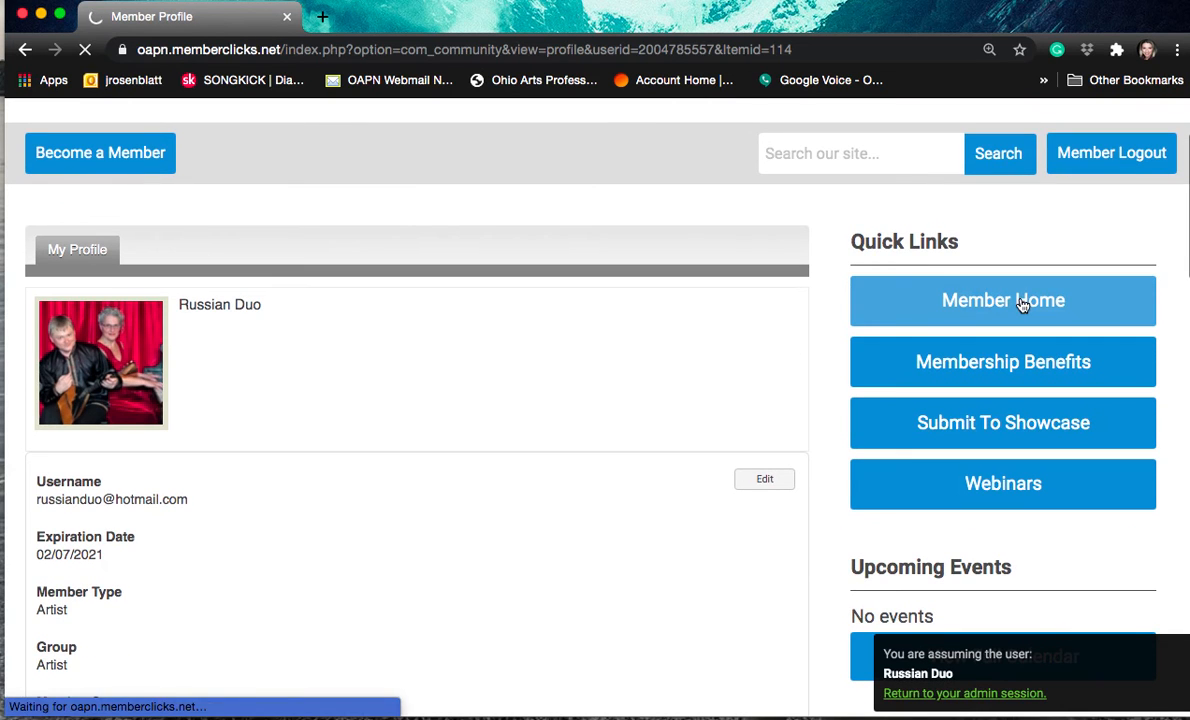
click(1004, 300)
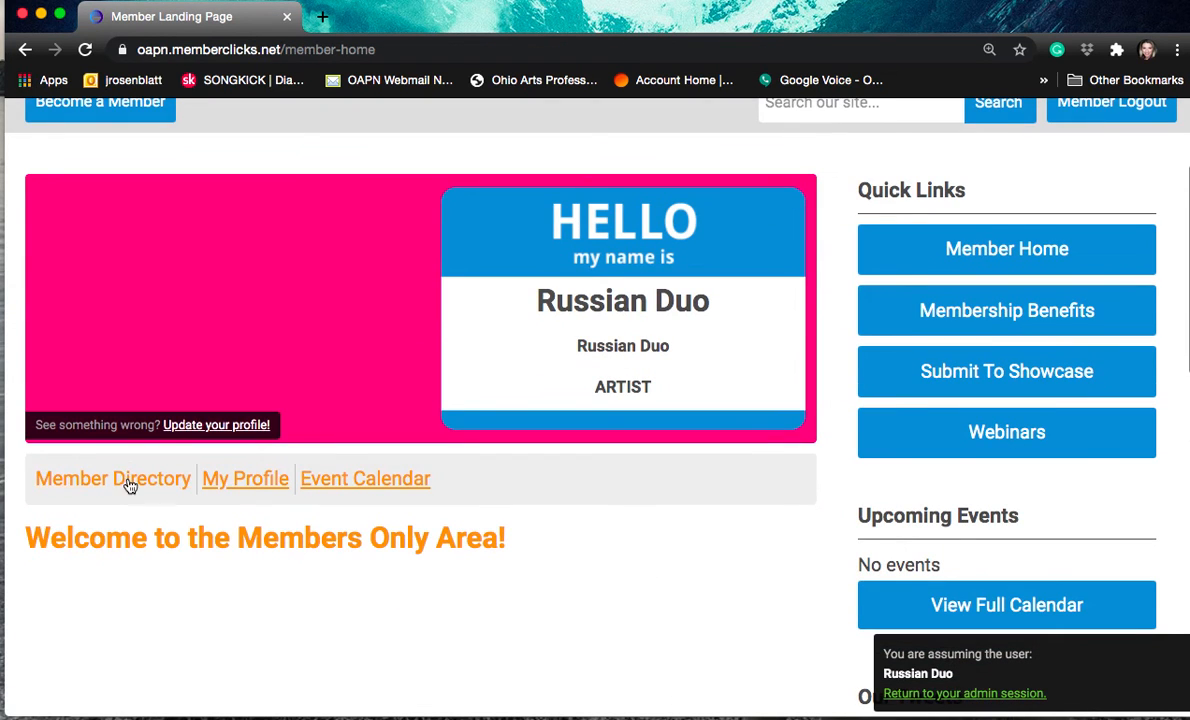
click(112, 478)
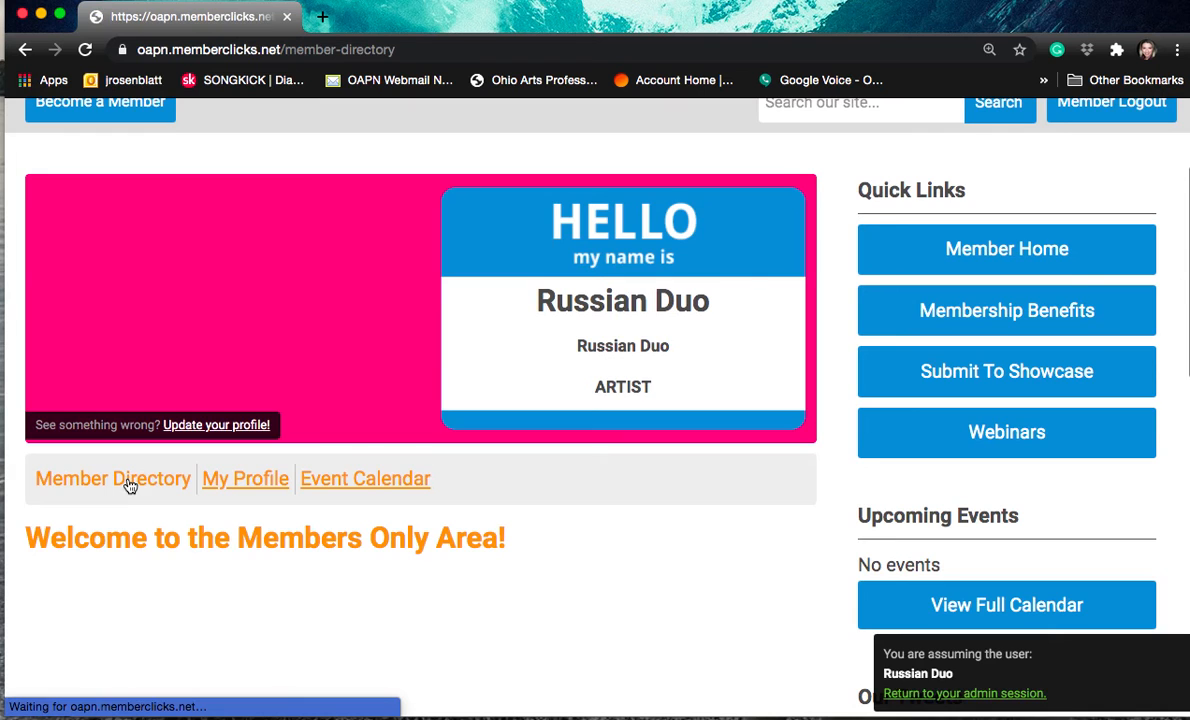
click(112, 478)
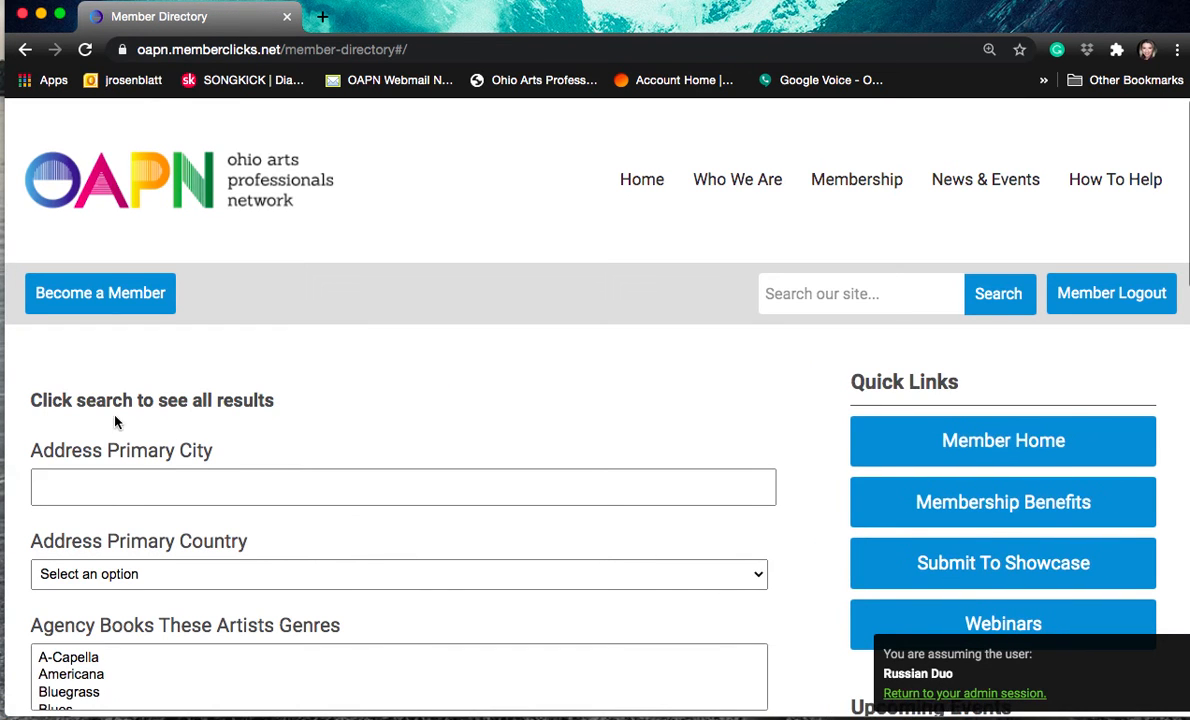
scroll(down, 3)
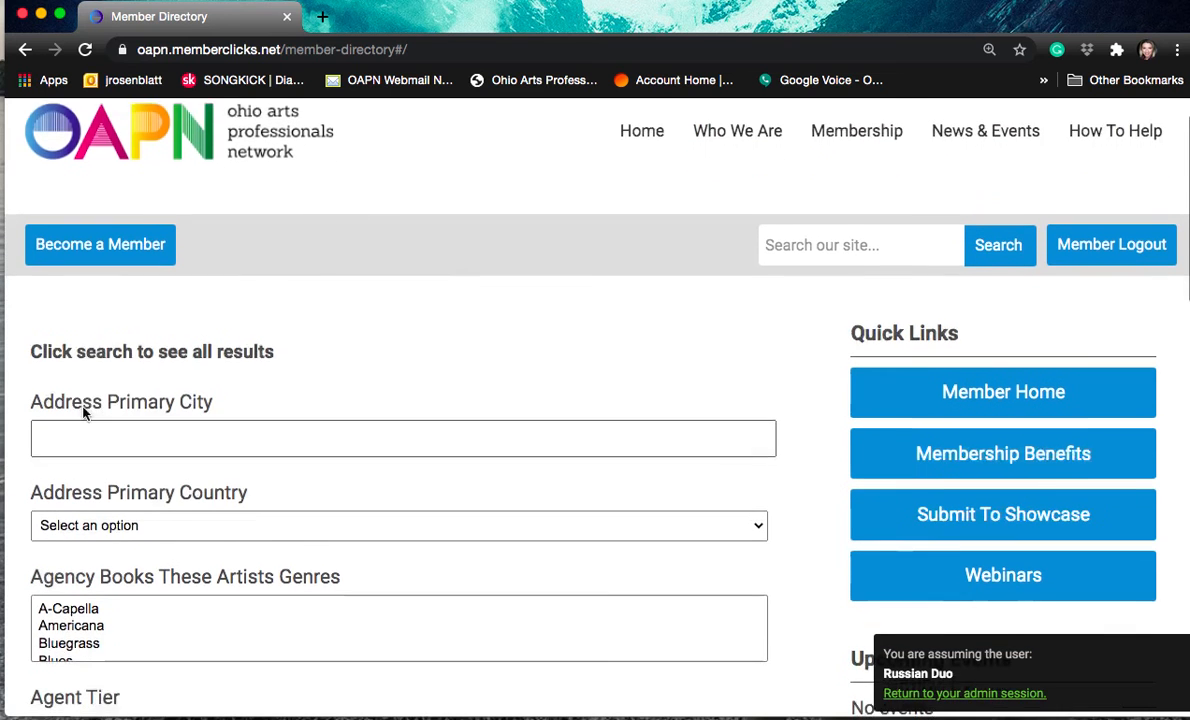
scroll(down, 3)
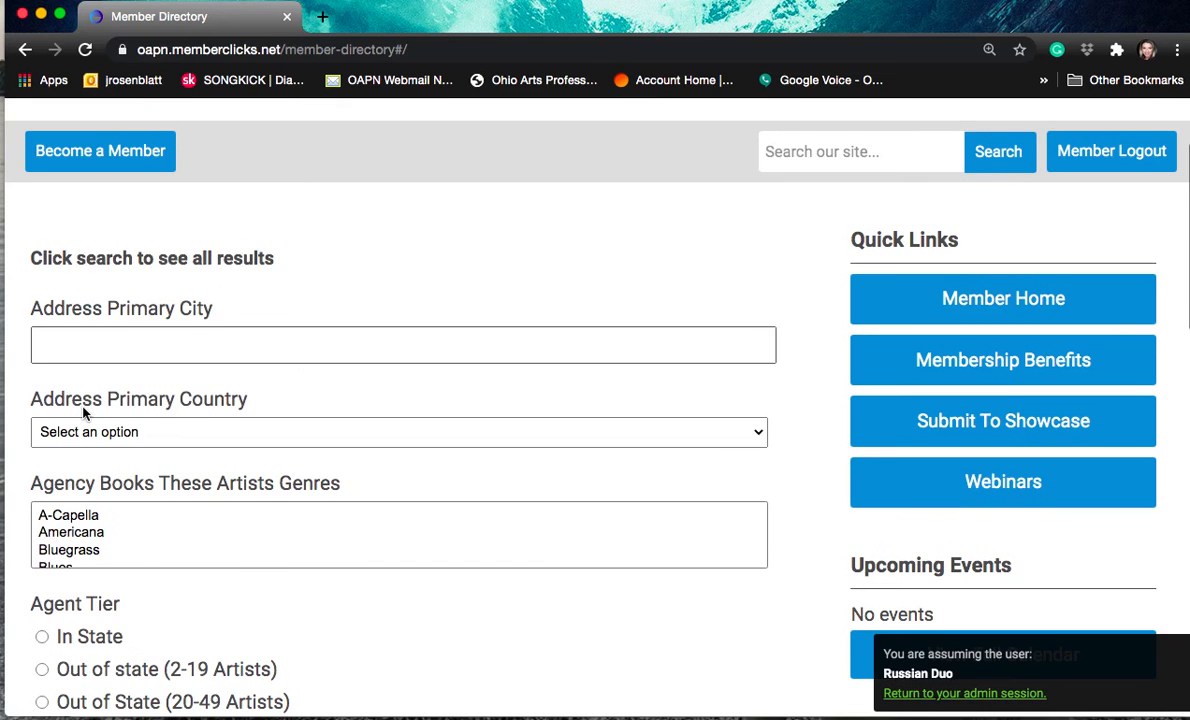
scroll(down, 3)
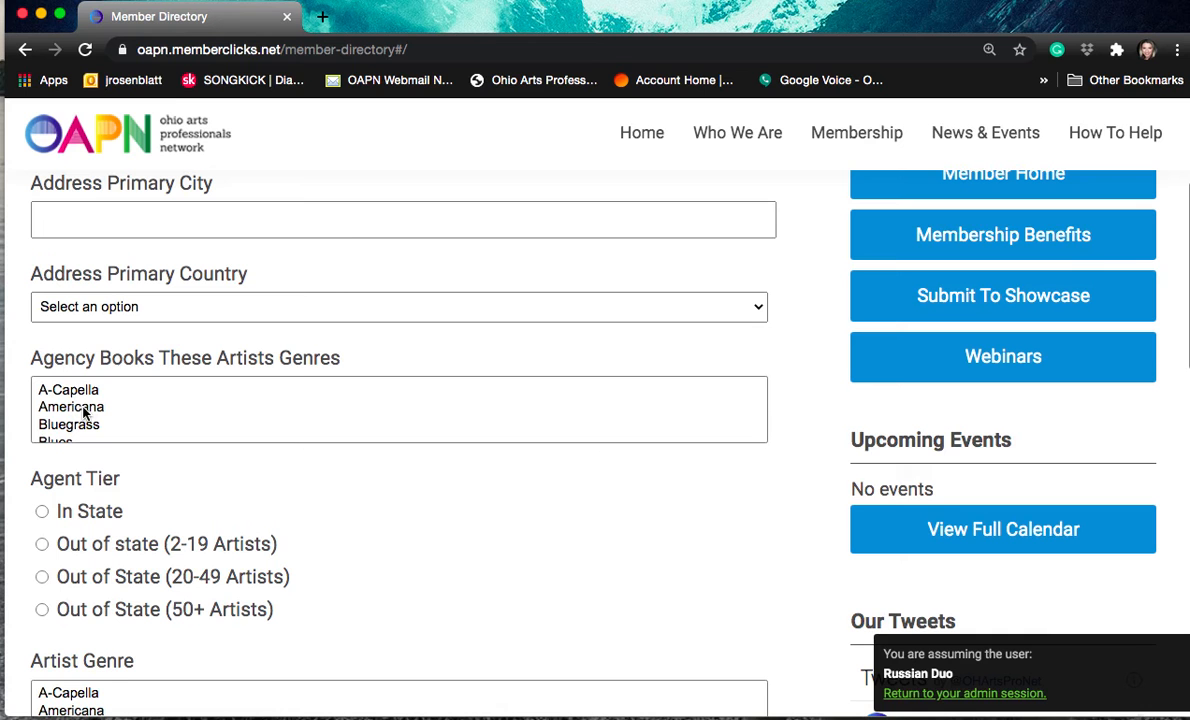
scroll(down, 3)
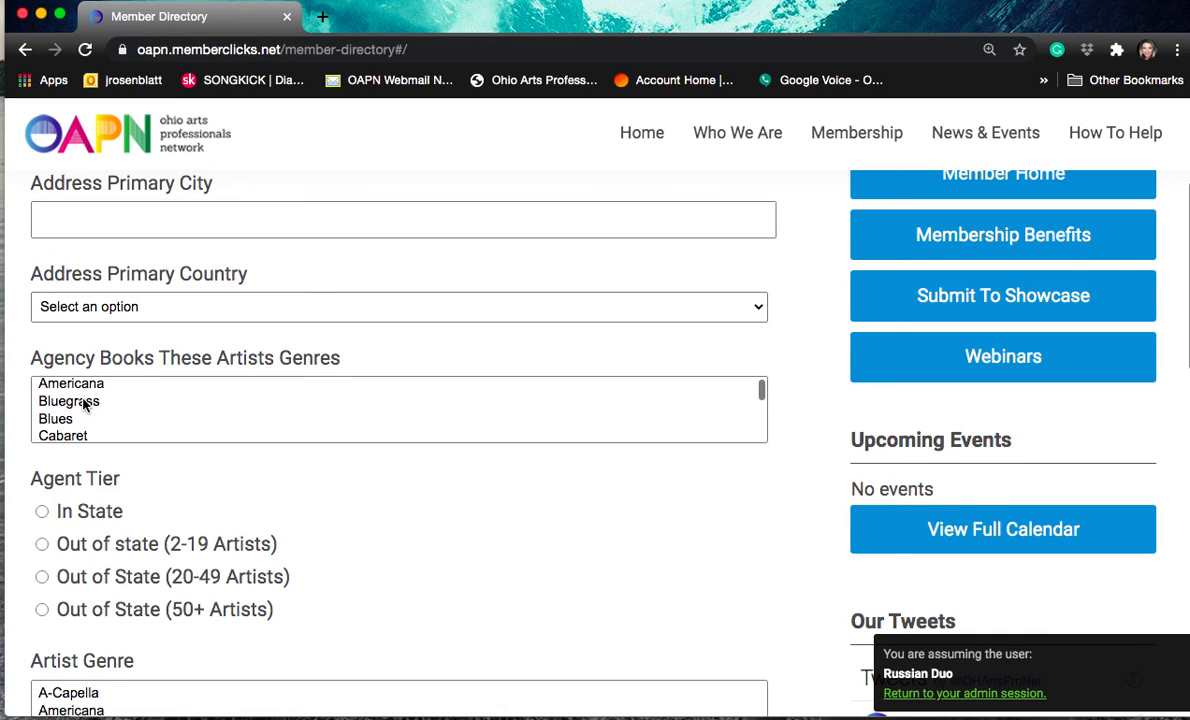
scroll(down, 3)
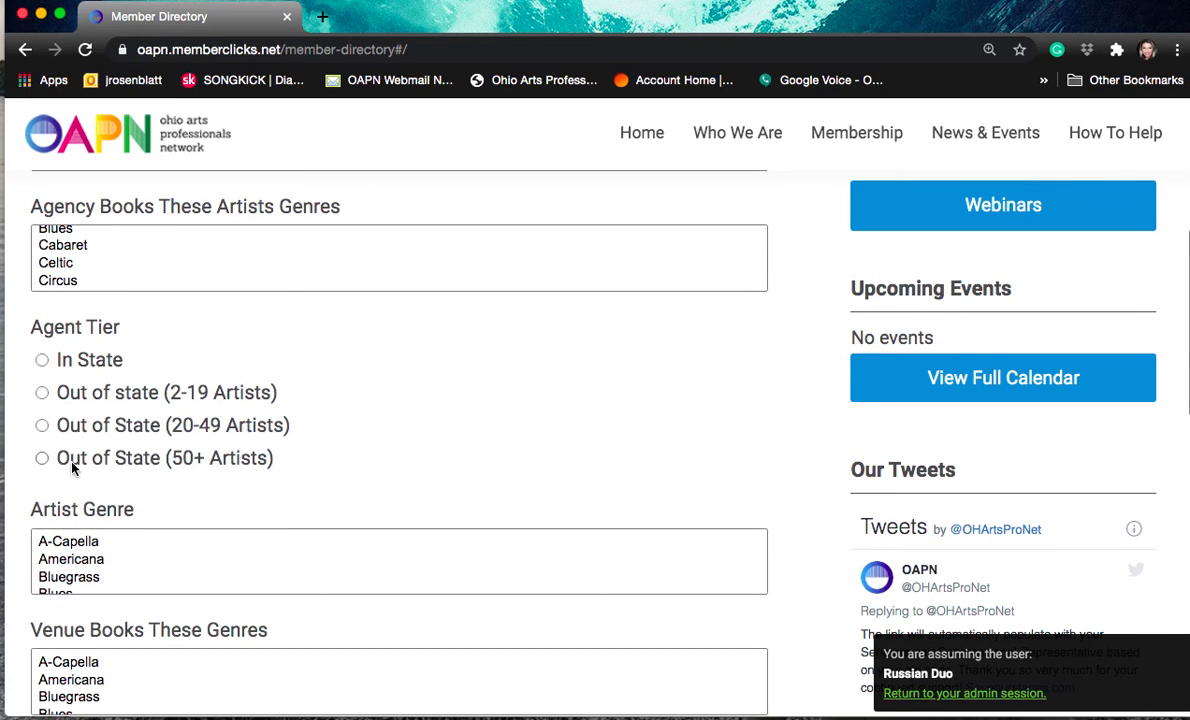
scroll(down, 3)
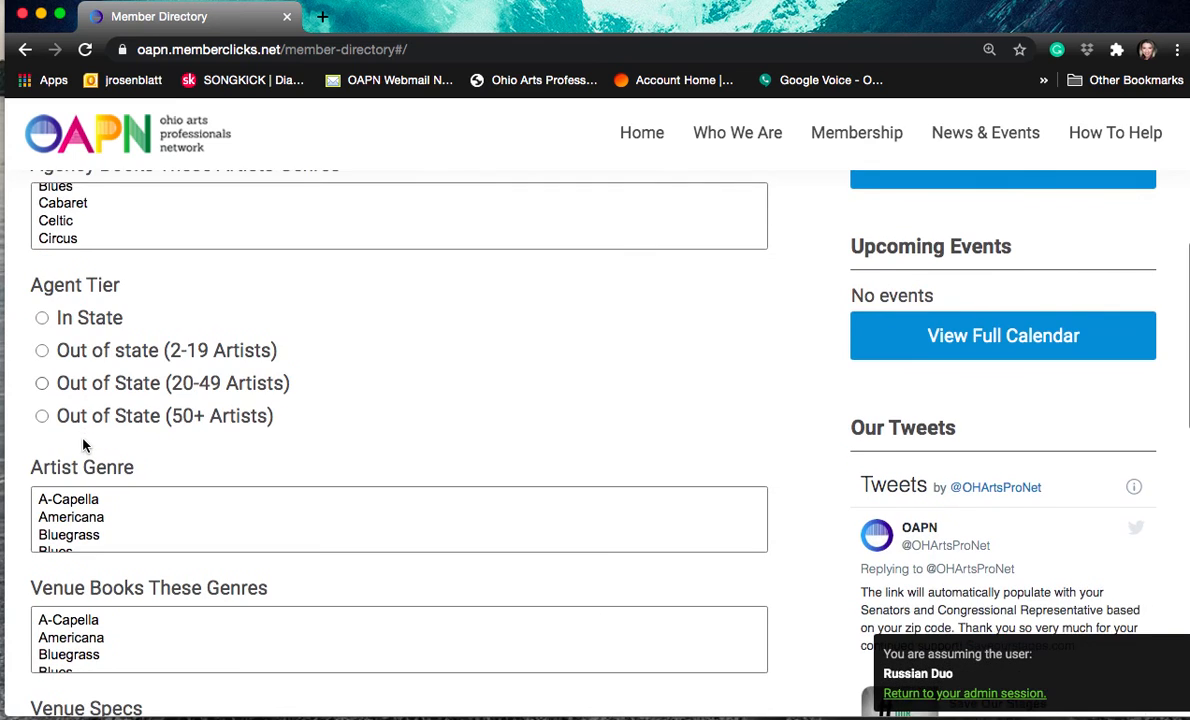
scroll(down, 3)
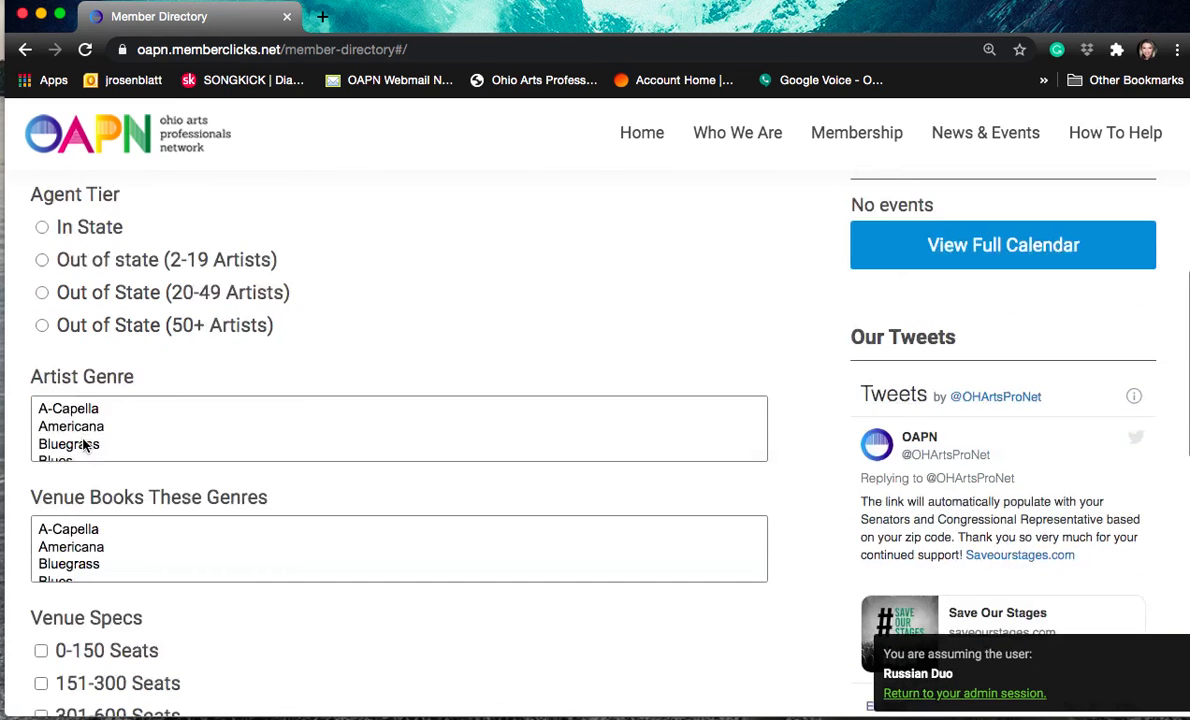
scroll(down, 3)
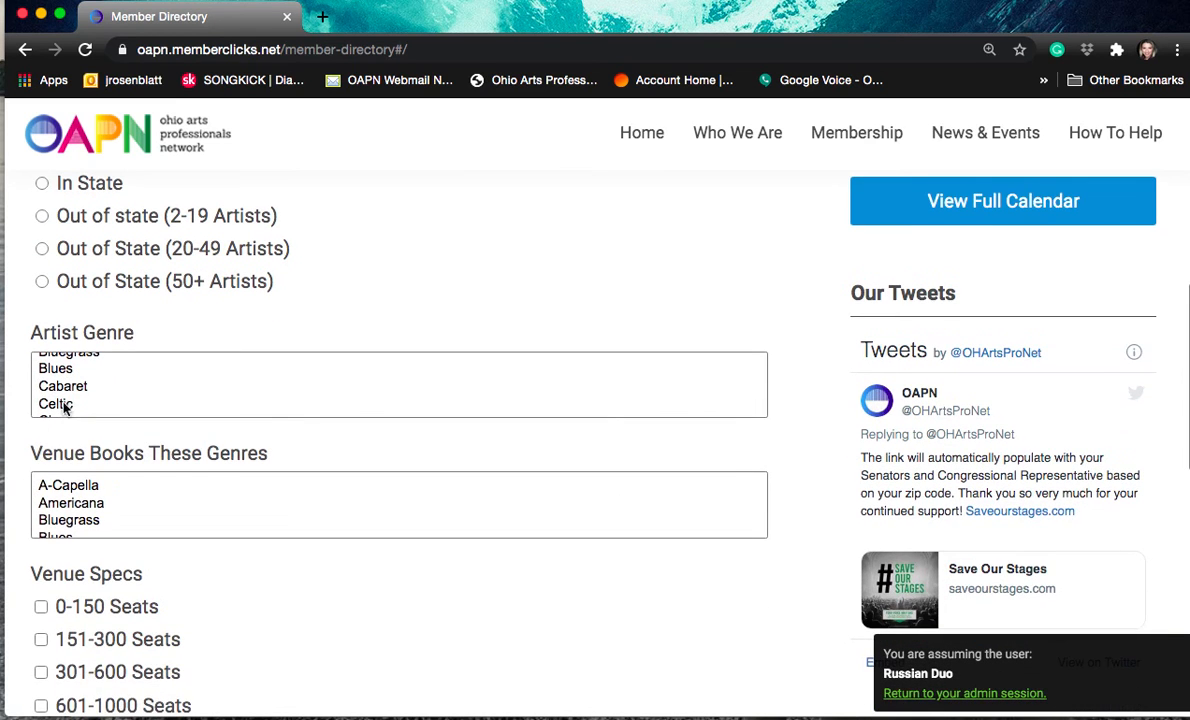
scroll(down, 3)
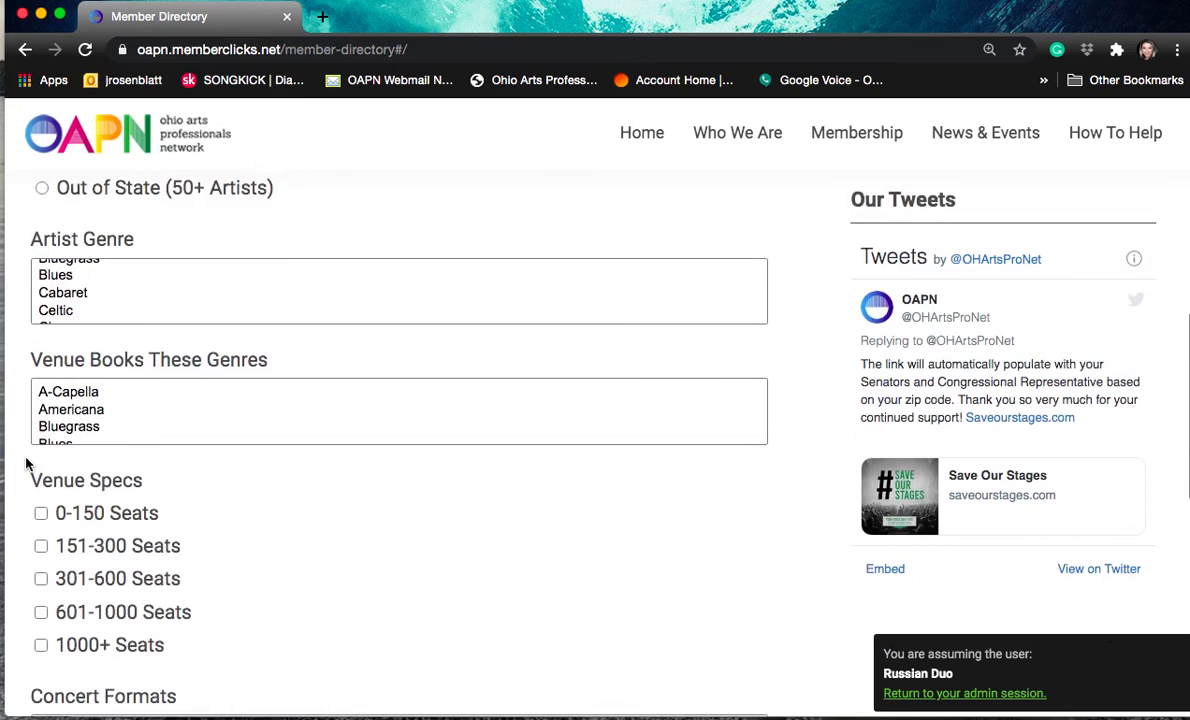
scroll(down, 3)
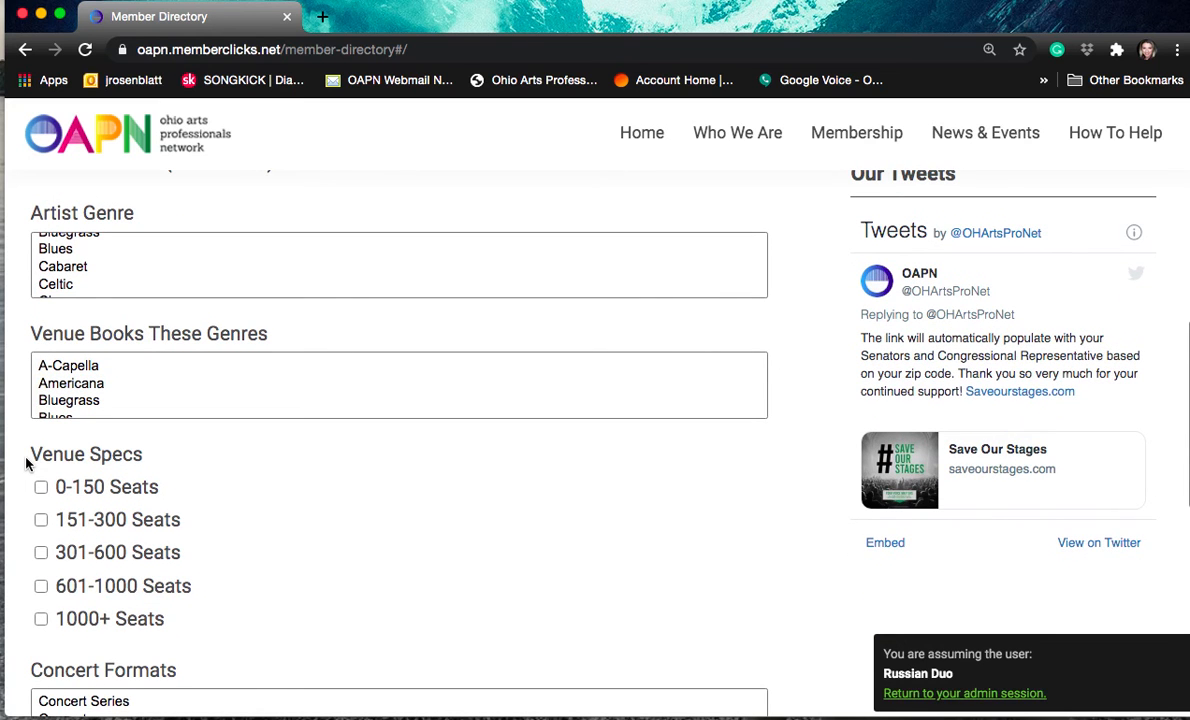
mouse_move(98, 390)
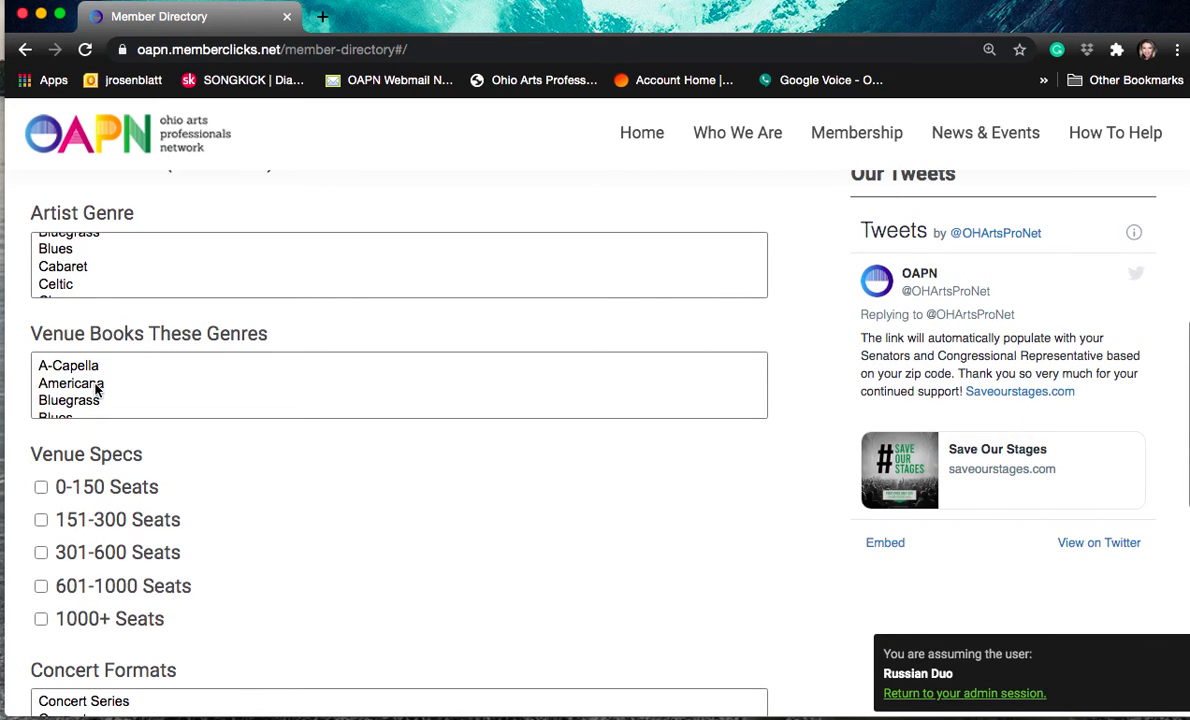
scroll(down, 3)
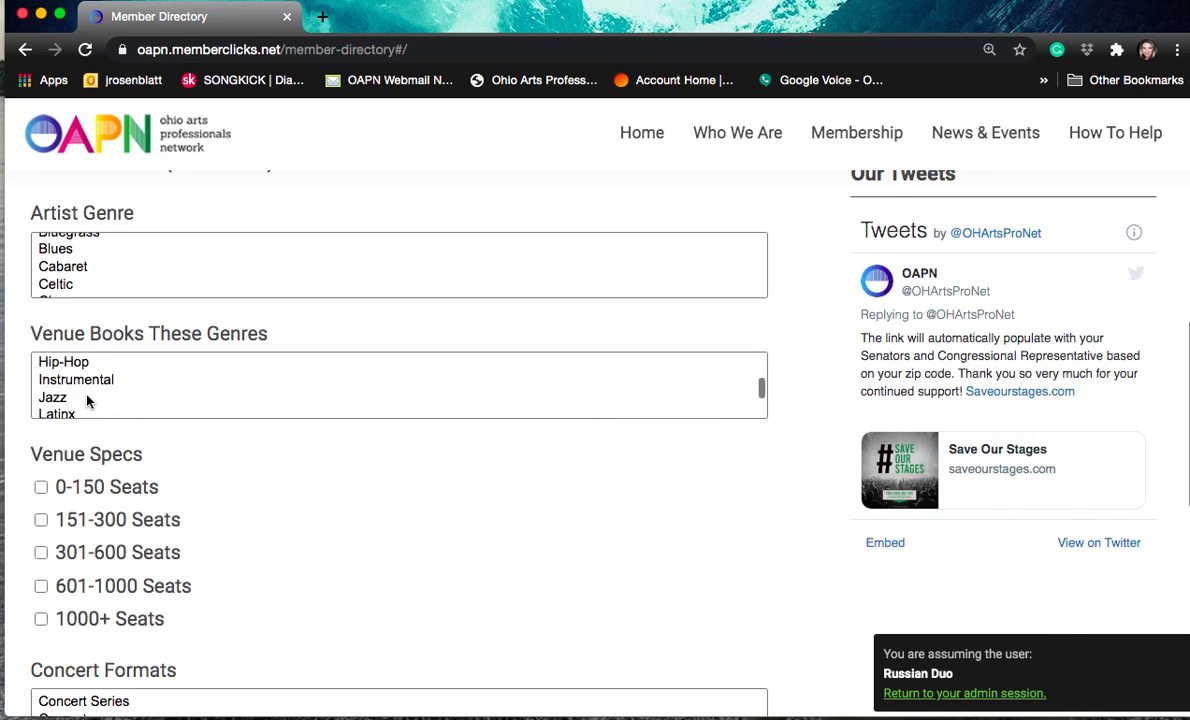
scroll(down, 3)
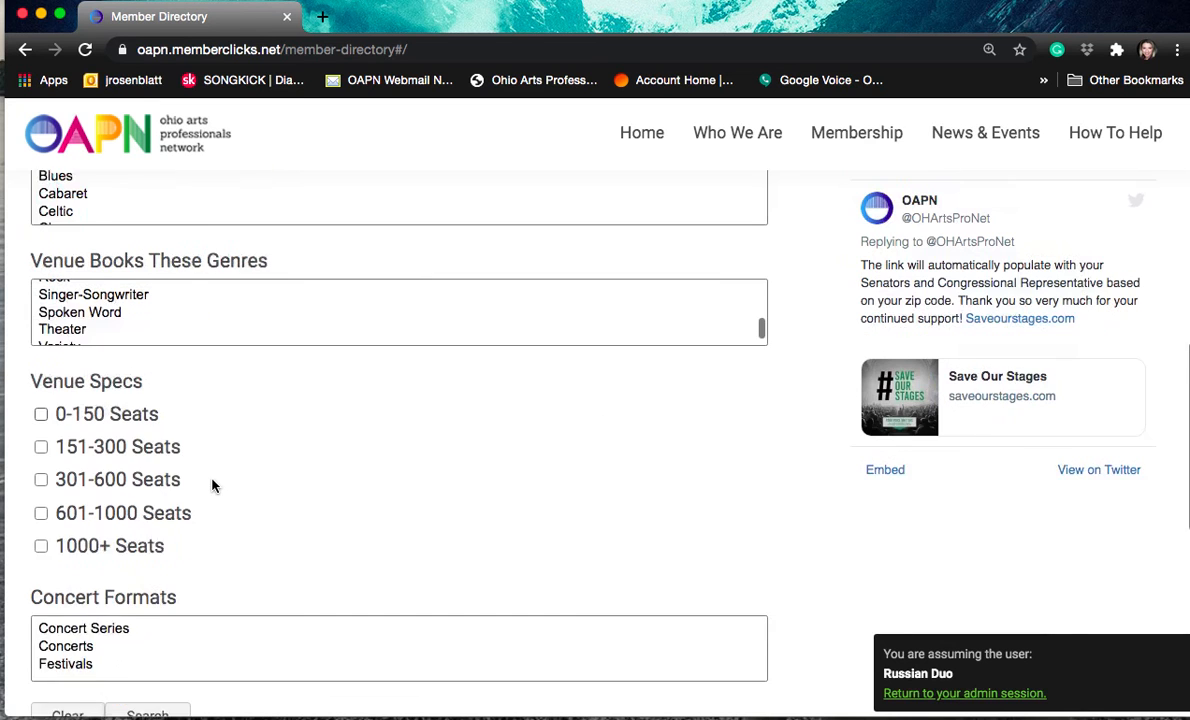
scroll(down, 3)
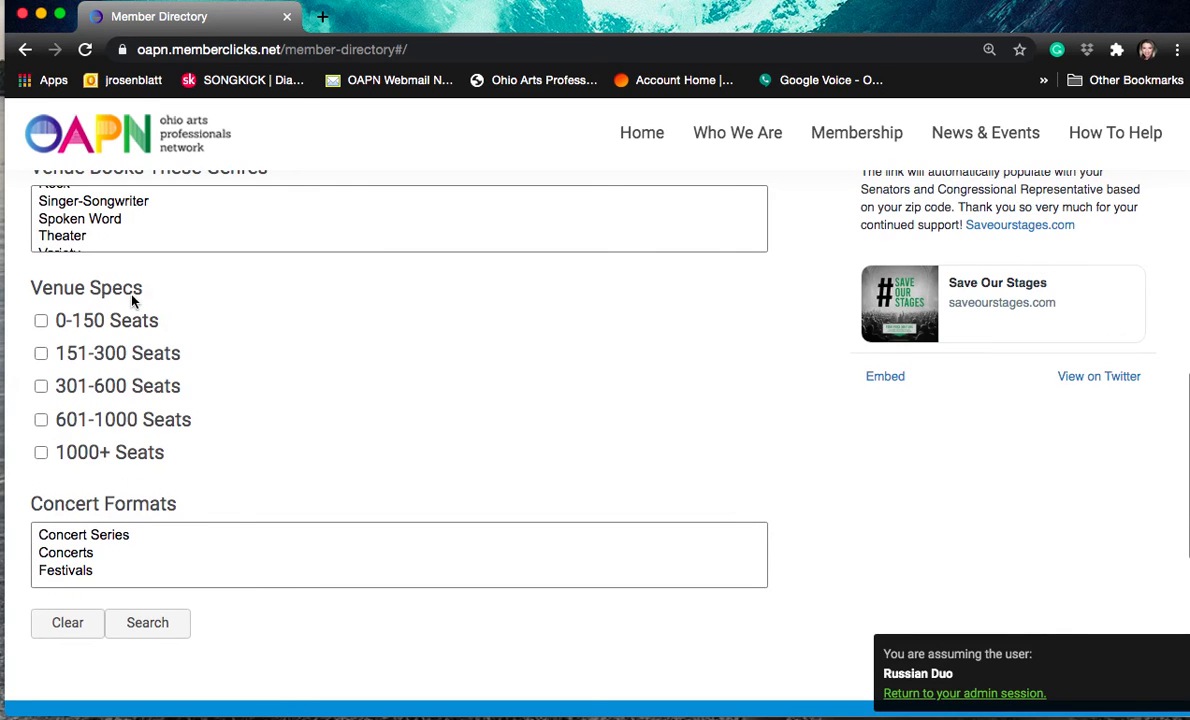
scroll(down, 3)
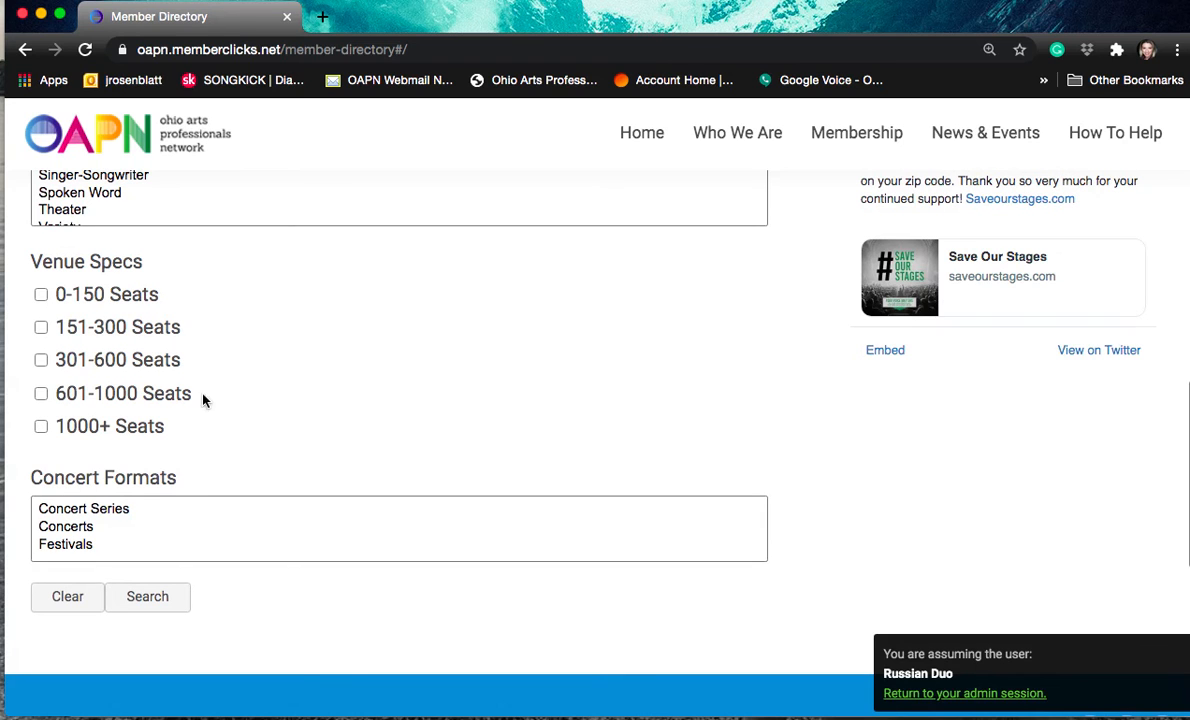
mouse_move(108, 524)
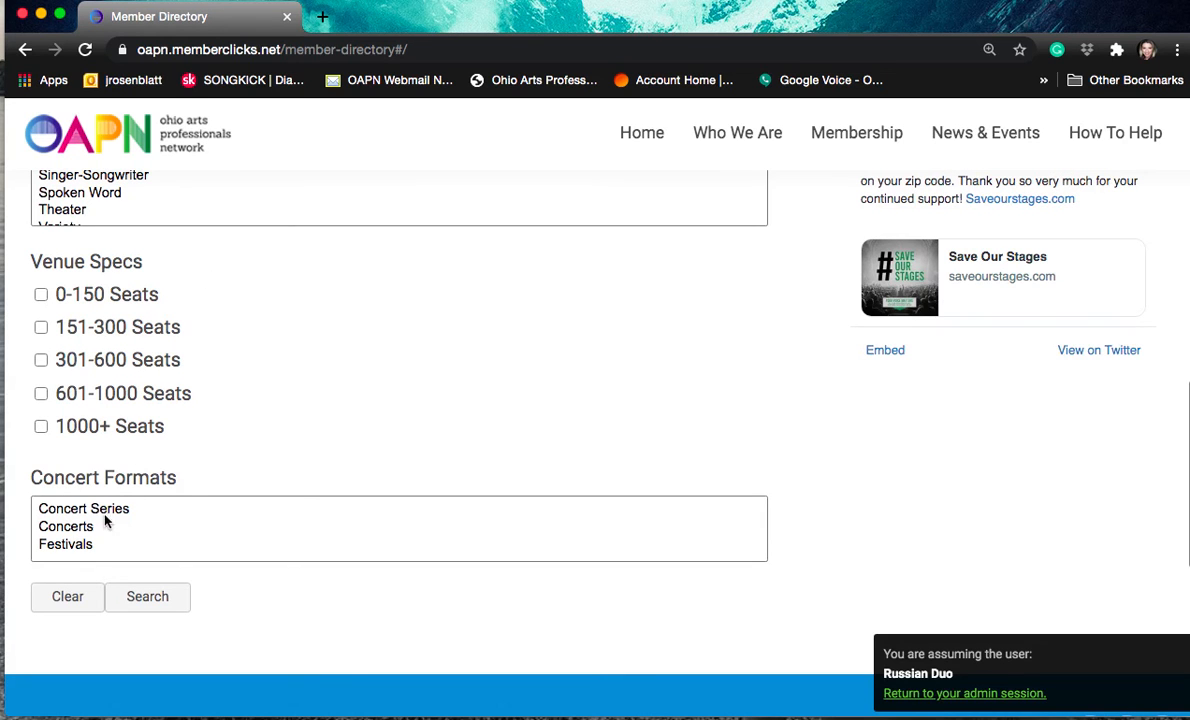
mouse_move(304, 444)
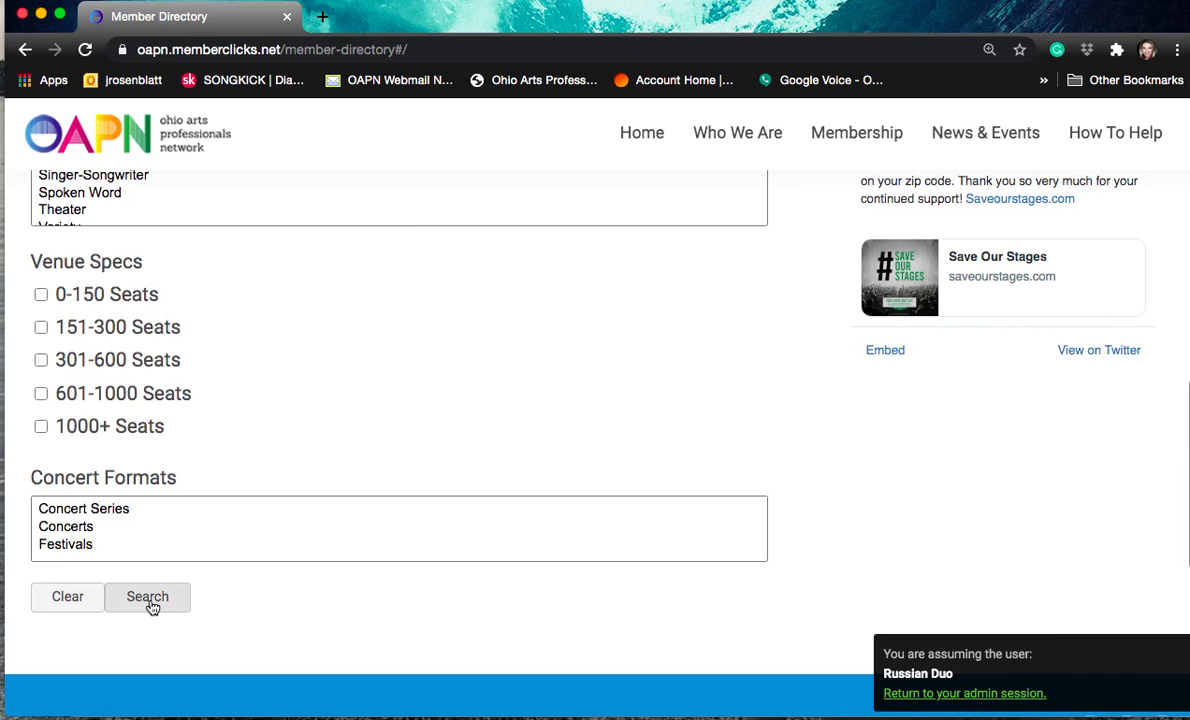
Search the directory with no filters and browse the 107 artists, service organization and presenter results.
click(148, 596)
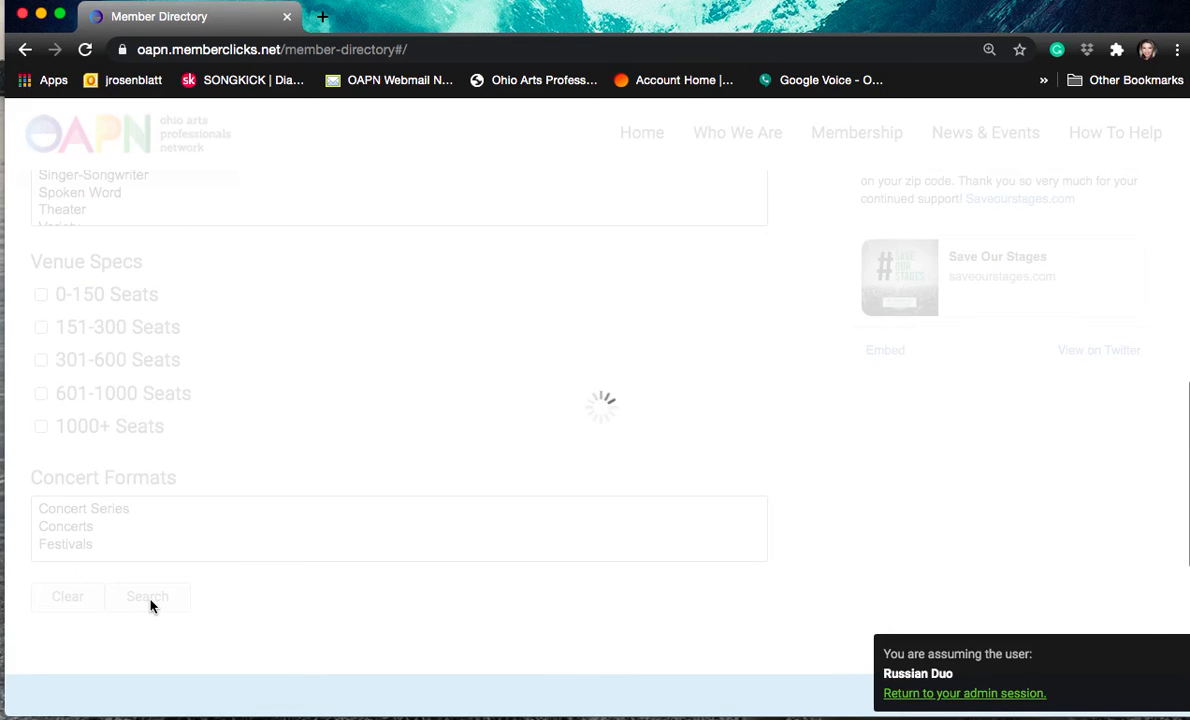
click(148, 596)
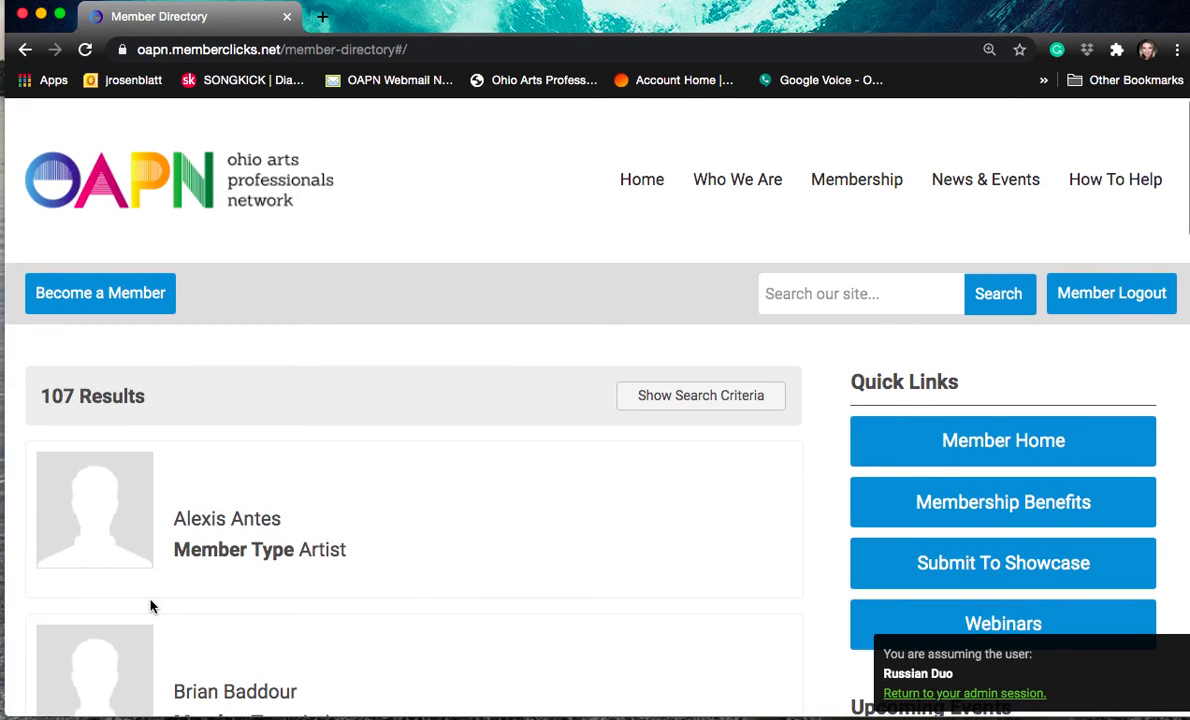
scroll(down, 3)
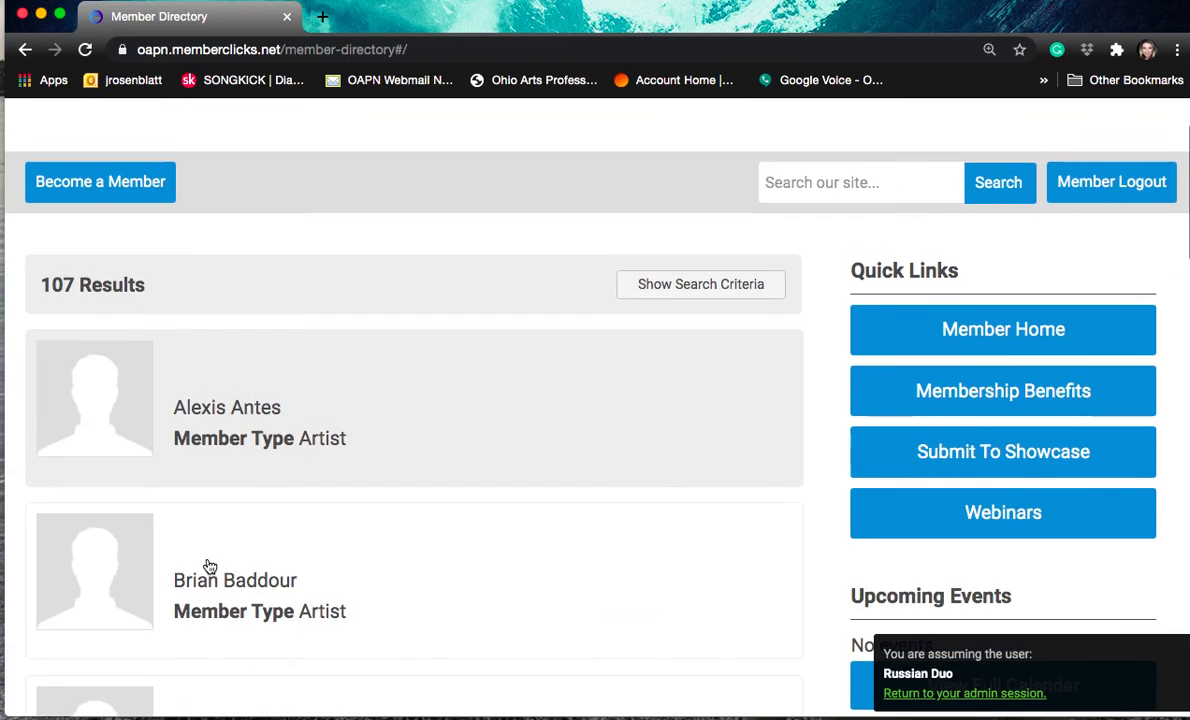
scroll(down, 3)
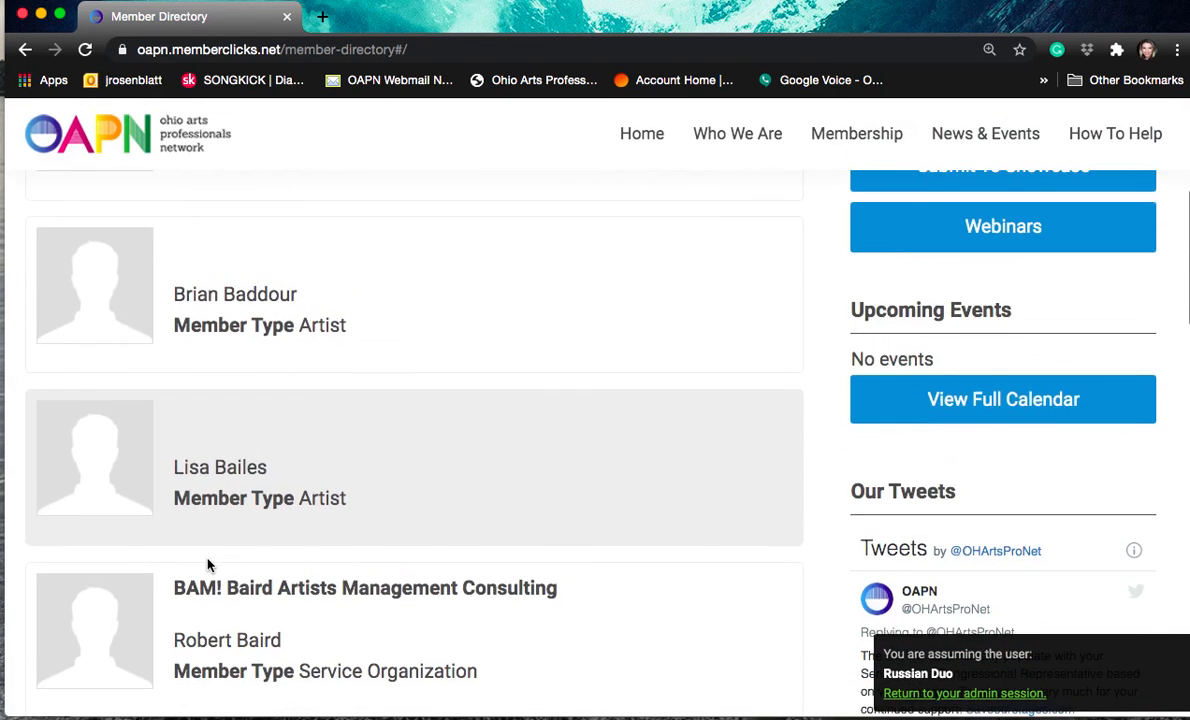
scroll(down, 3)
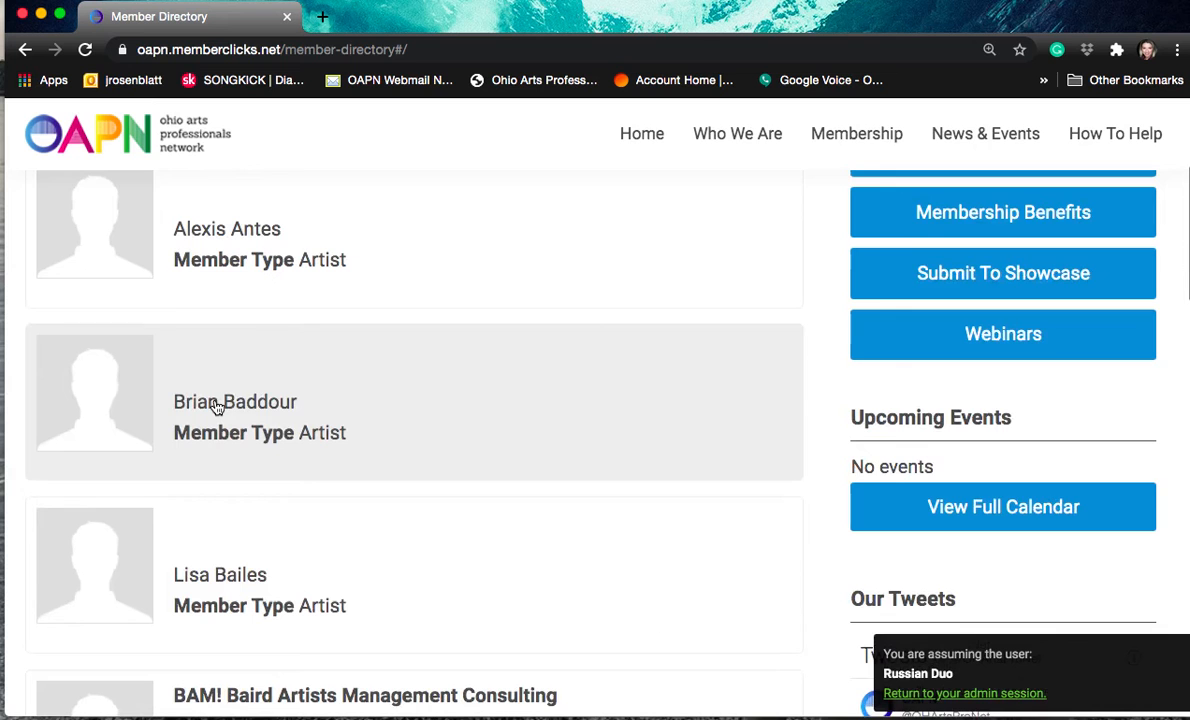
mouse_move(268, 244)
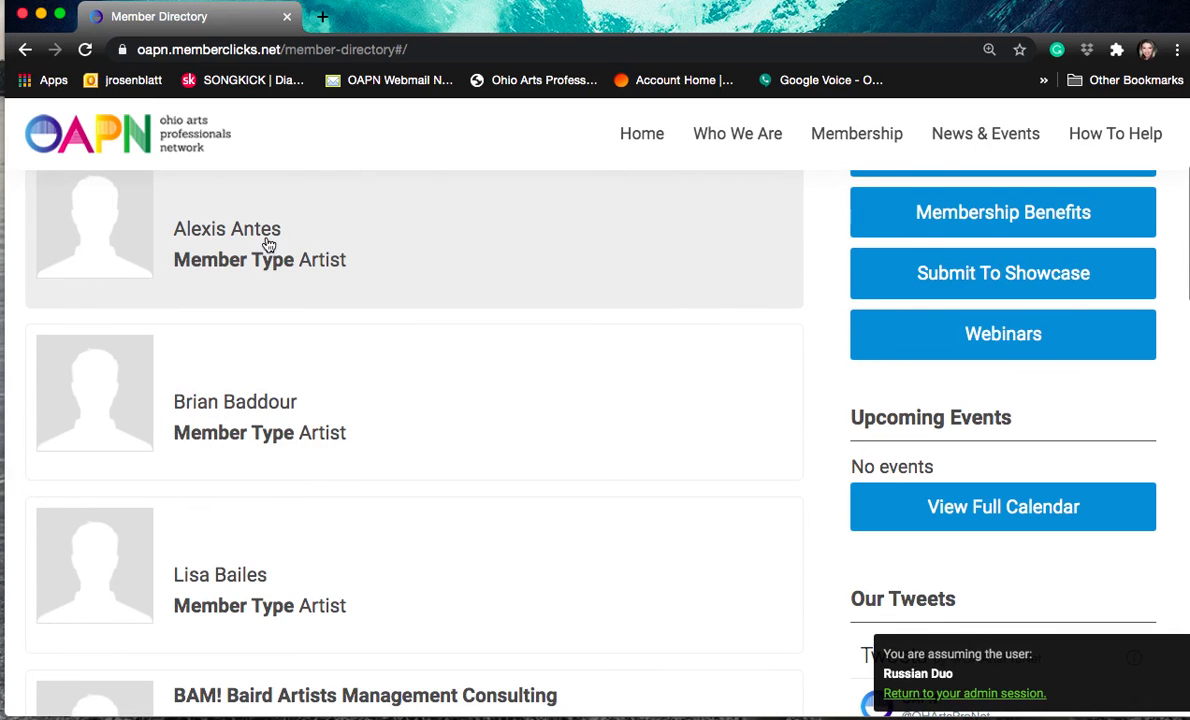
mouse_move(296, 418)
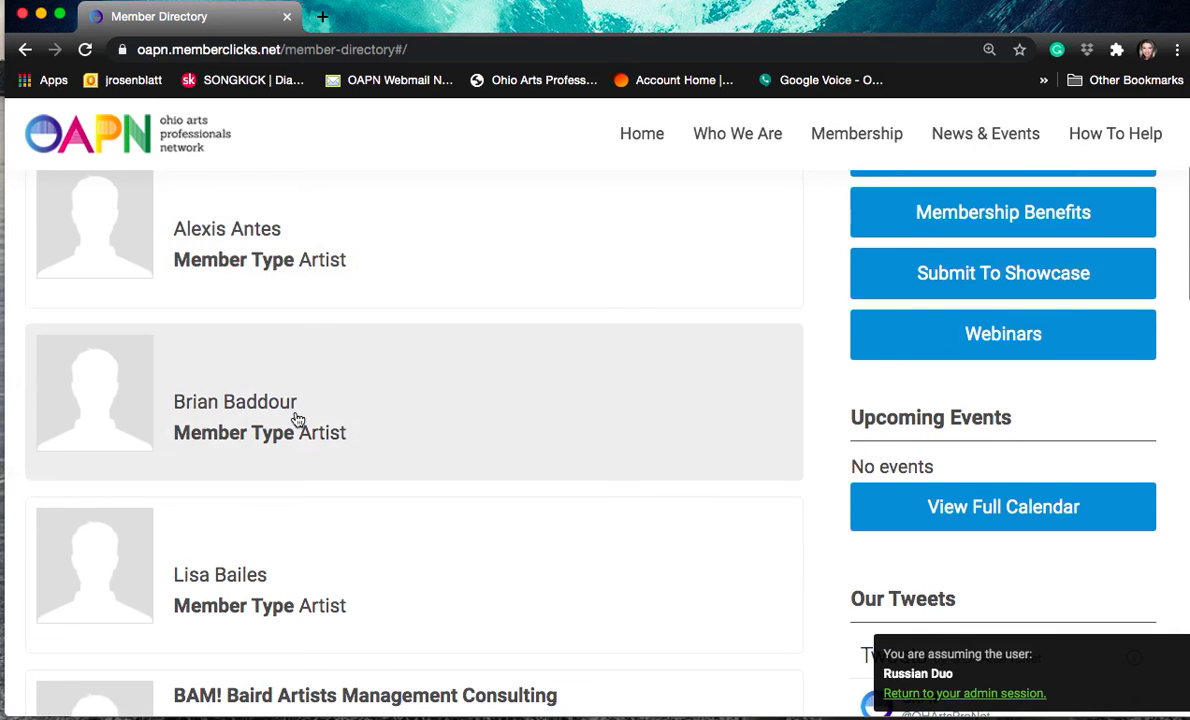
scroll(down, 3)
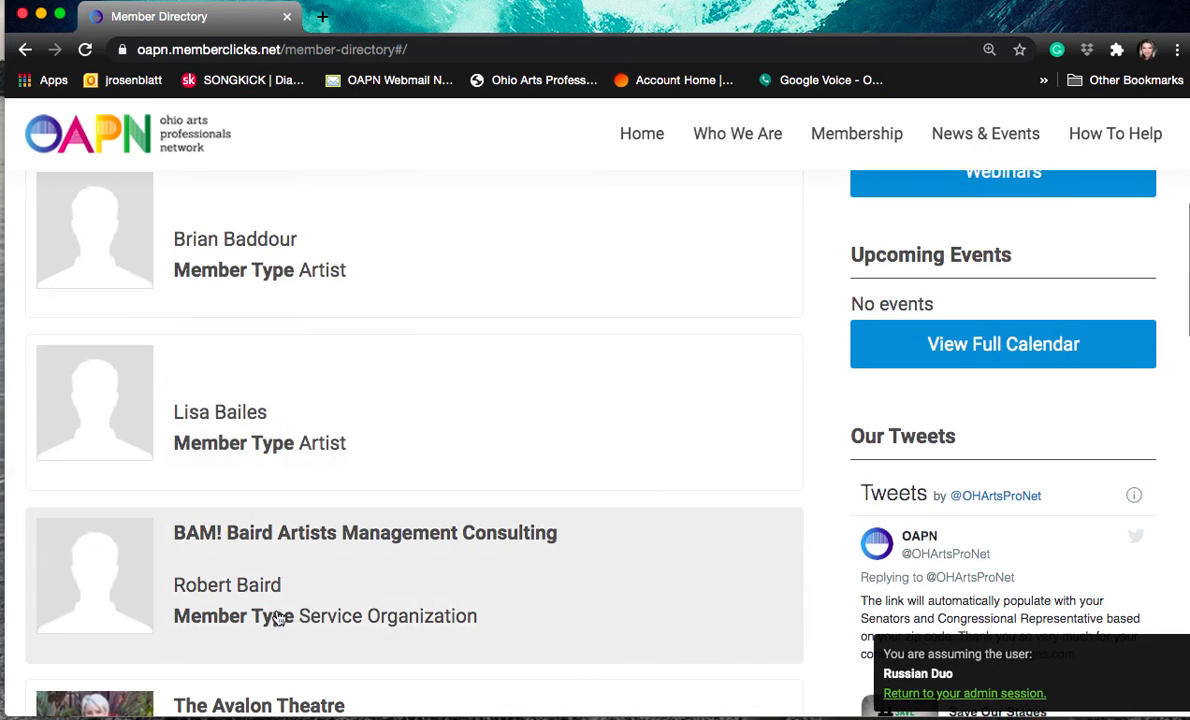
scroll(down, 3)
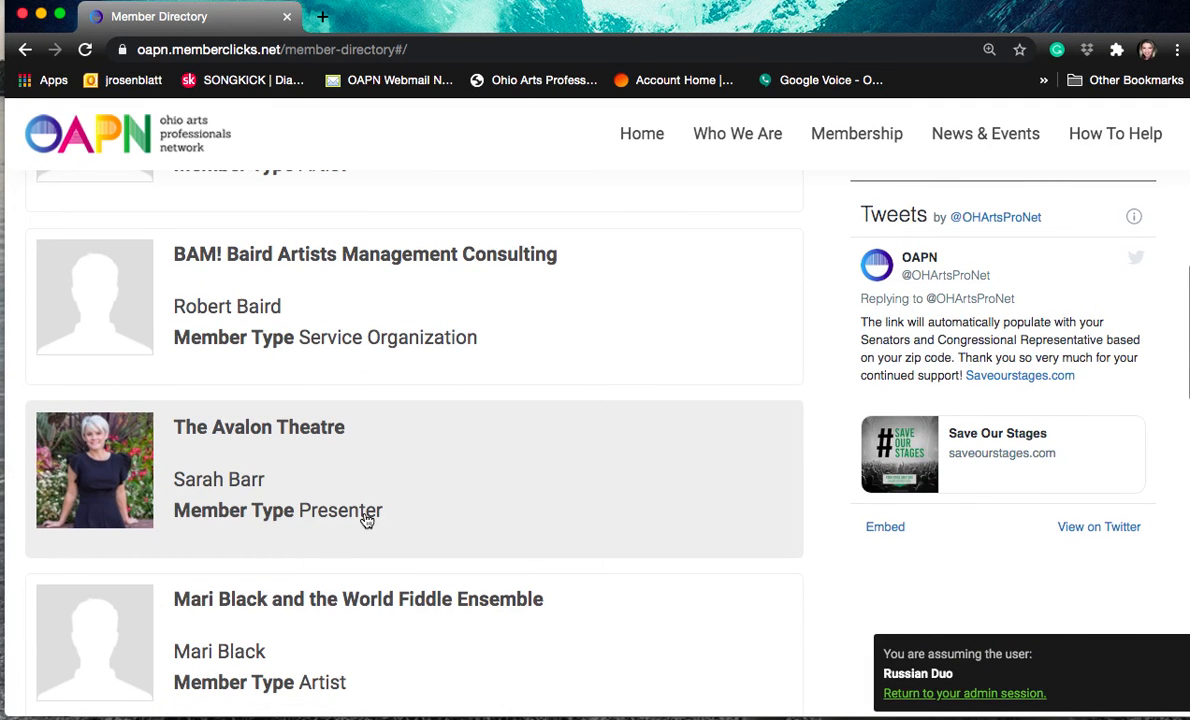
scroll(down, 3)
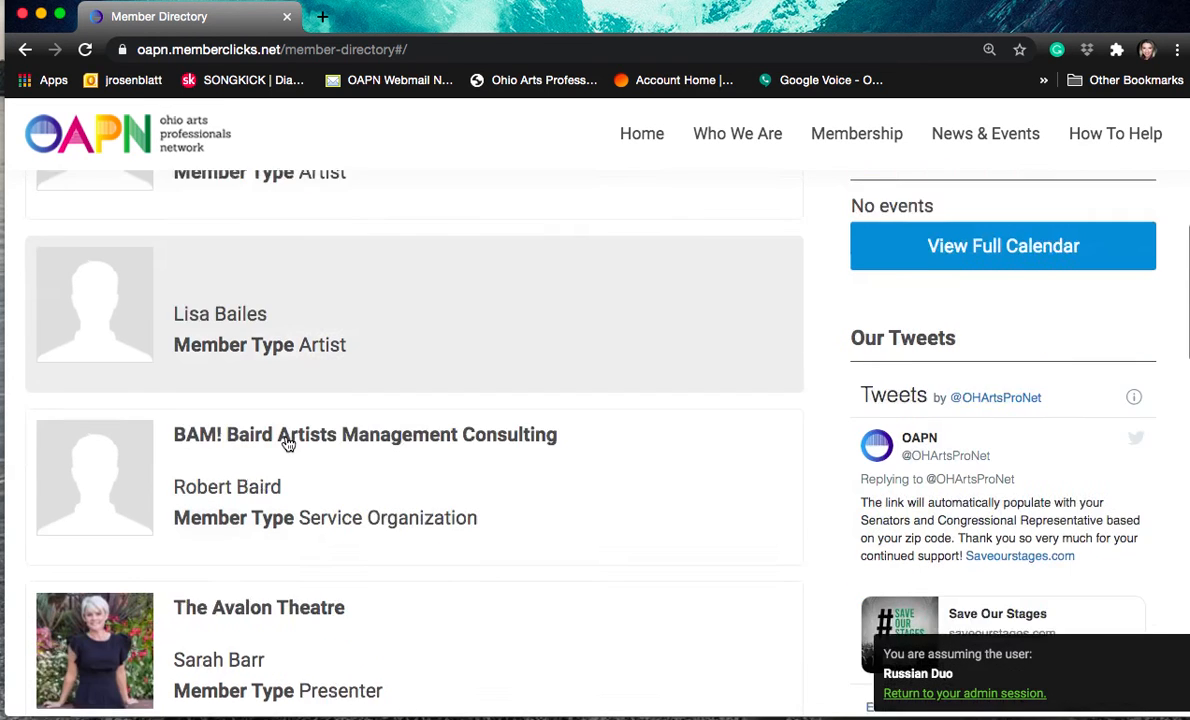
scroll(down, 3)
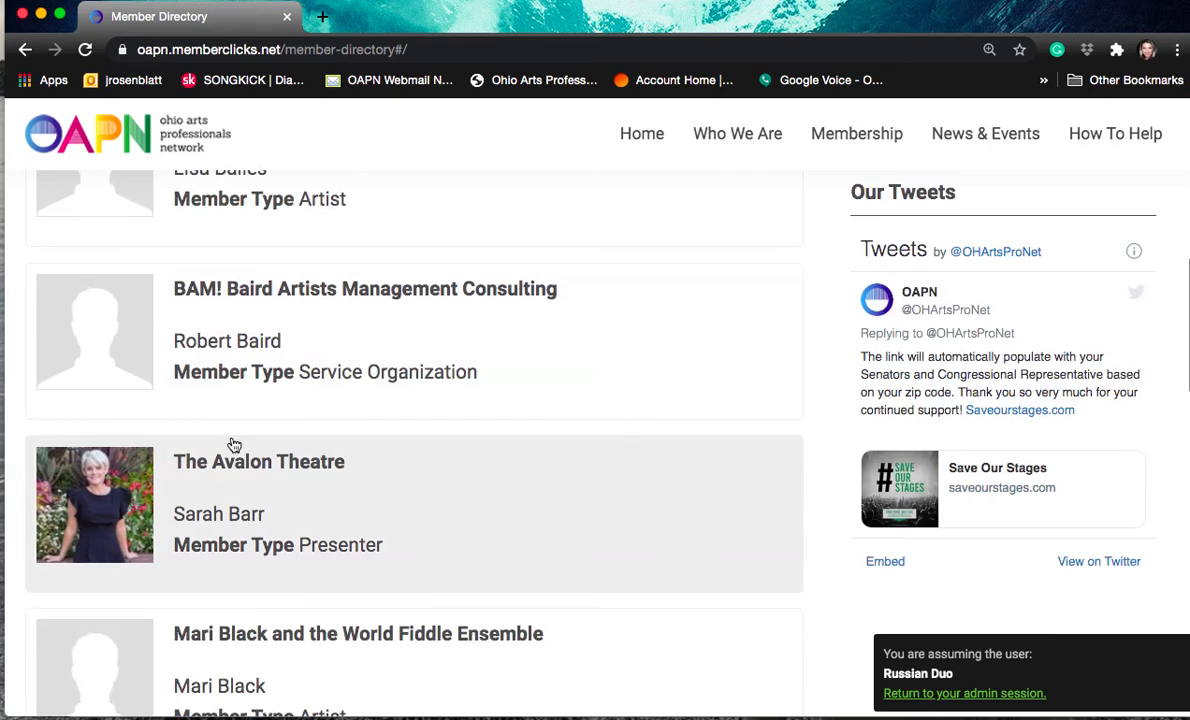
View The Avalon Theatre presenter profile and read its contacts and concert formats.
click(258, 460)
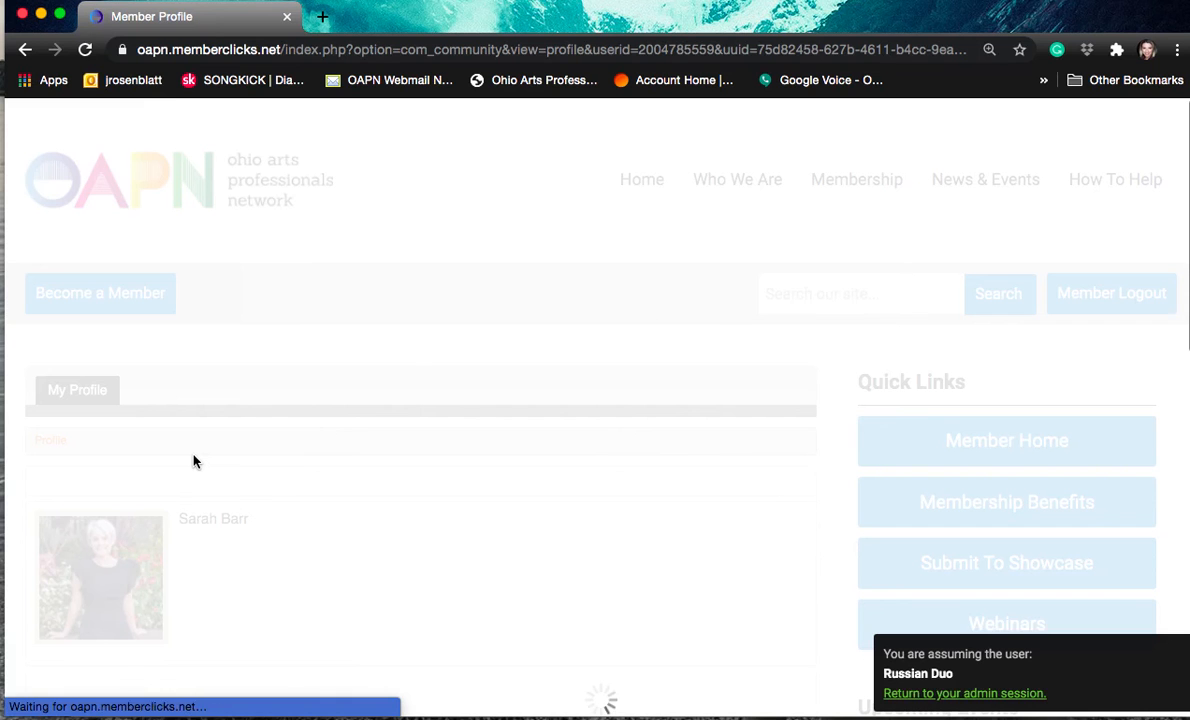
scroll(down, 3)
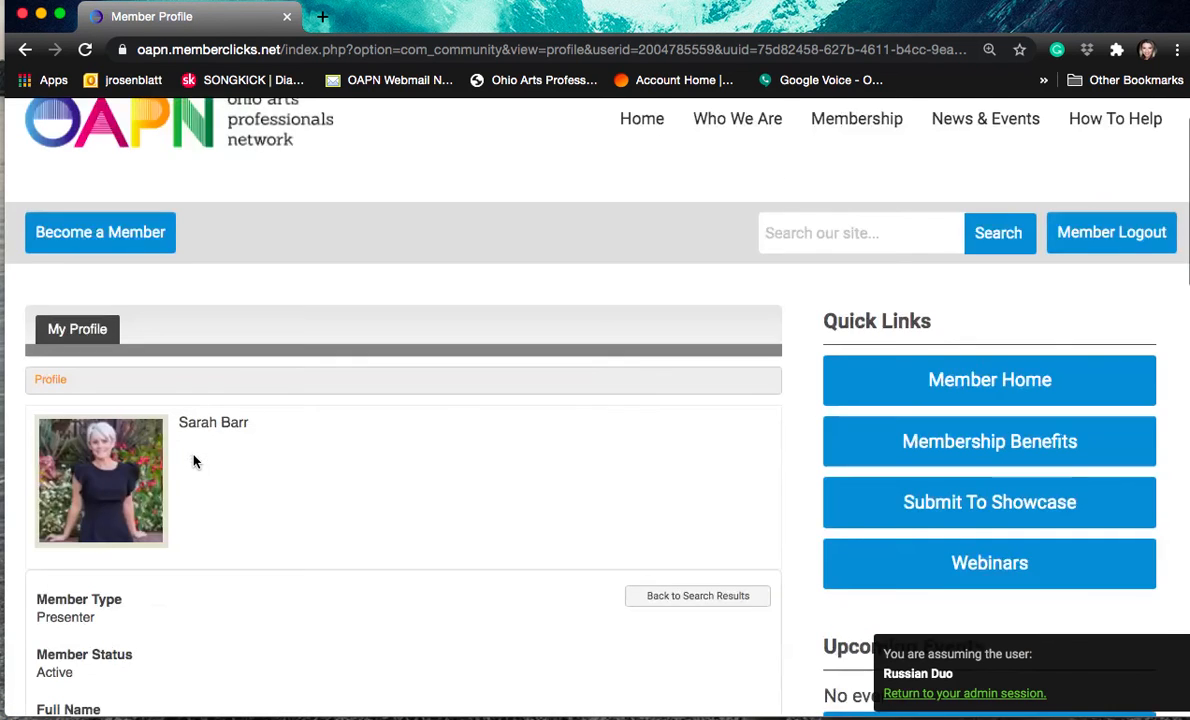
scroll(down, 3)
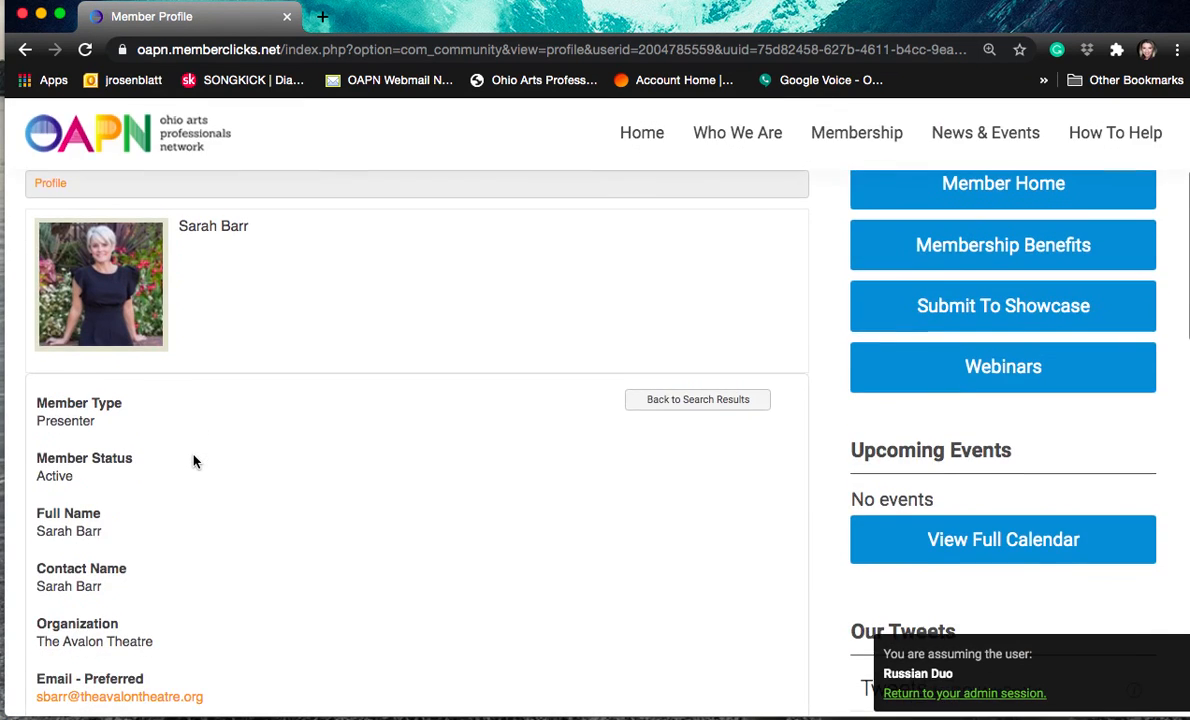
scroll(down, 3)
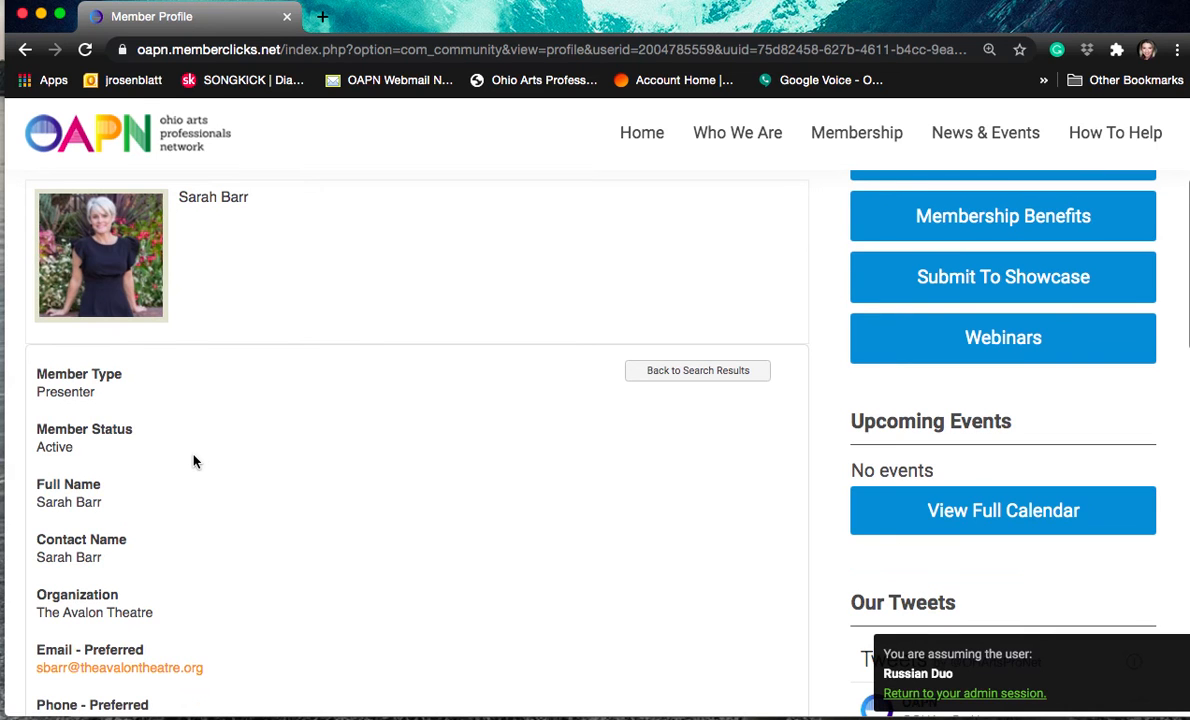
mouse_move(80, 392)
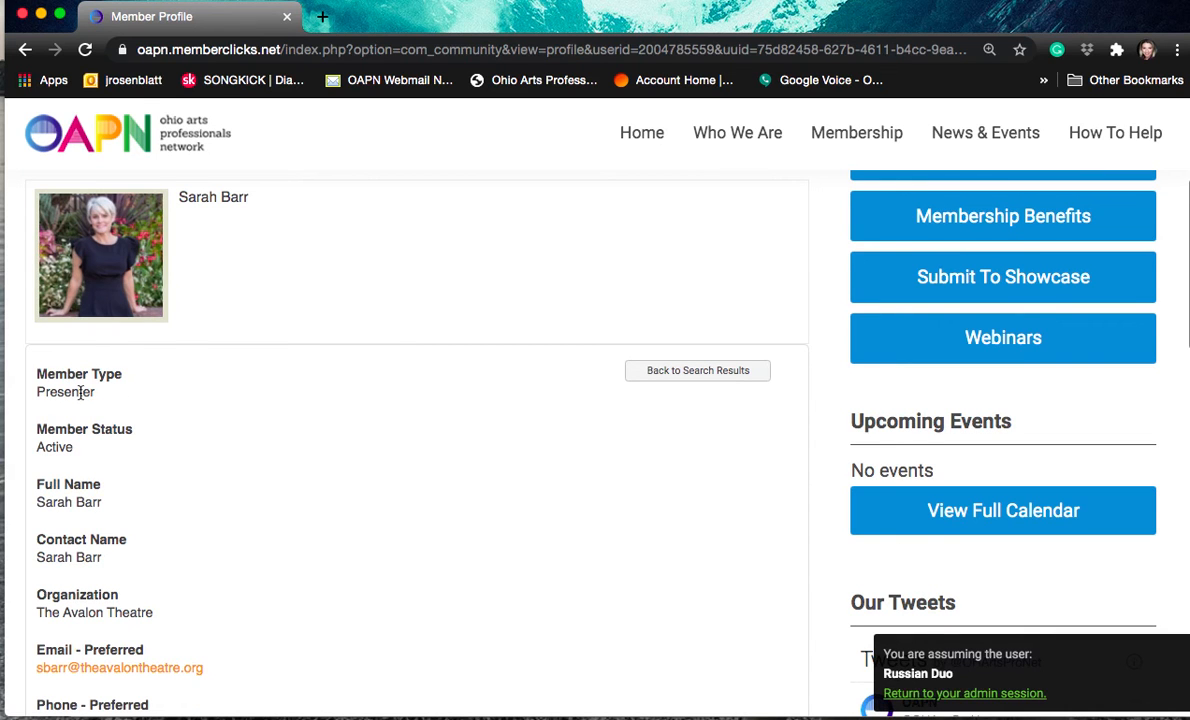
mouse_move(80, 460)
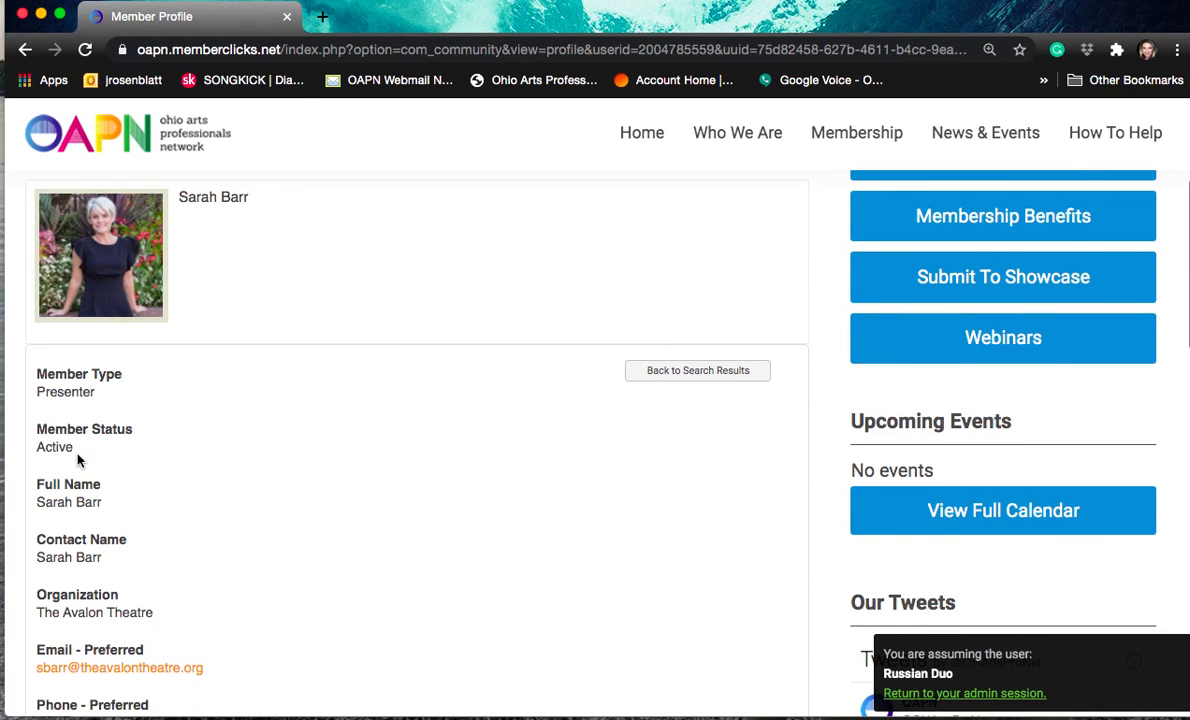
scroll(down, 3)
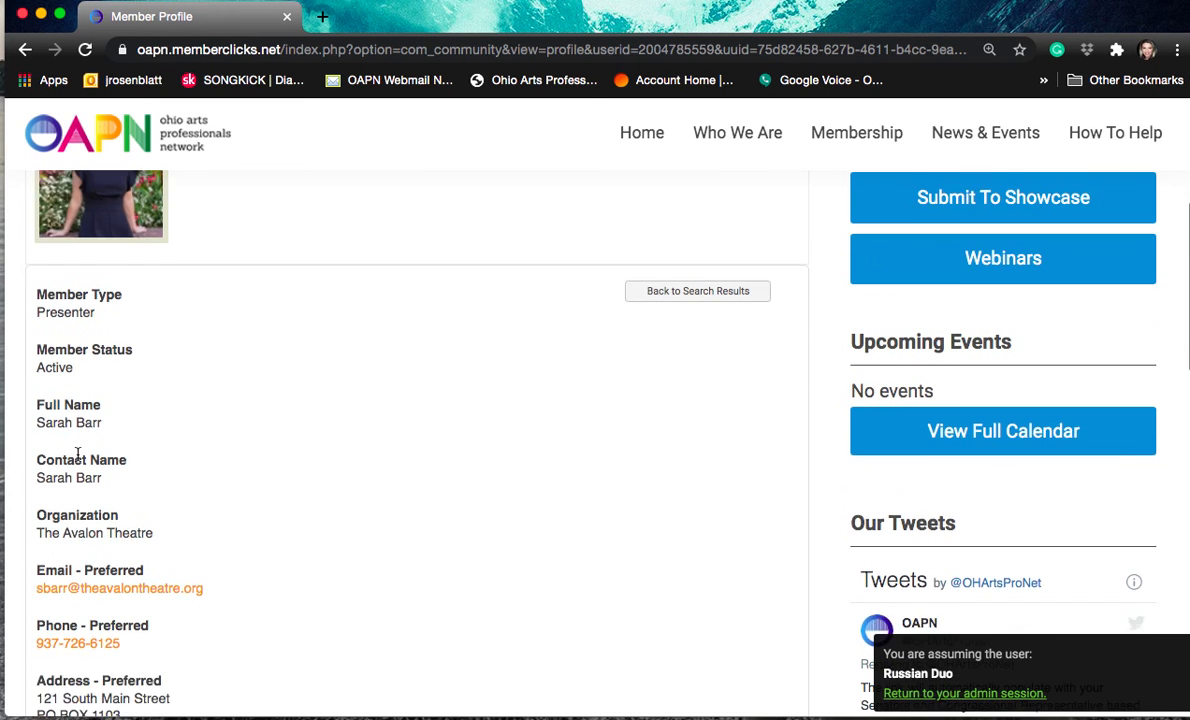
scroll(down, 3)
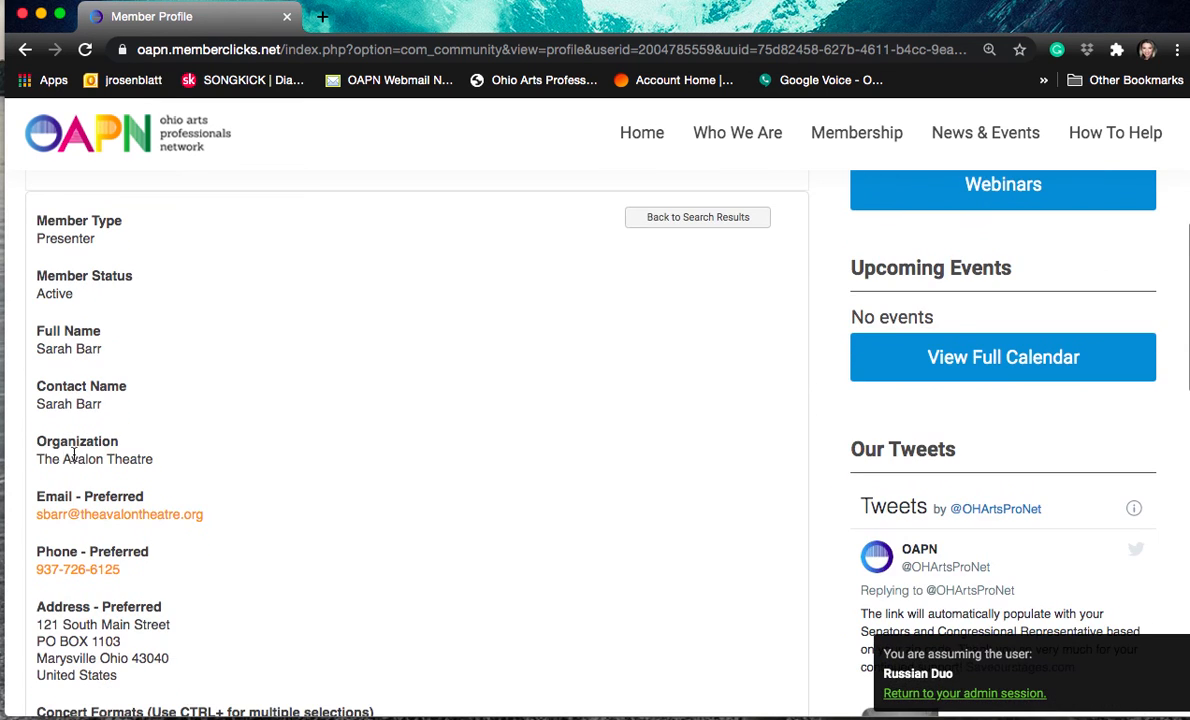
scroll(down, 3)
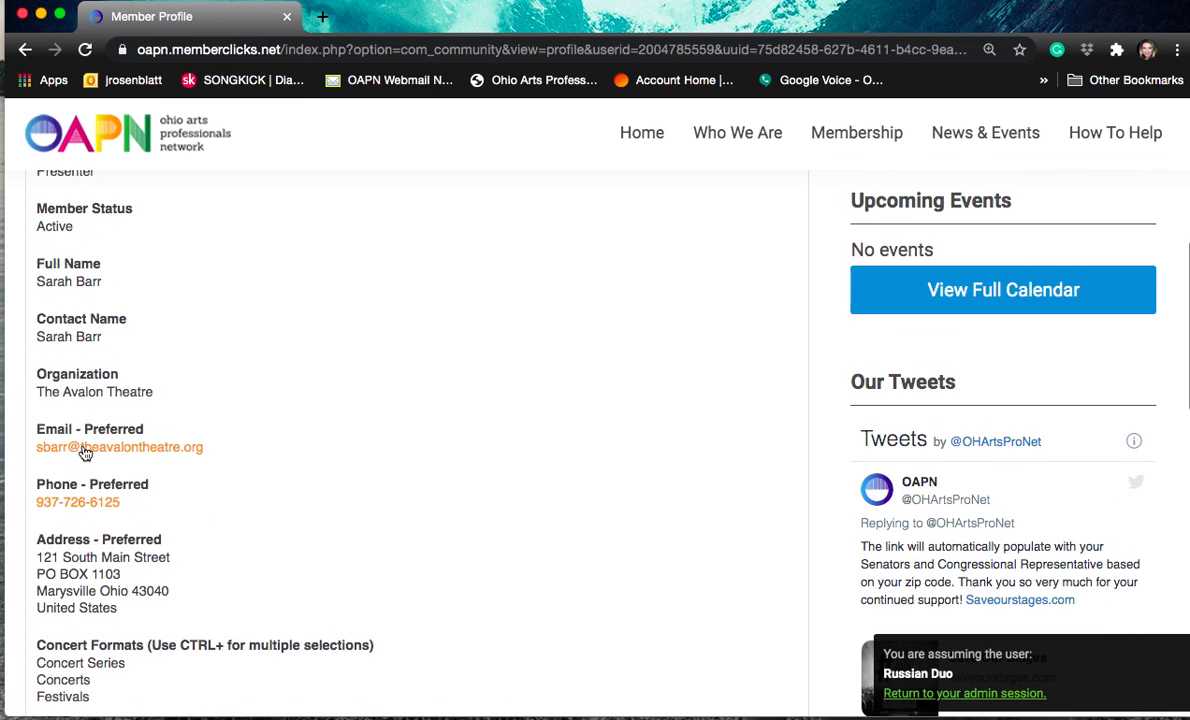
scroll(down, 3)
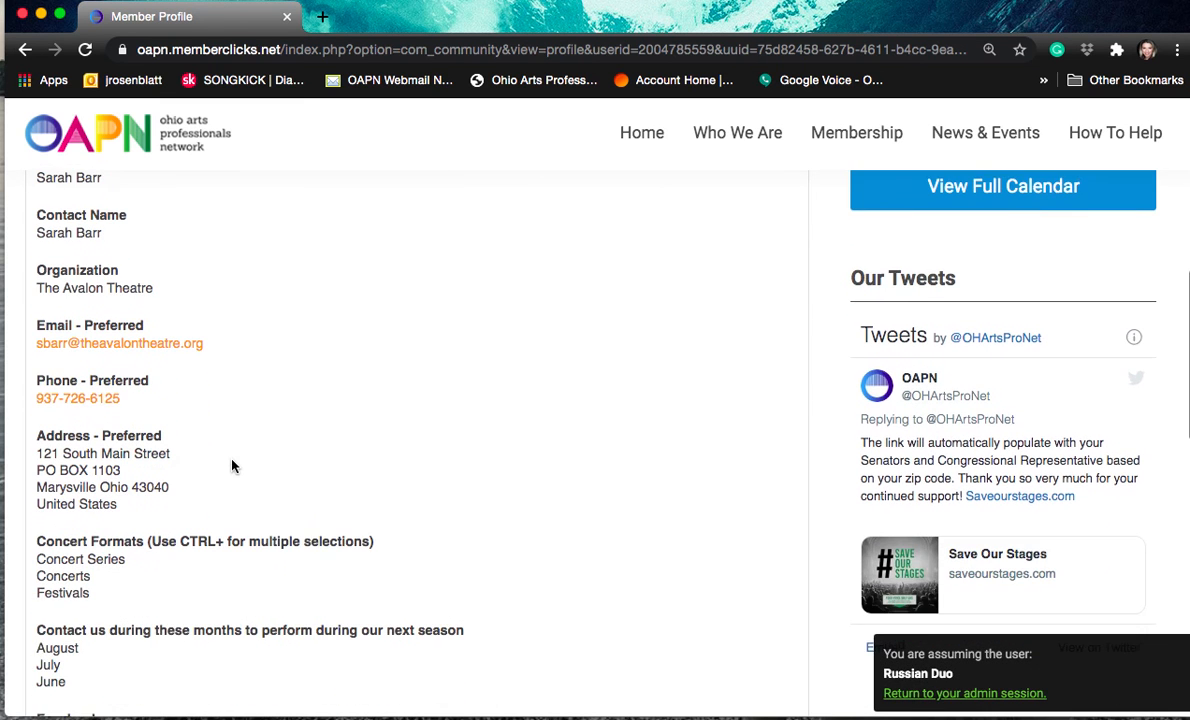
Continue down the profile through the stages and venue specification details.
scroll(down, 3)
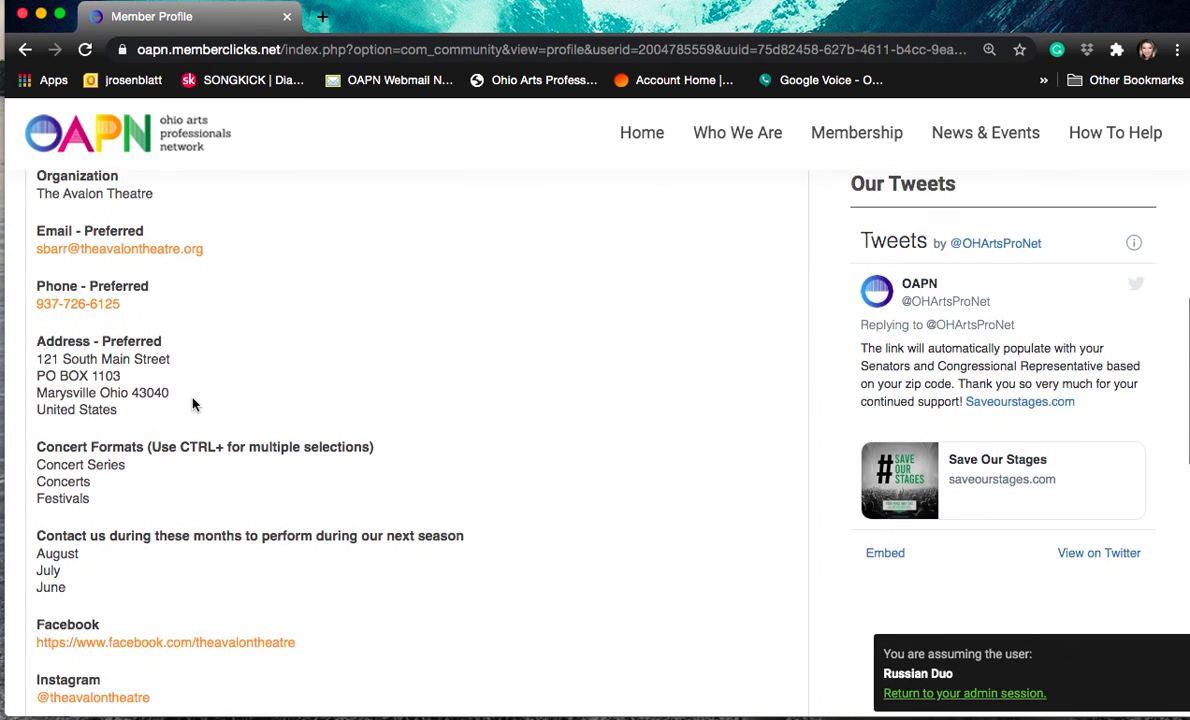
scroll(down, 3)
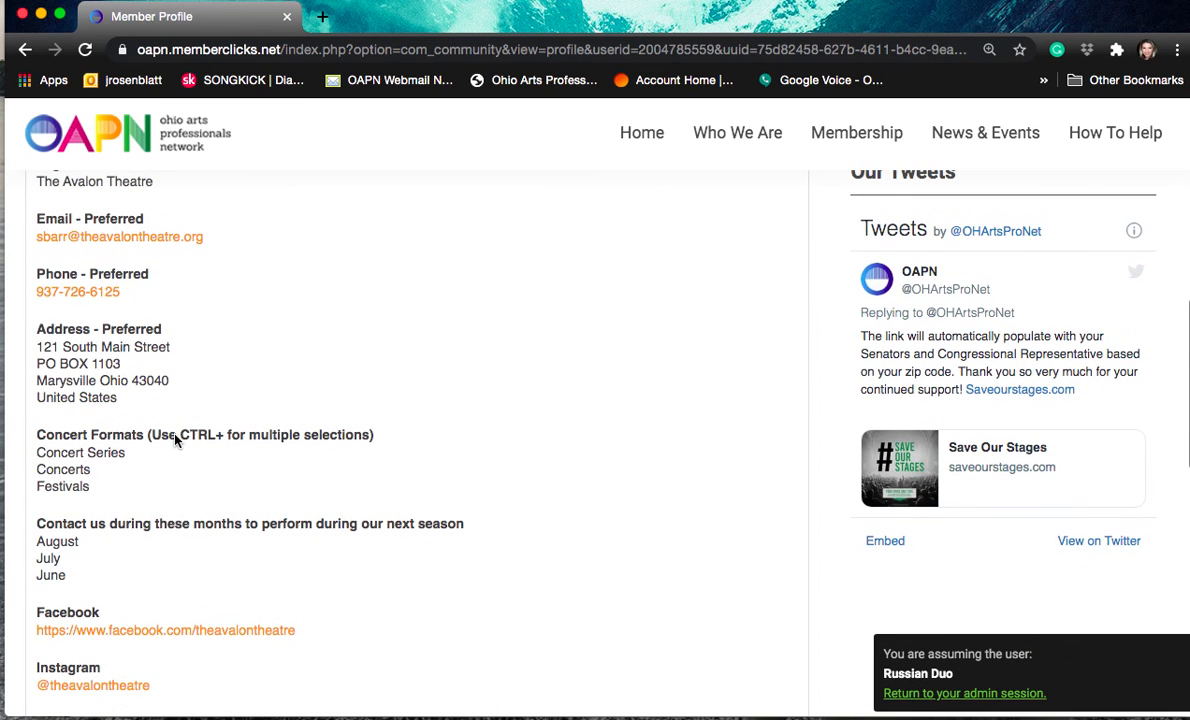
scroll(down, 3)
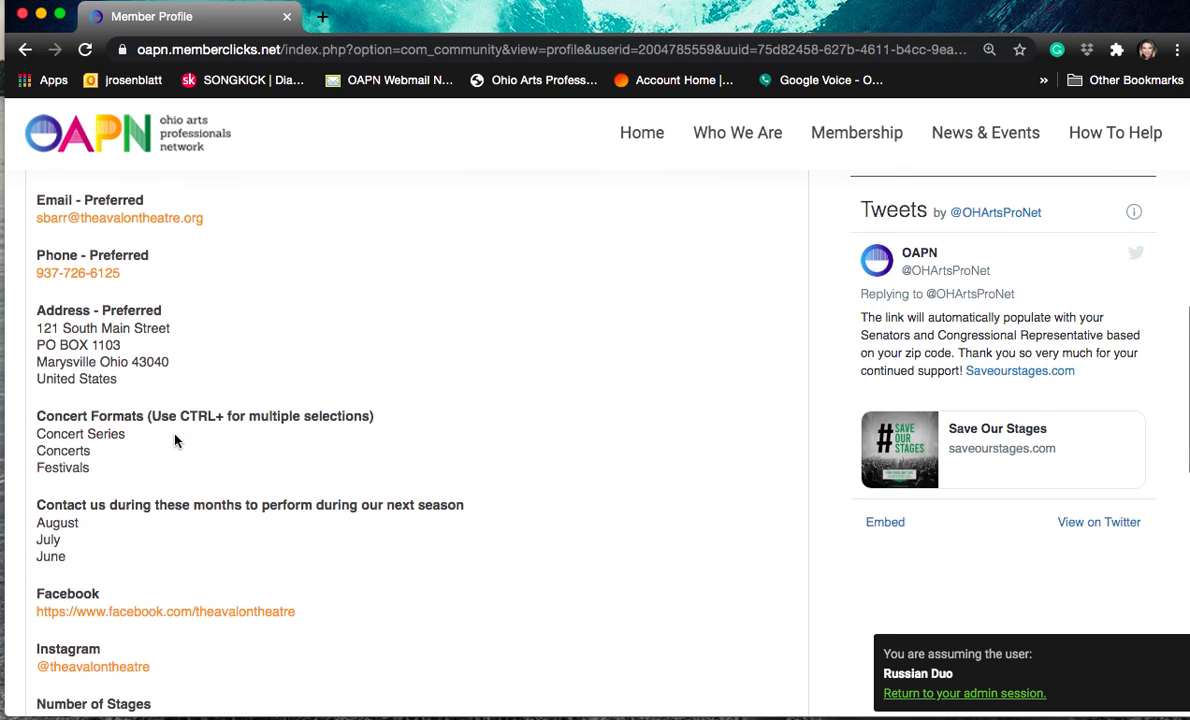
scroll(down, 3)
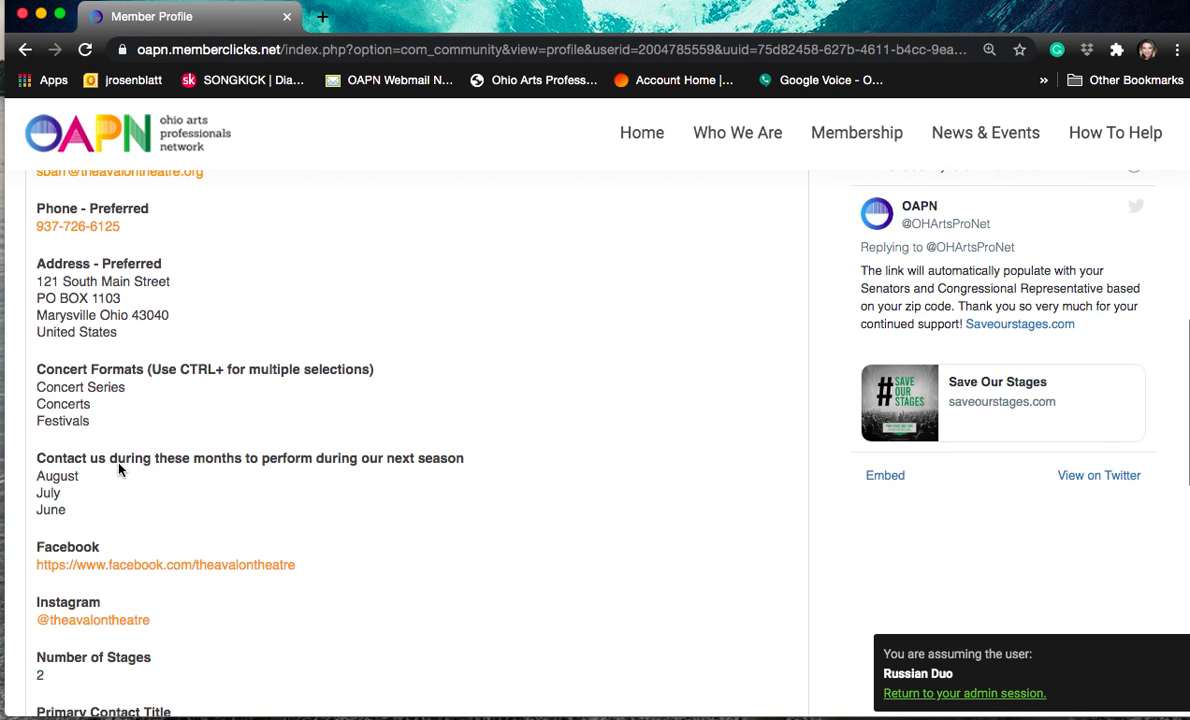
scroll(down, 3)
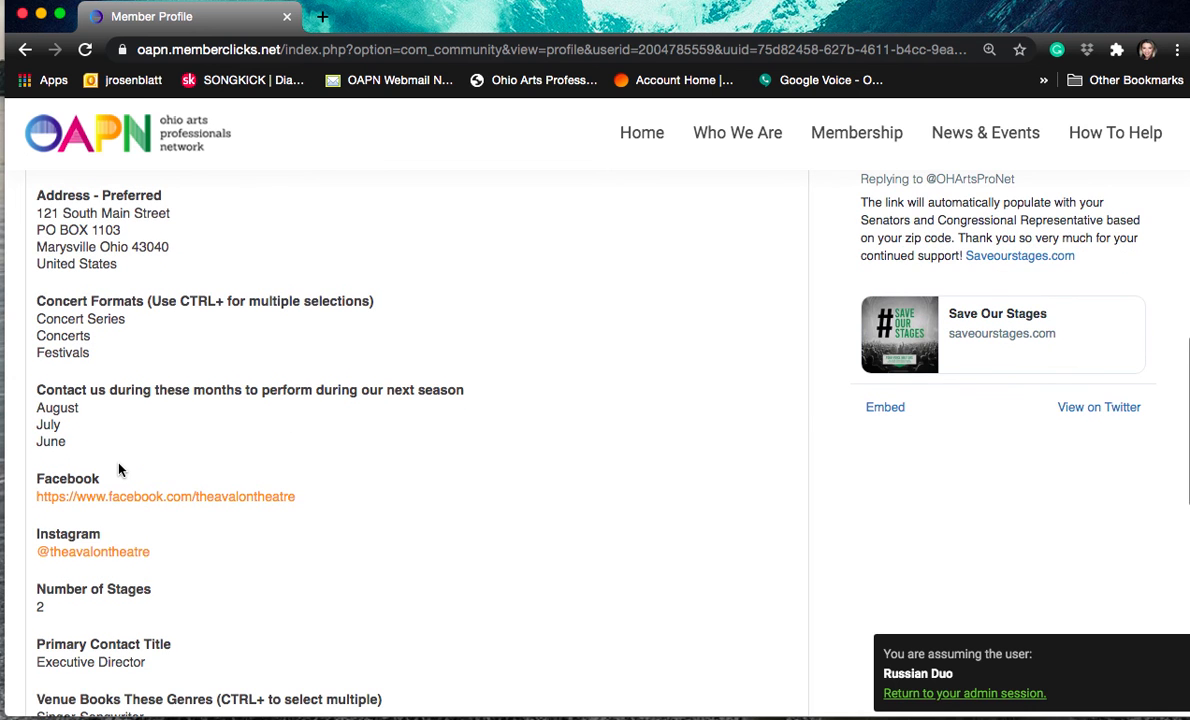
scroll(down, 3)
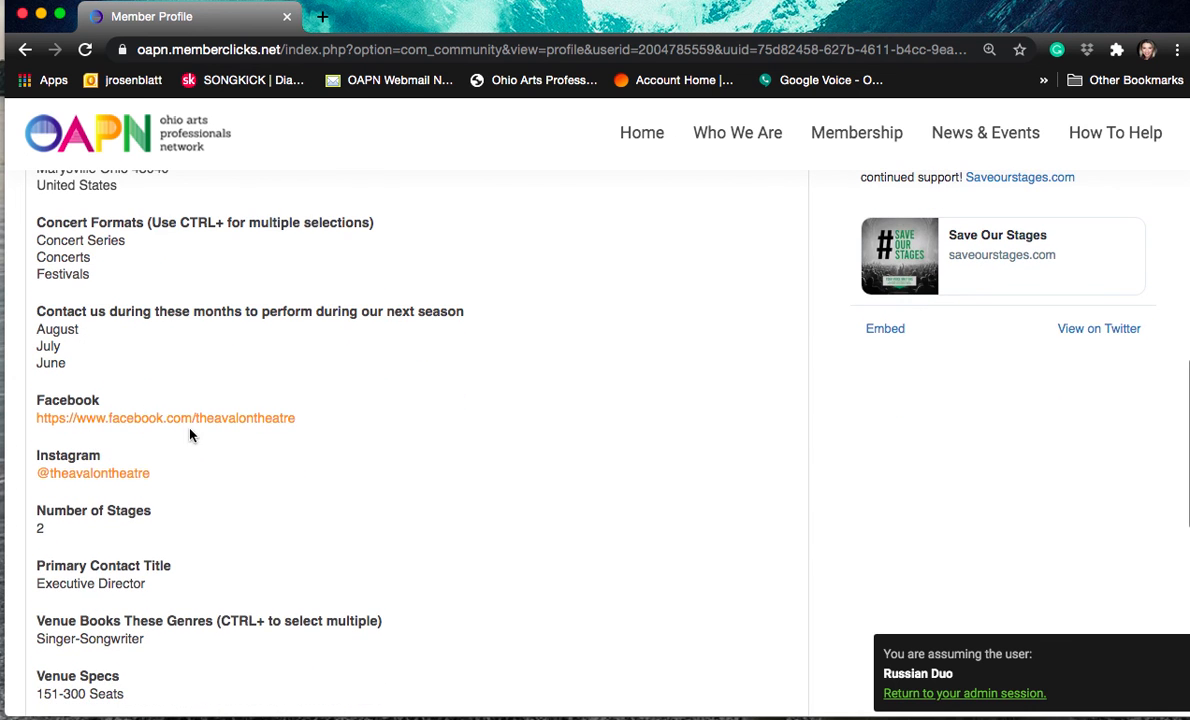
scroll(down, 3)
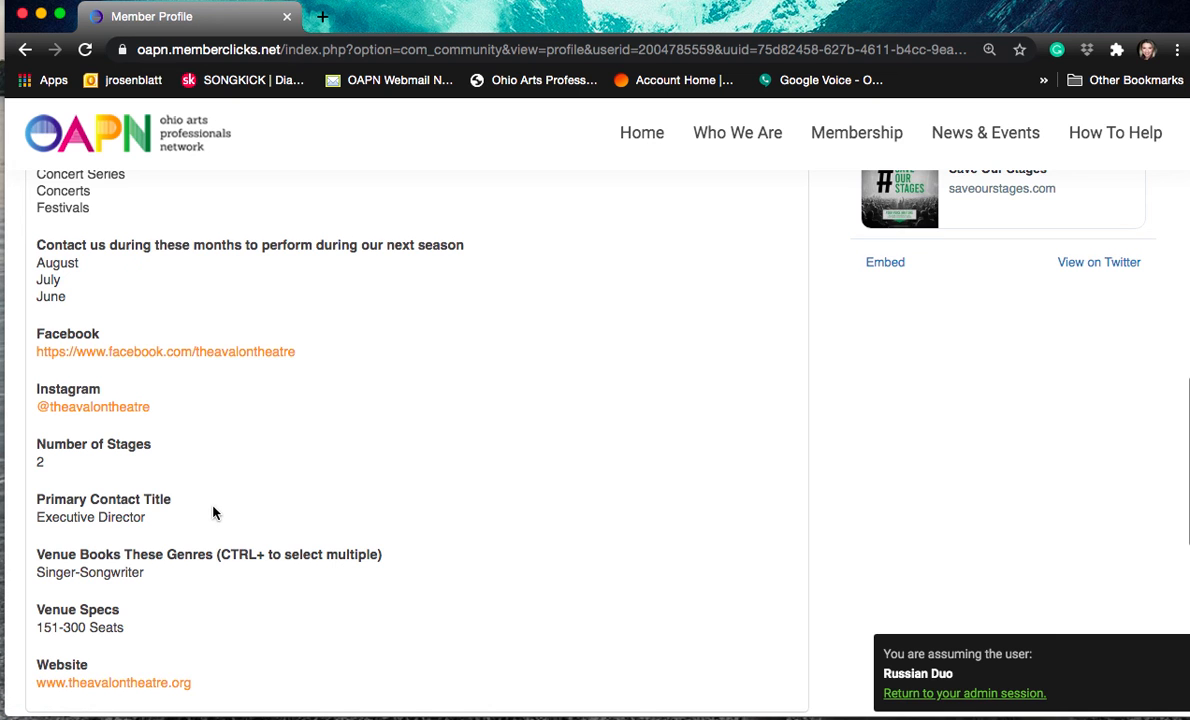
scroll(down, 3)
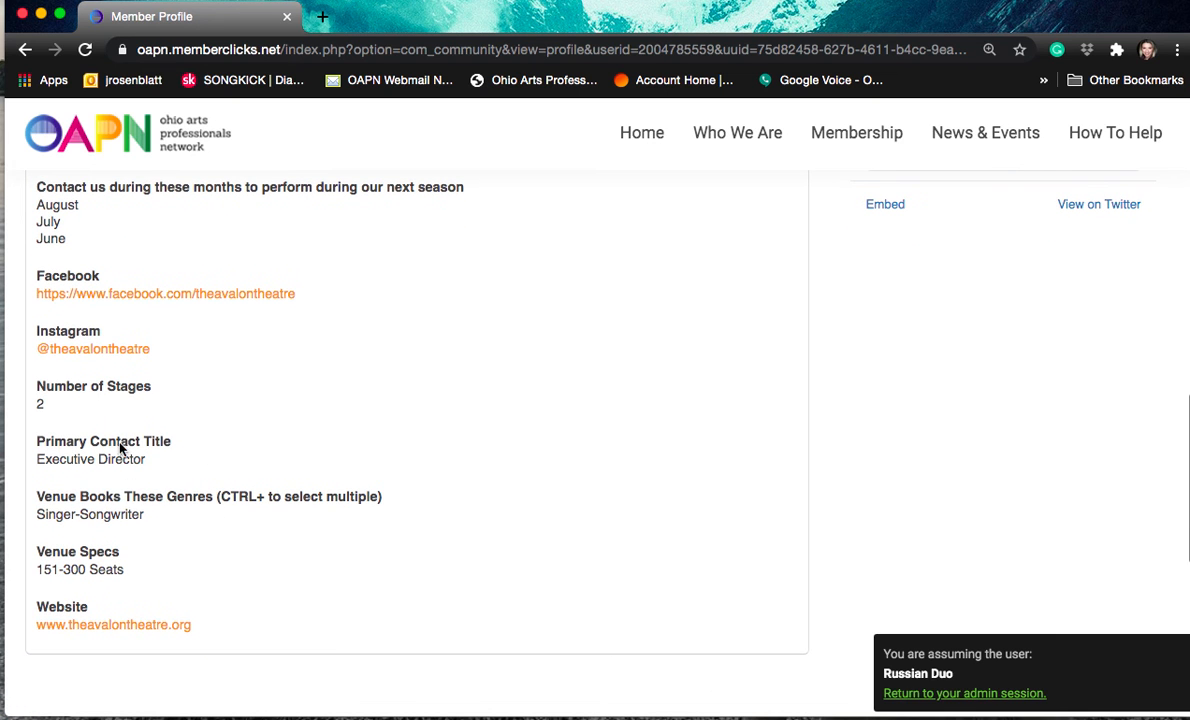
mouse_move(224, 512)
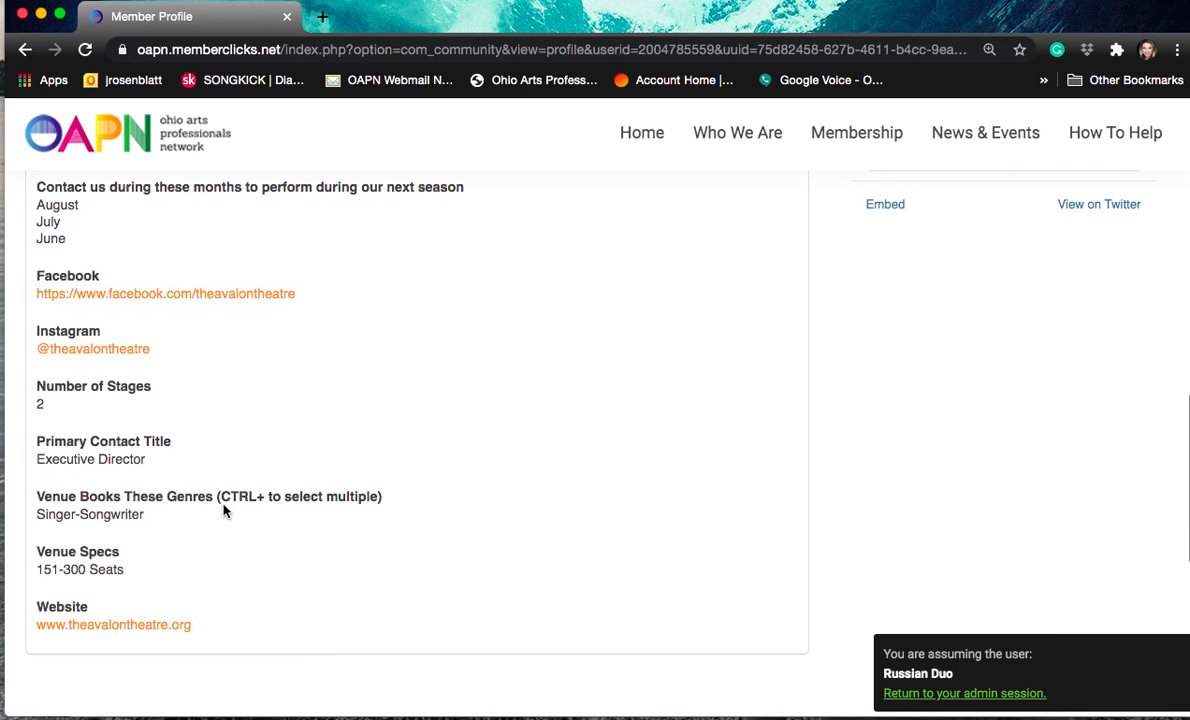
mouse_move(128, 514)
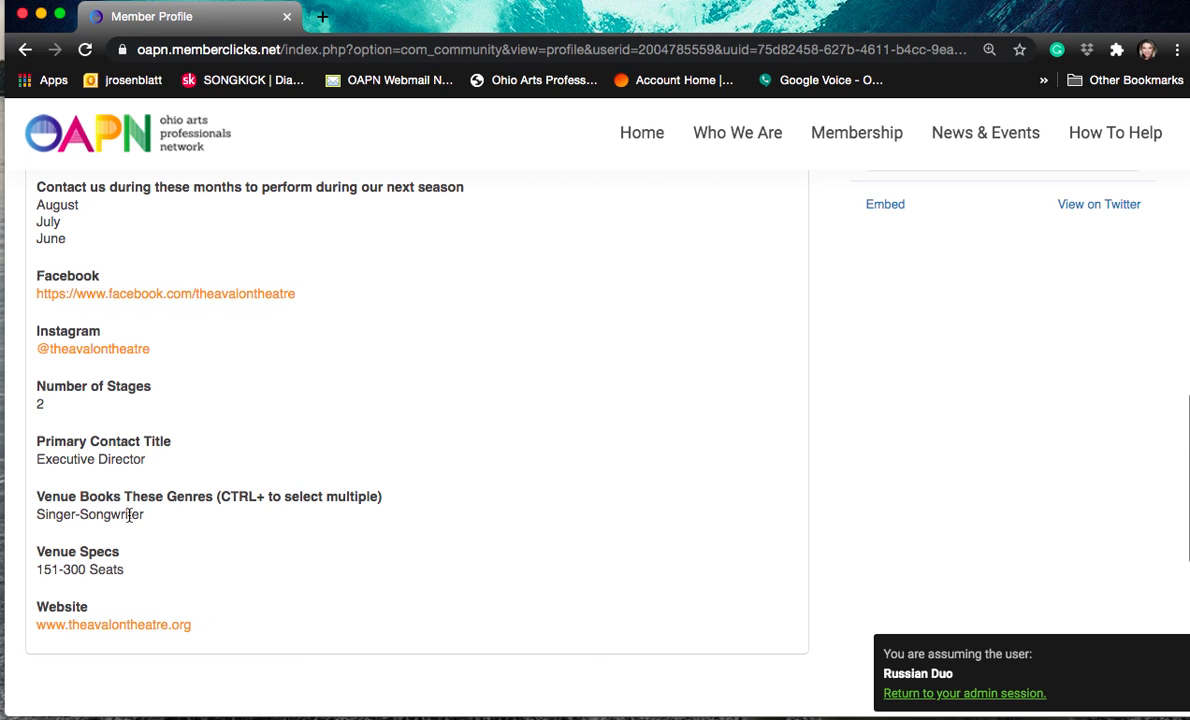
mouse_move(140, 632)
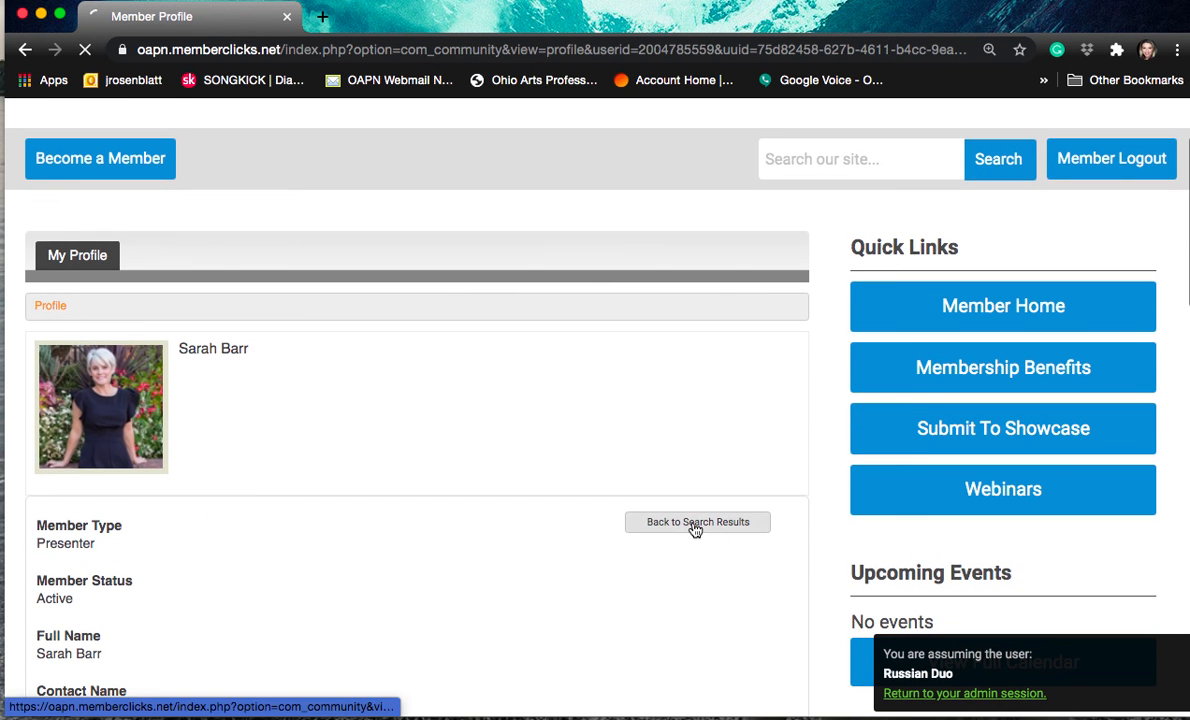
Return to the directory search results and then to Member Home via Quick Links.
click(696, 520)
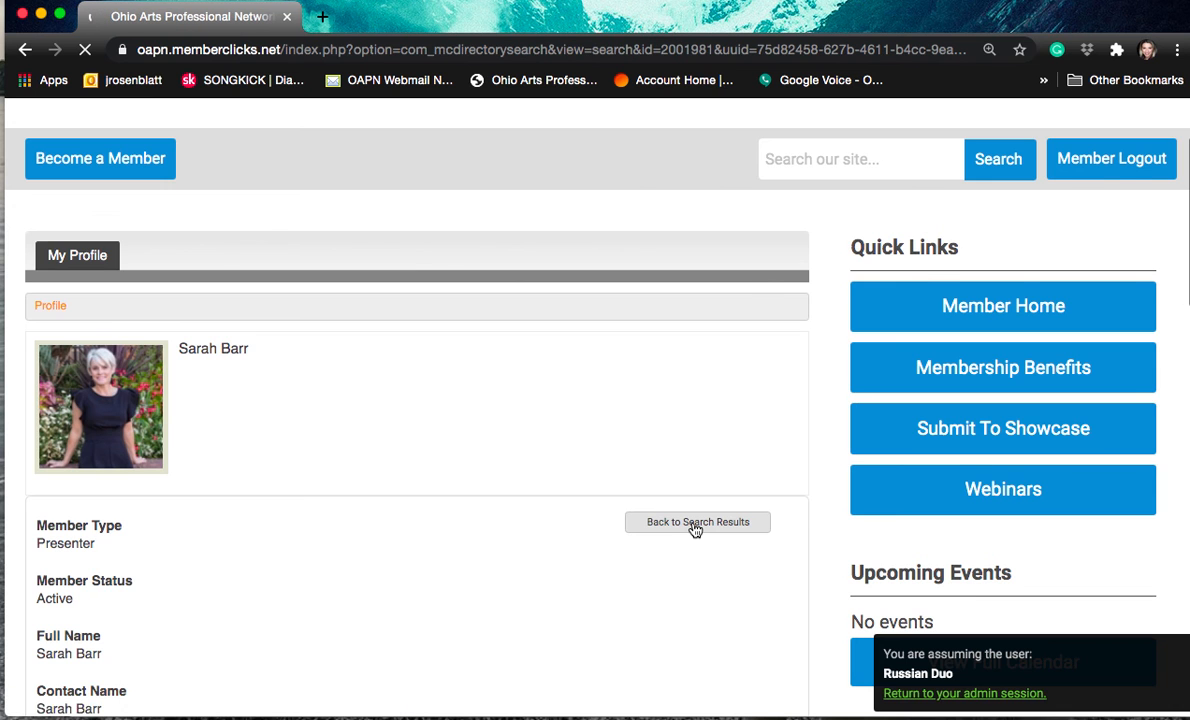
click(696, 520)
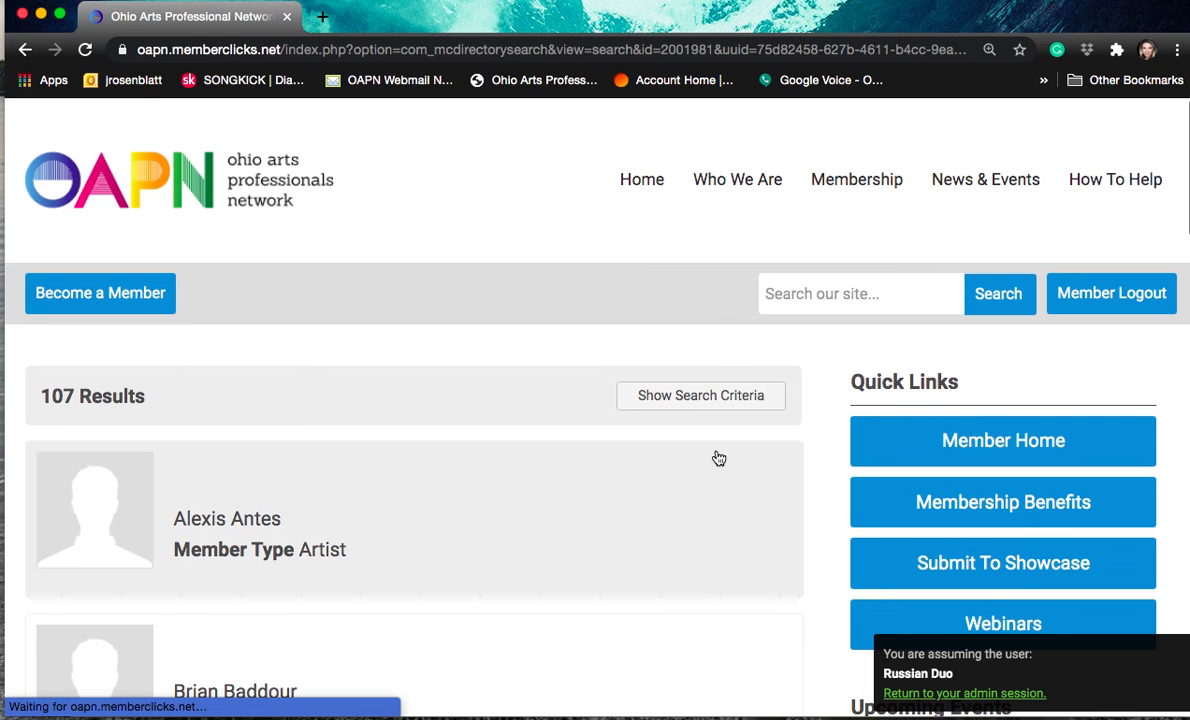
click(1002, 440)
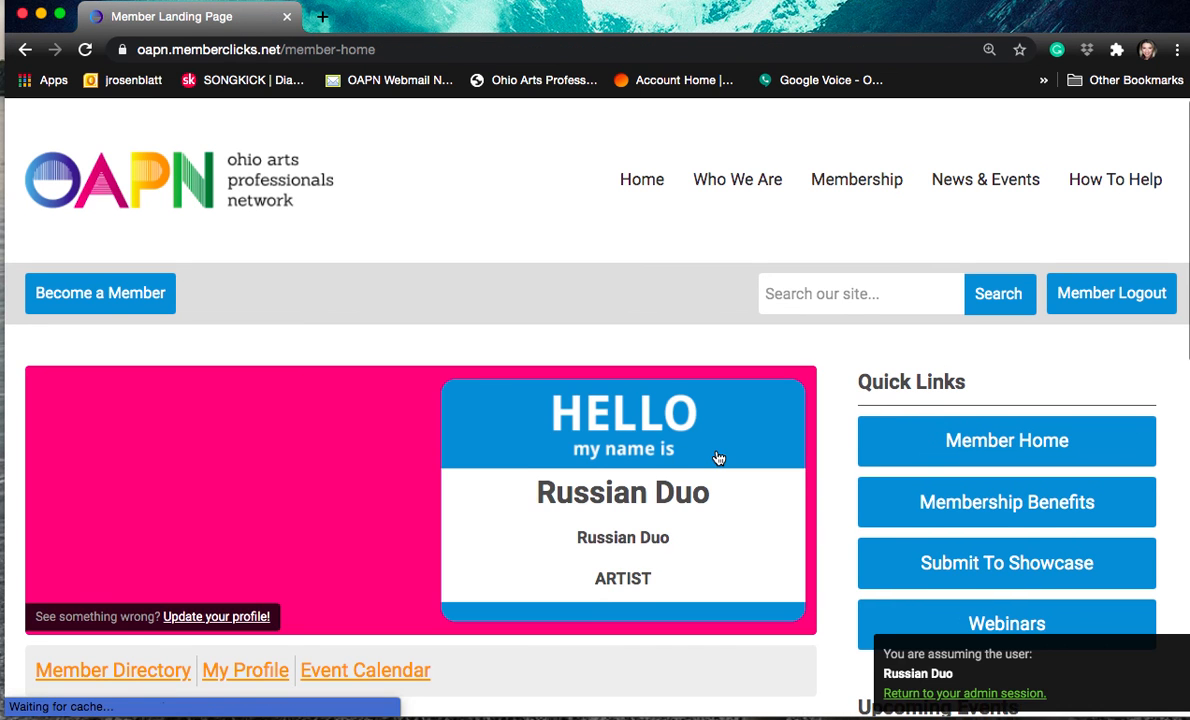
scroll(down, 3)
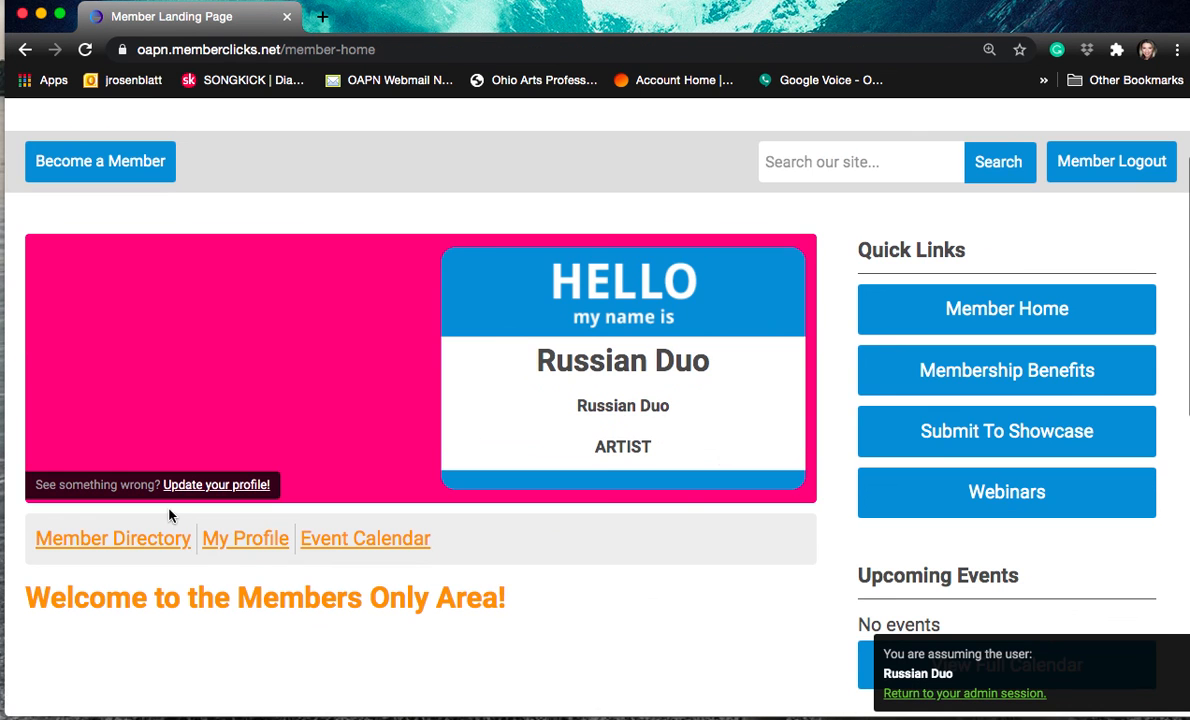
Search the Member Directory with Agent Tier set to 'In State', listing 7 agents.
click(112, 538)
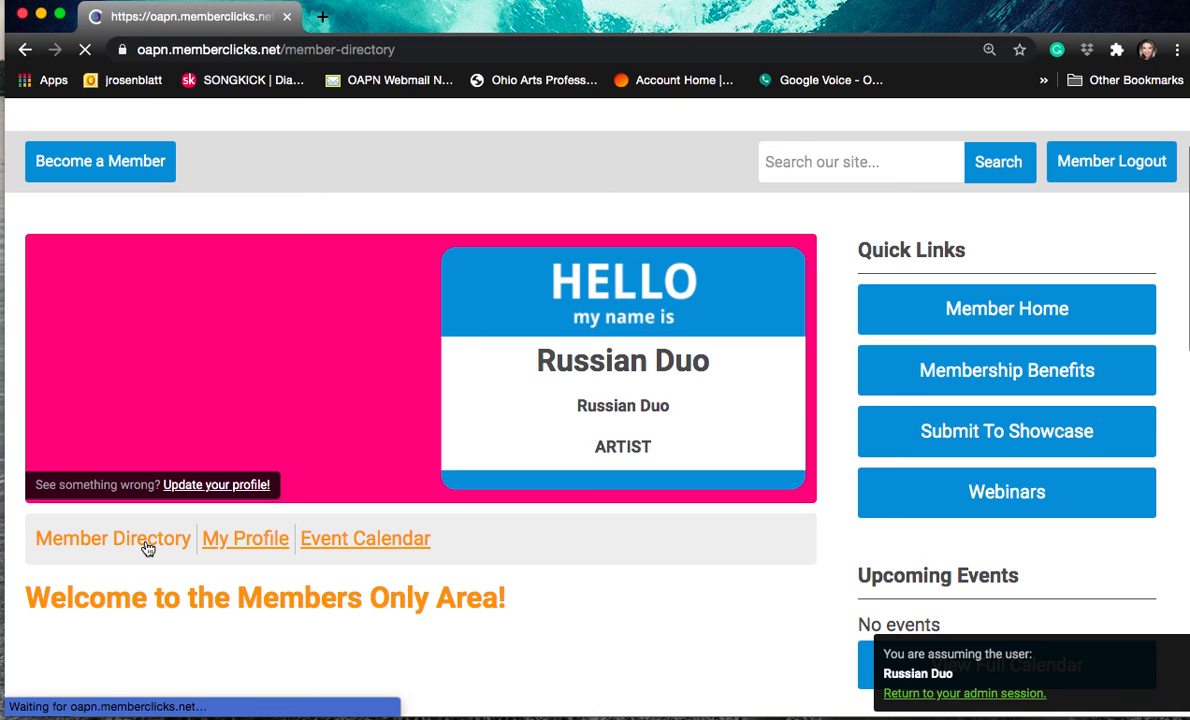
click(112, 538)
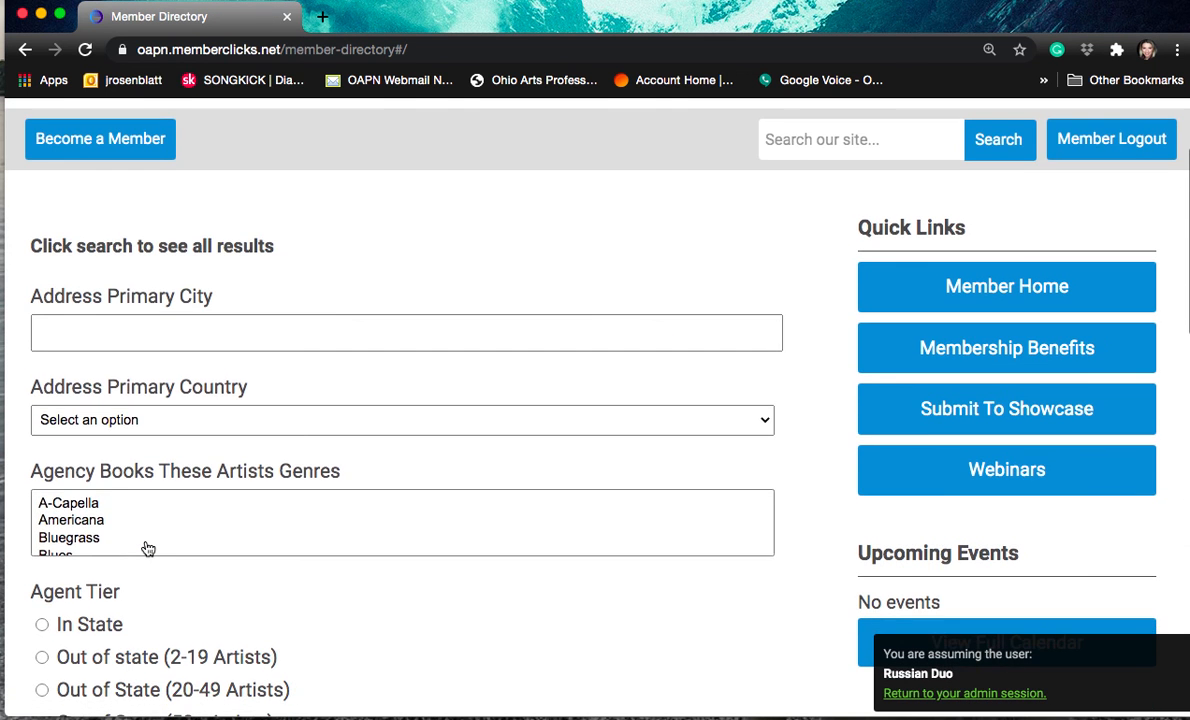
click(42, 624)
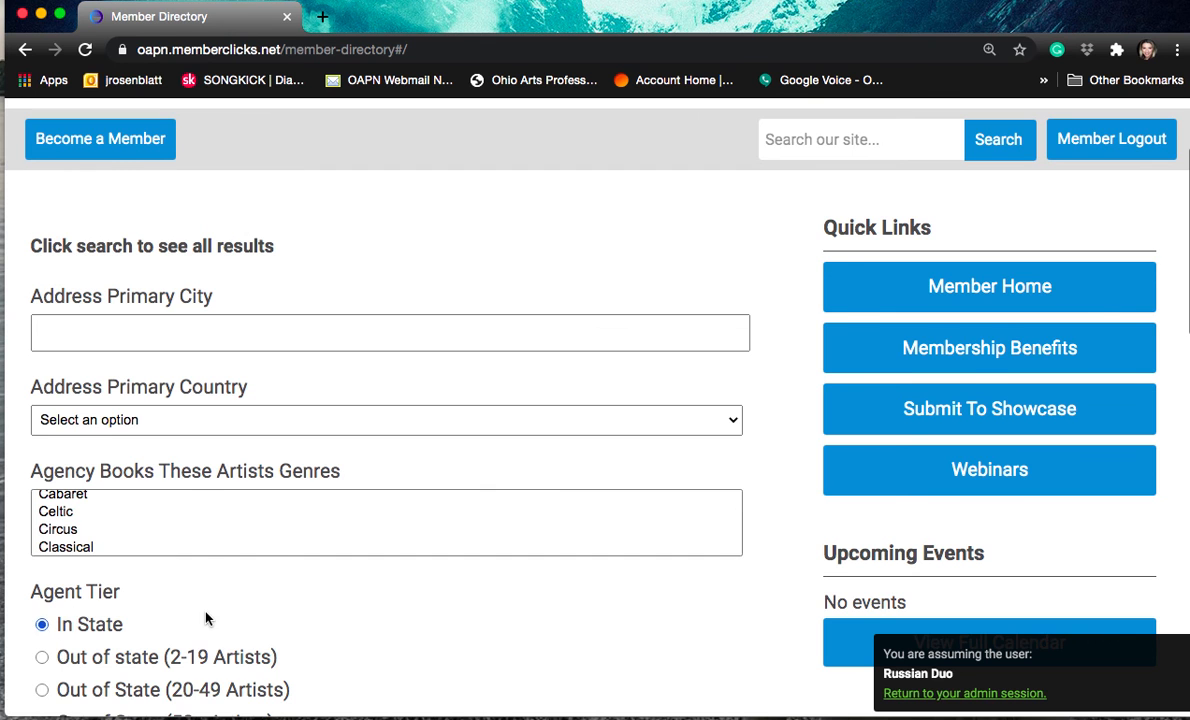
scroll(down, 3)
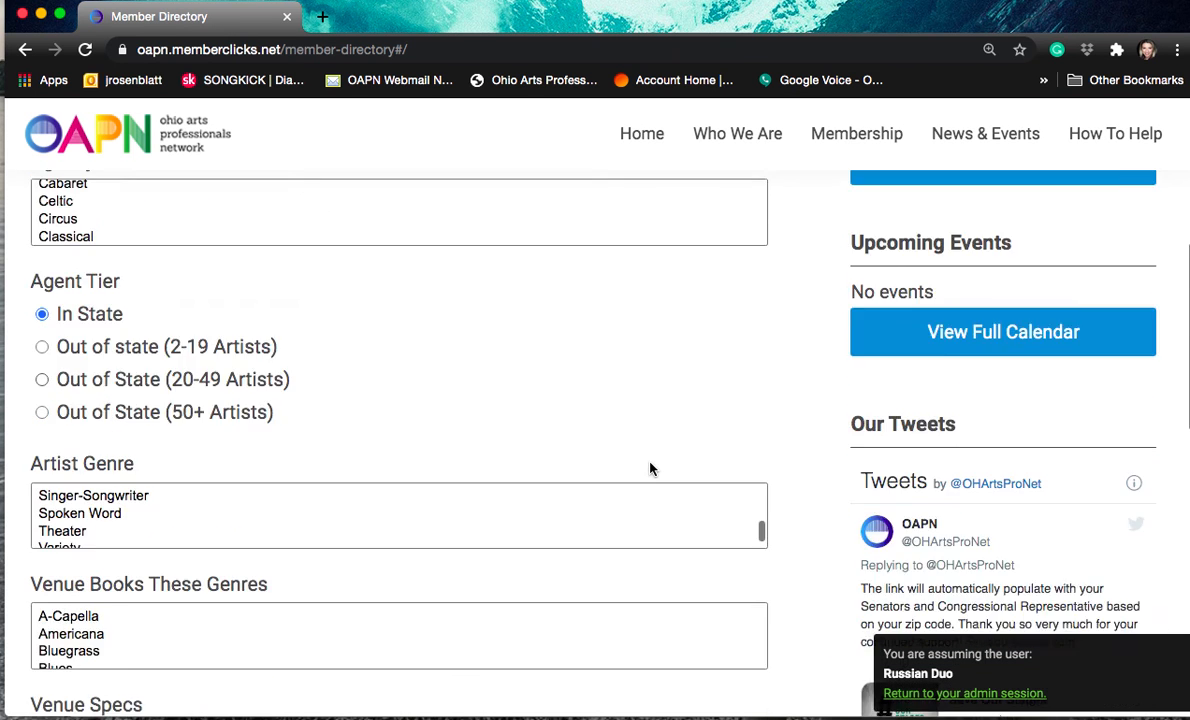
scroll(down, 3)
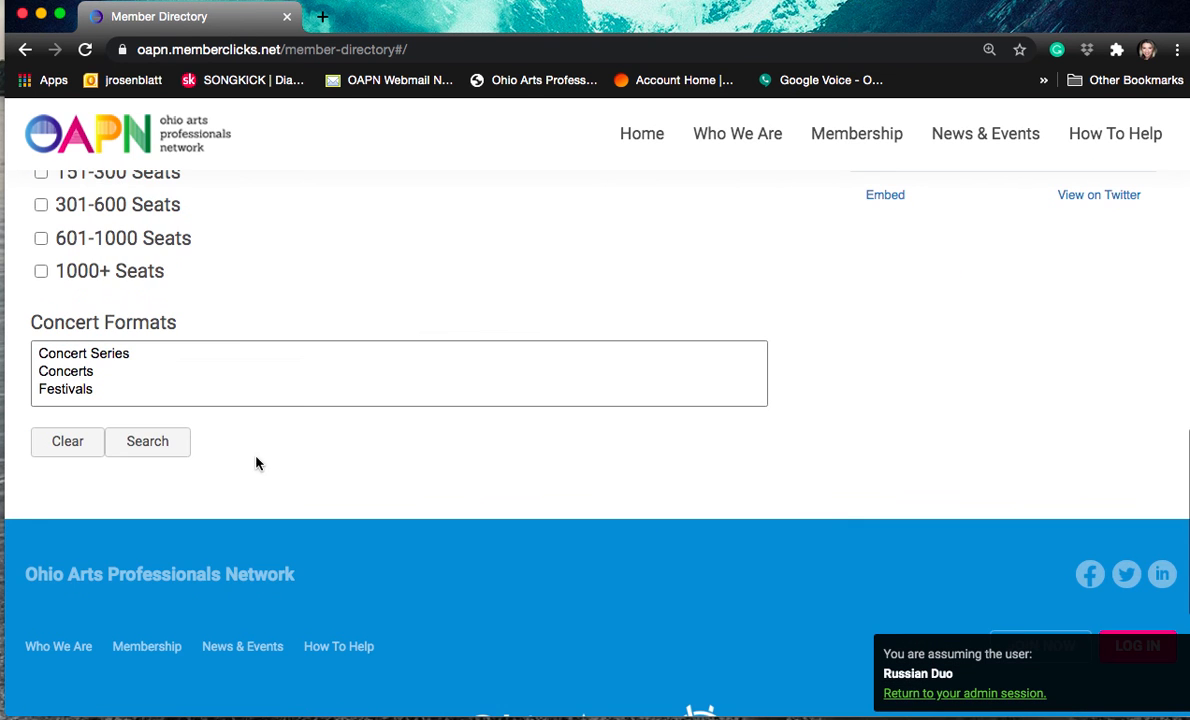
click(148, 442)
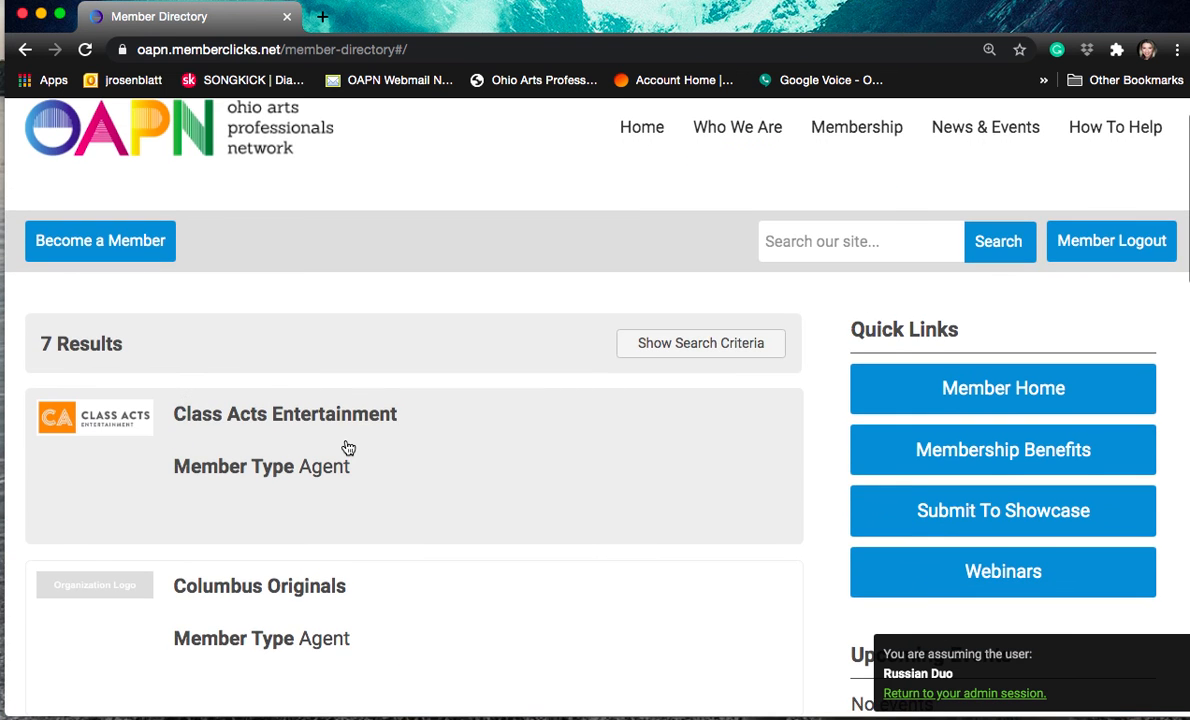
scroll(down, 3)
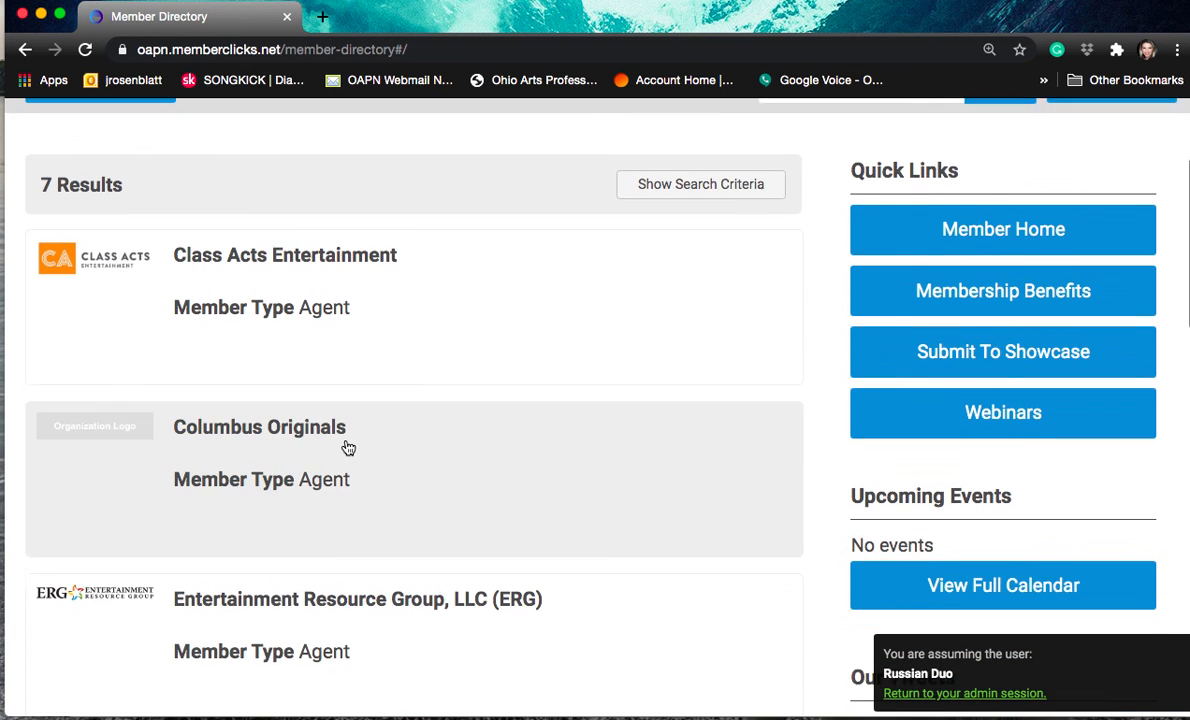
scroll(down, 3)
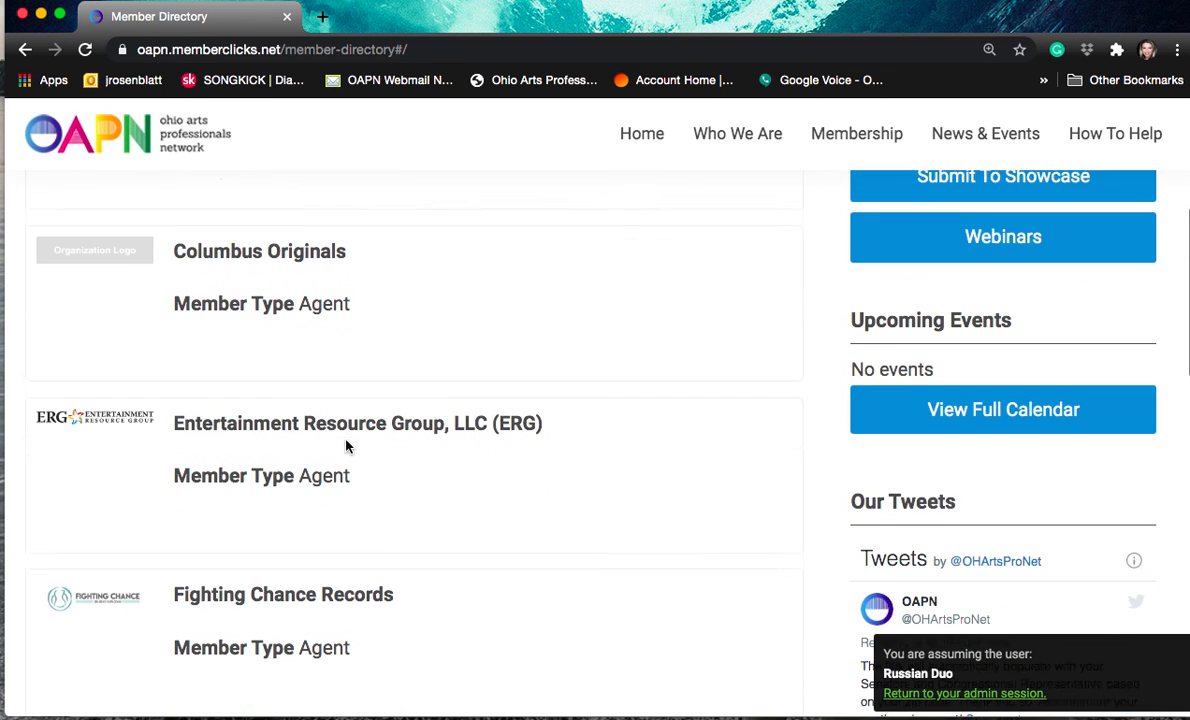
scroll(down, 3)
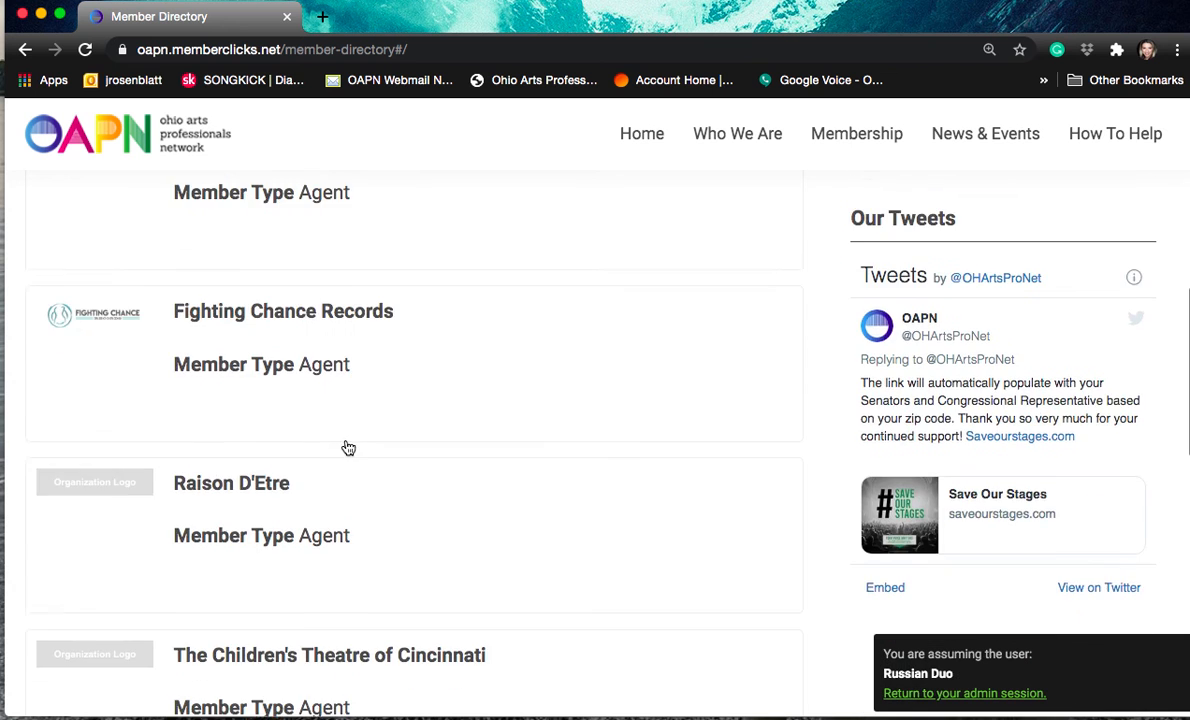
scroll(down, 3)
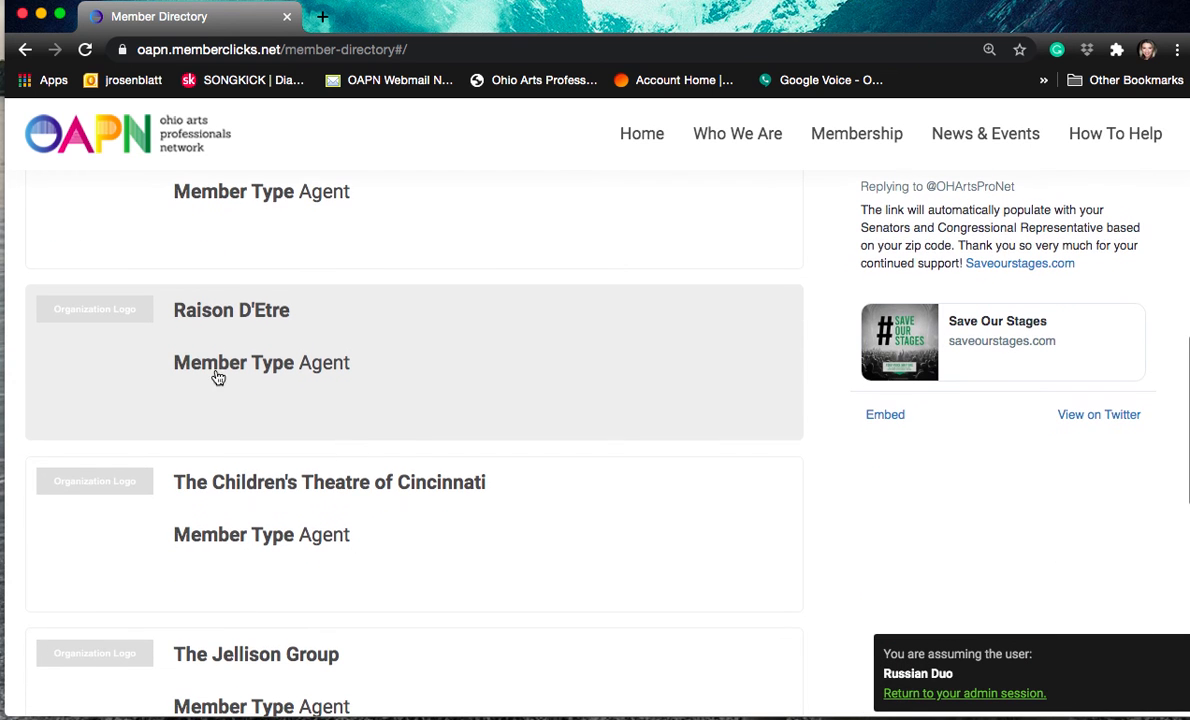
scroll(down, 3)
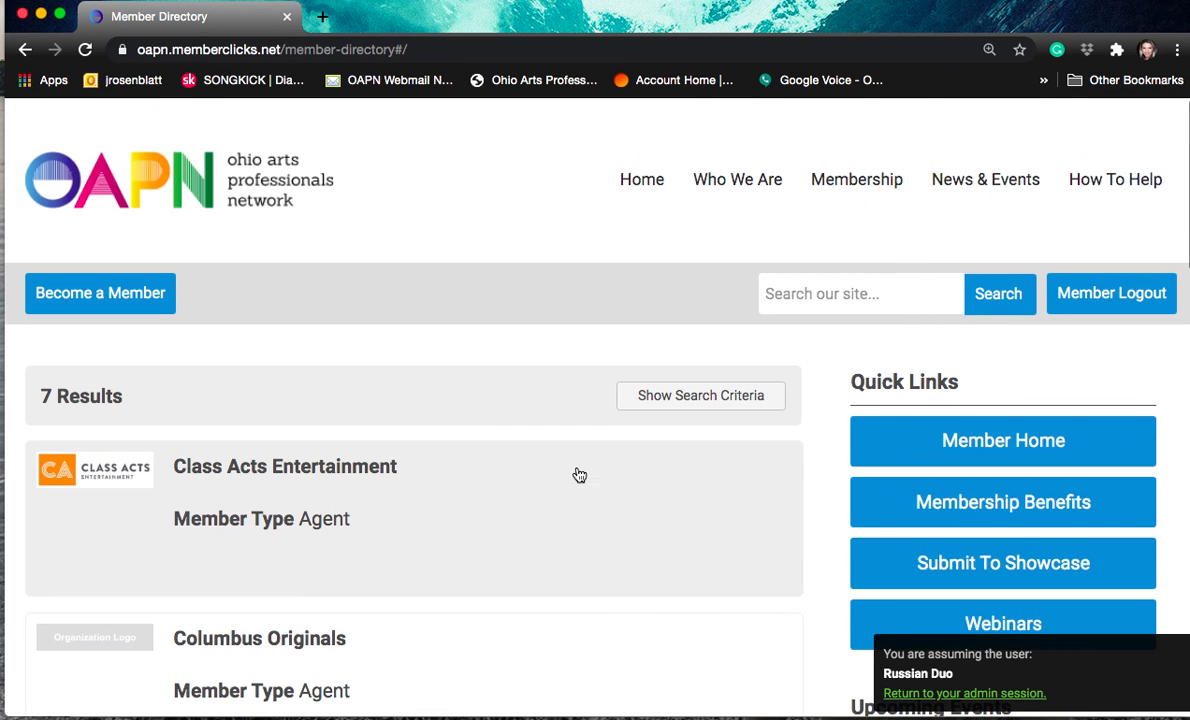
Return to the Russian Duo Member Home landing page via Quick Links.
click(1002, 440)
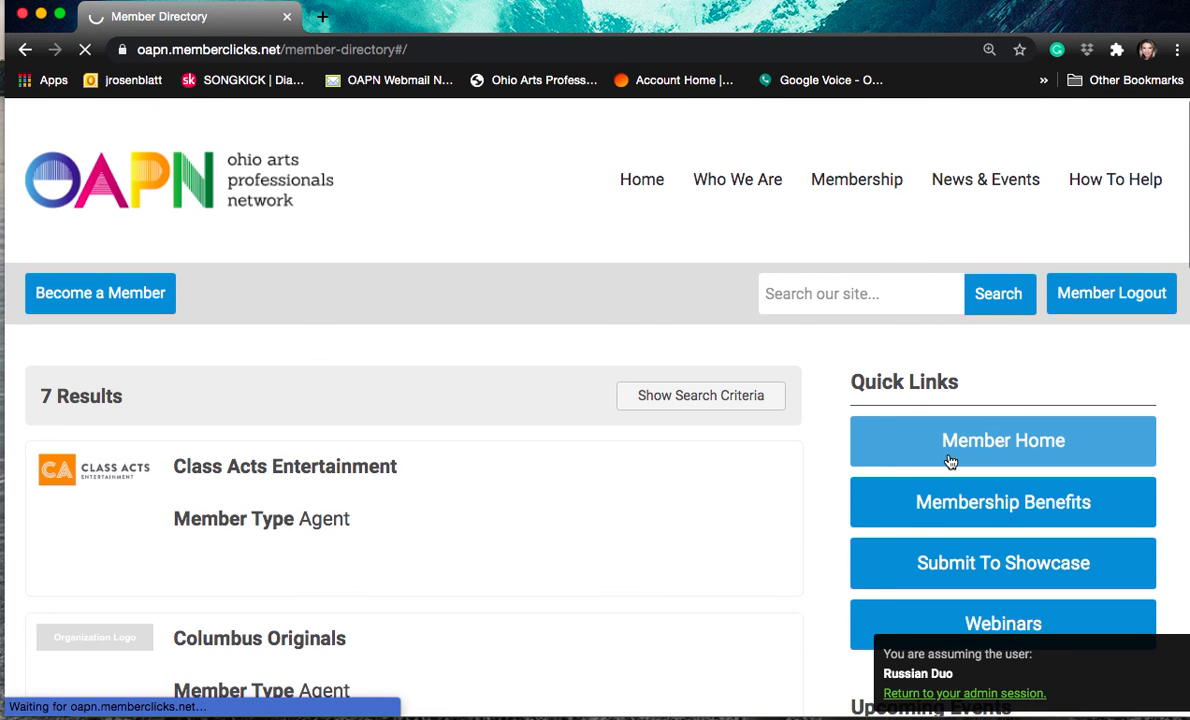
click(1004, 442)
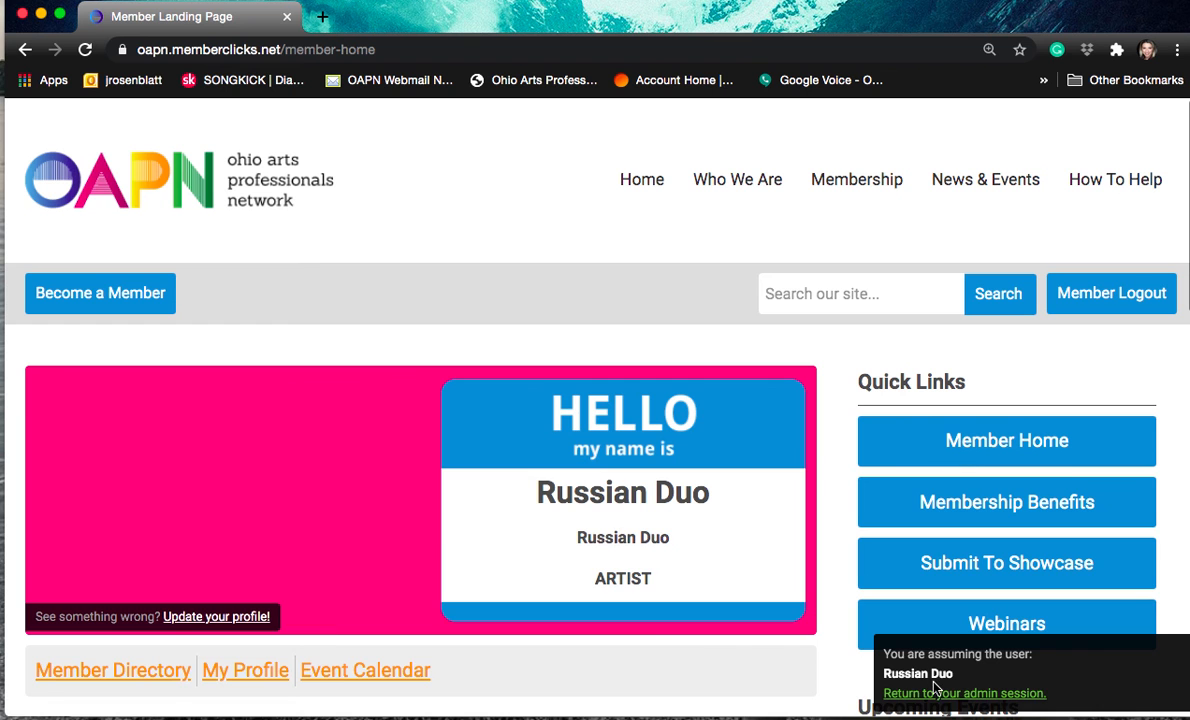
mouse_move(956, 476)
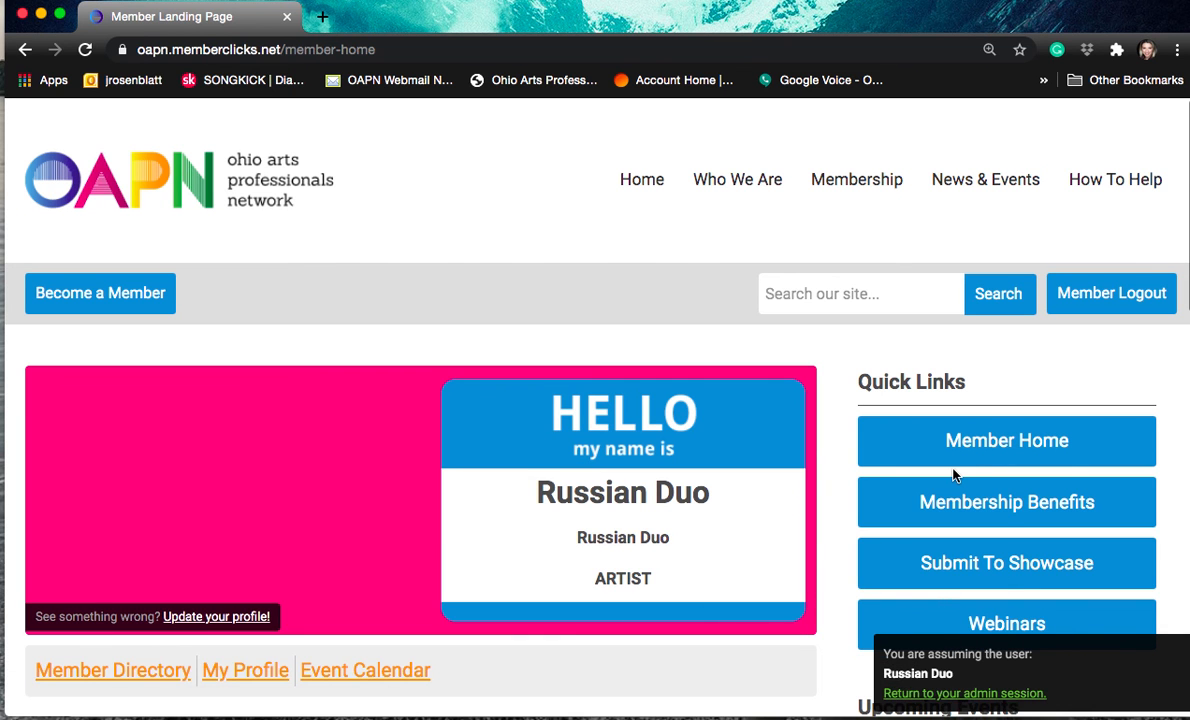